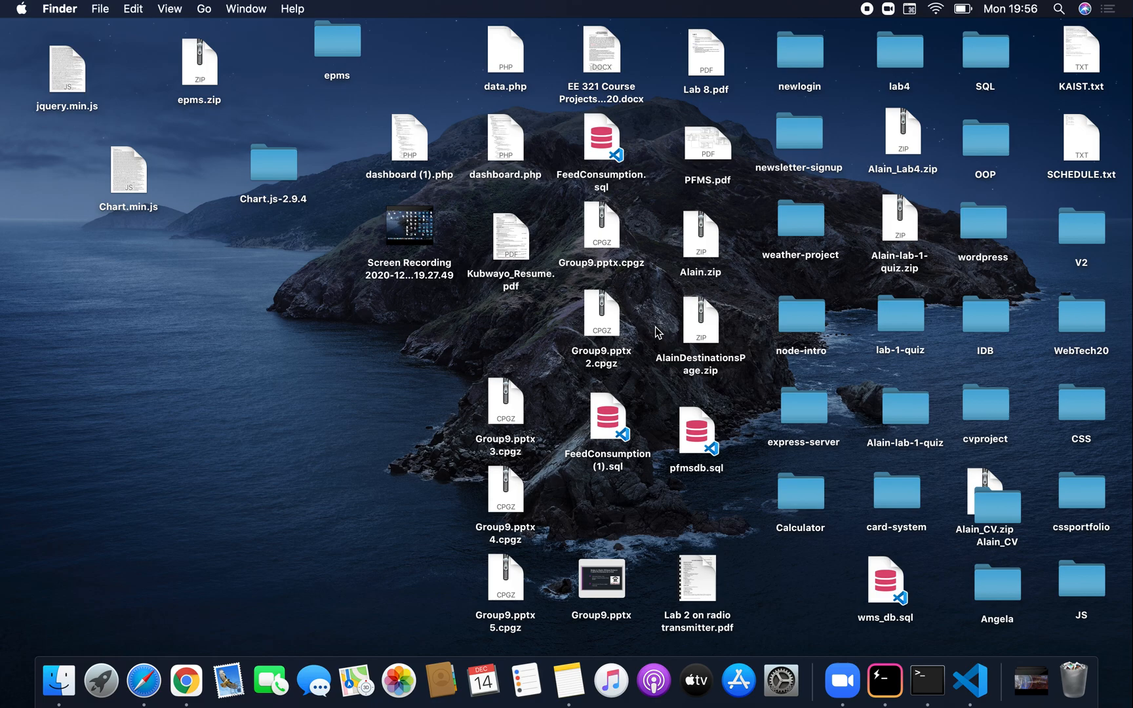
{"action": "mouse_move", "coordinate": [795, 215]}
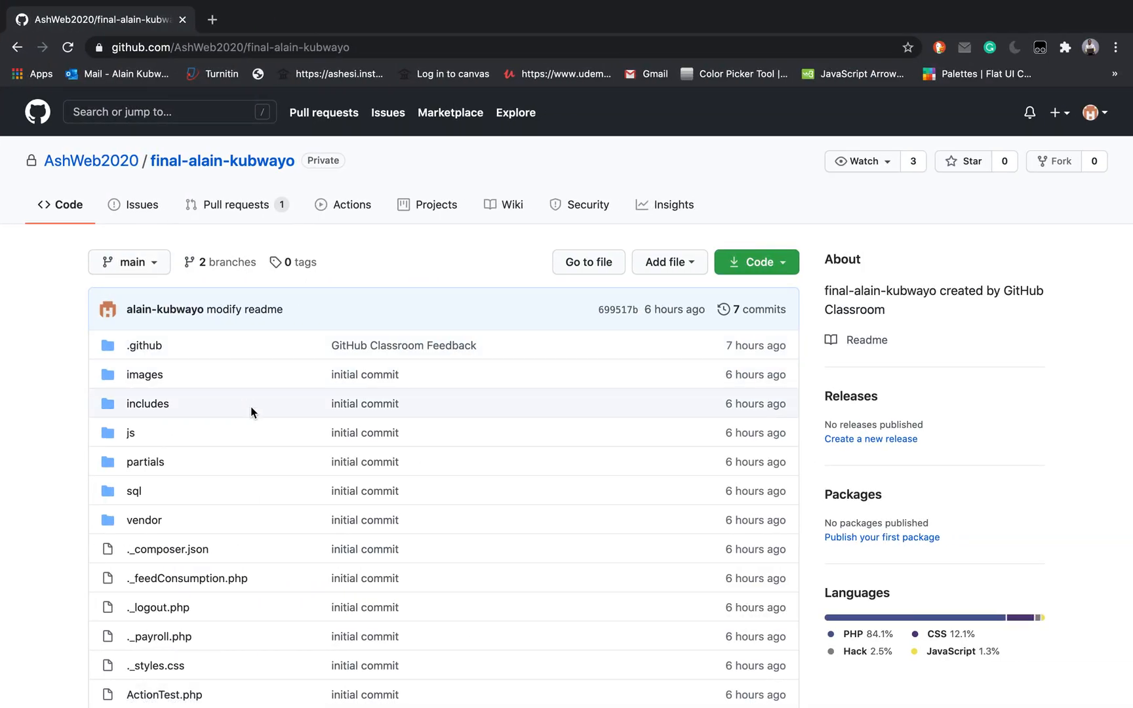
{"action": "mouse_move", "coordinate": [395, 419]}
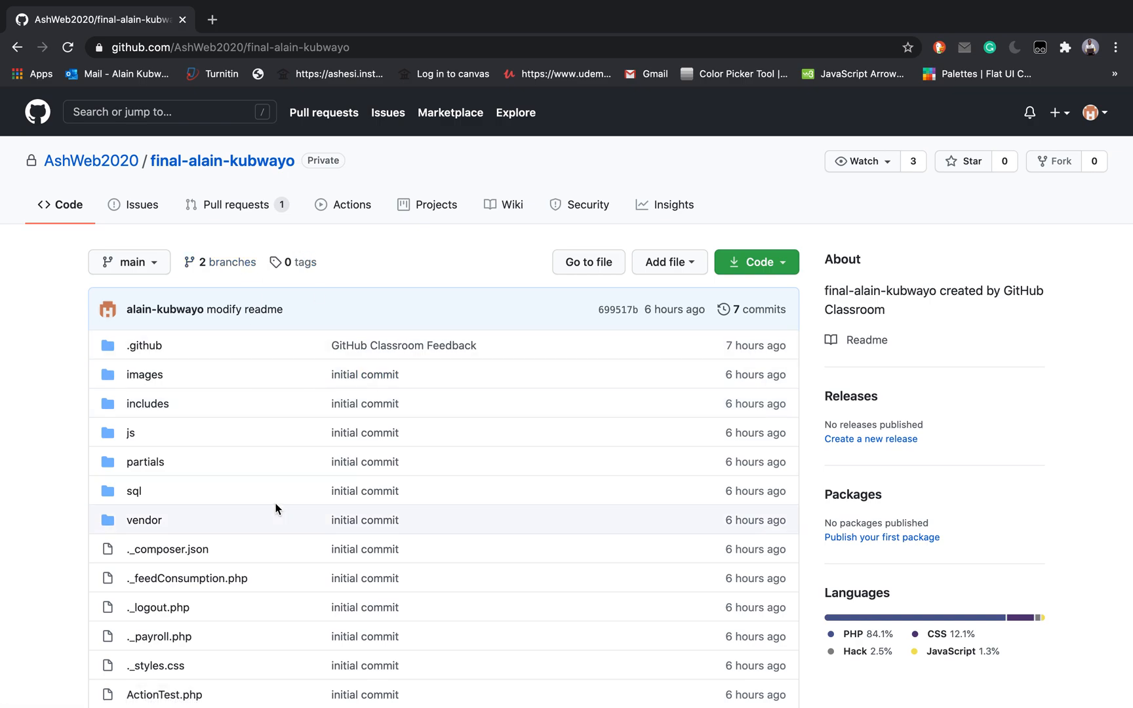
Step: Show the repository's clone options after scanning the file list
{"action": "scroll", "scroll_direction": "down", "scroll_amount": 3}
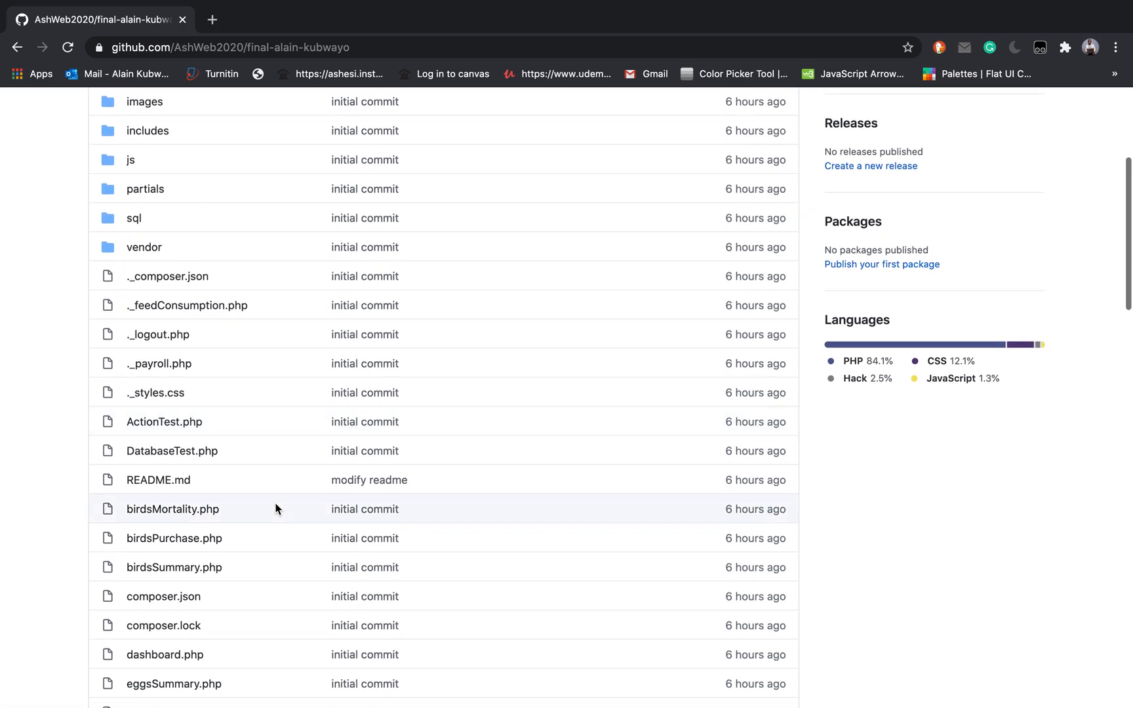
{"action": "scroll", "scroll_direction": "down", "scroll_amount": 3}
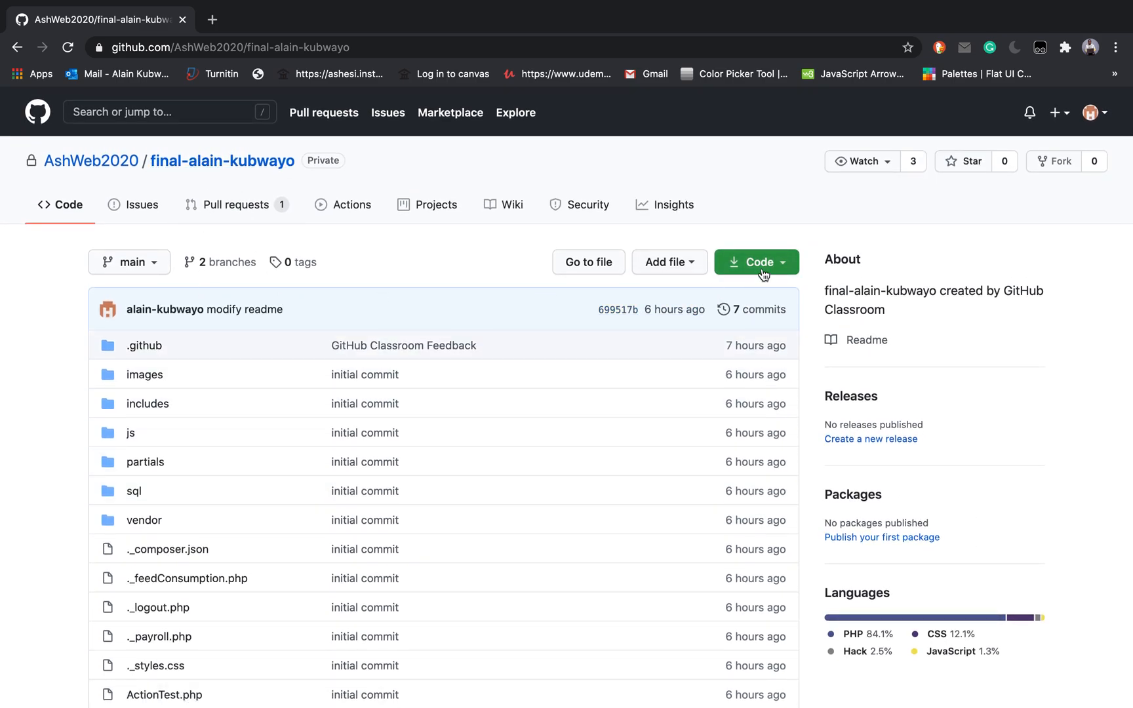
{"action": "left_click", "coordinate": [756, 261]}
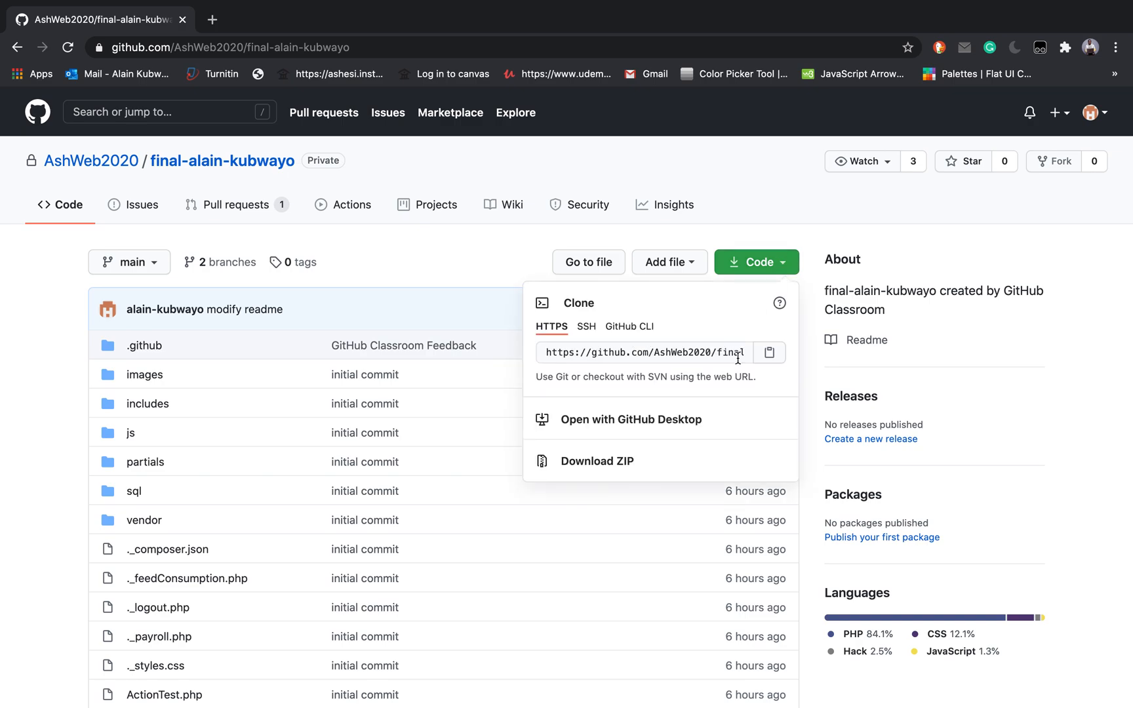
{"action": "mouse_move", "coordinate": [677, 361]}
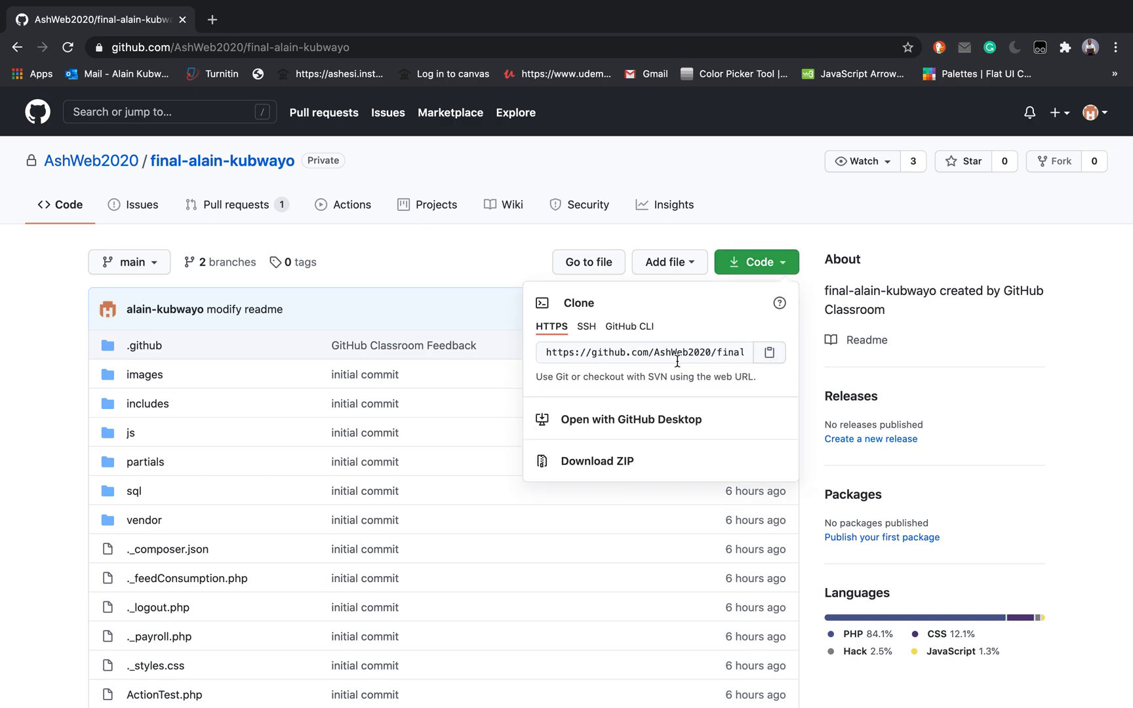
{"action": "mouse_move", "coordinate": [450, 254]}
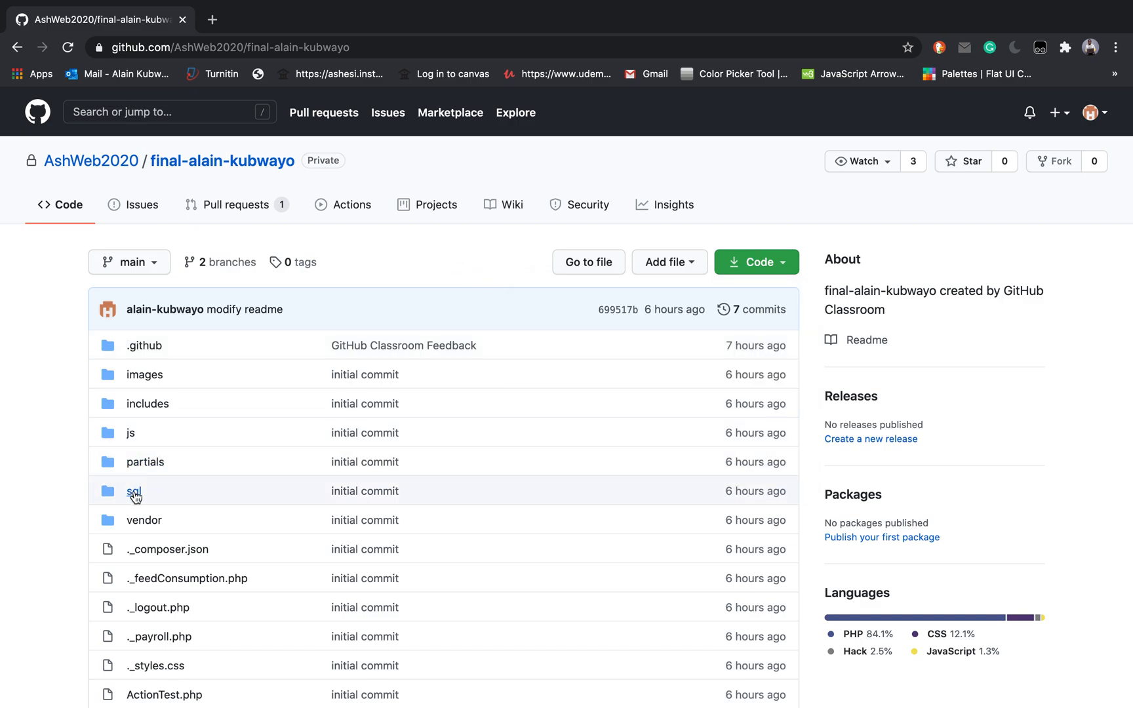
Step: Browse the sql folder's contents in the repository
{"action": "left_click", "coordinate": [133, 490]}
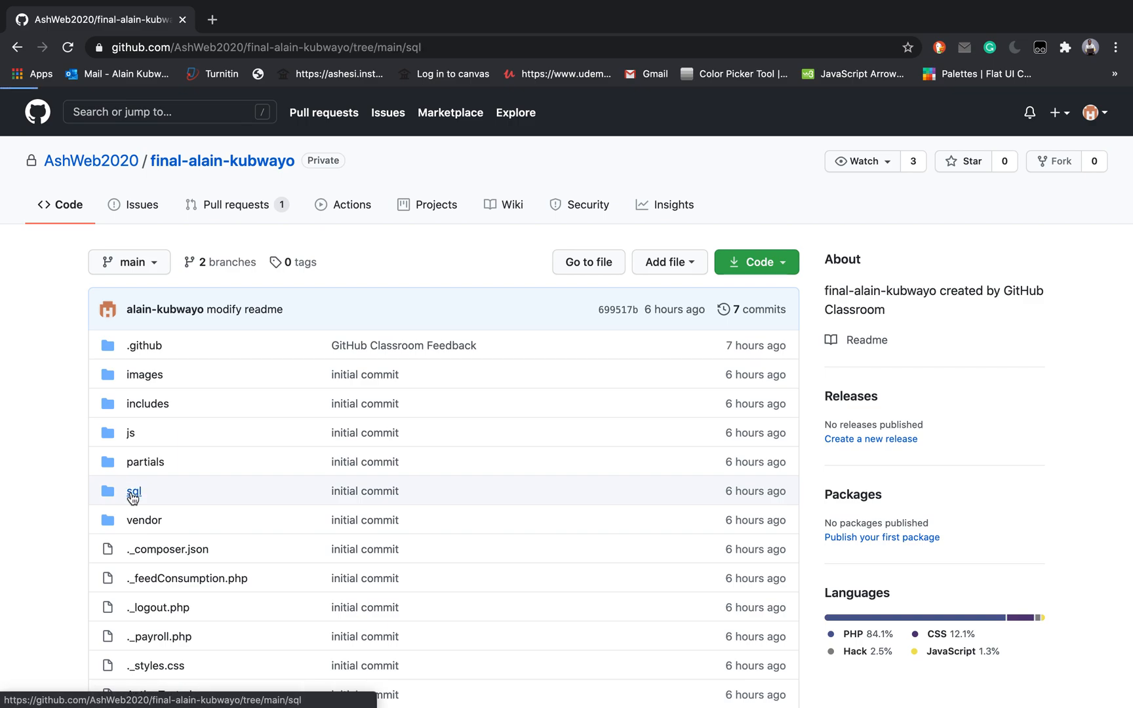
{"action": "mouse_move", "coordinate": [205, 345]}
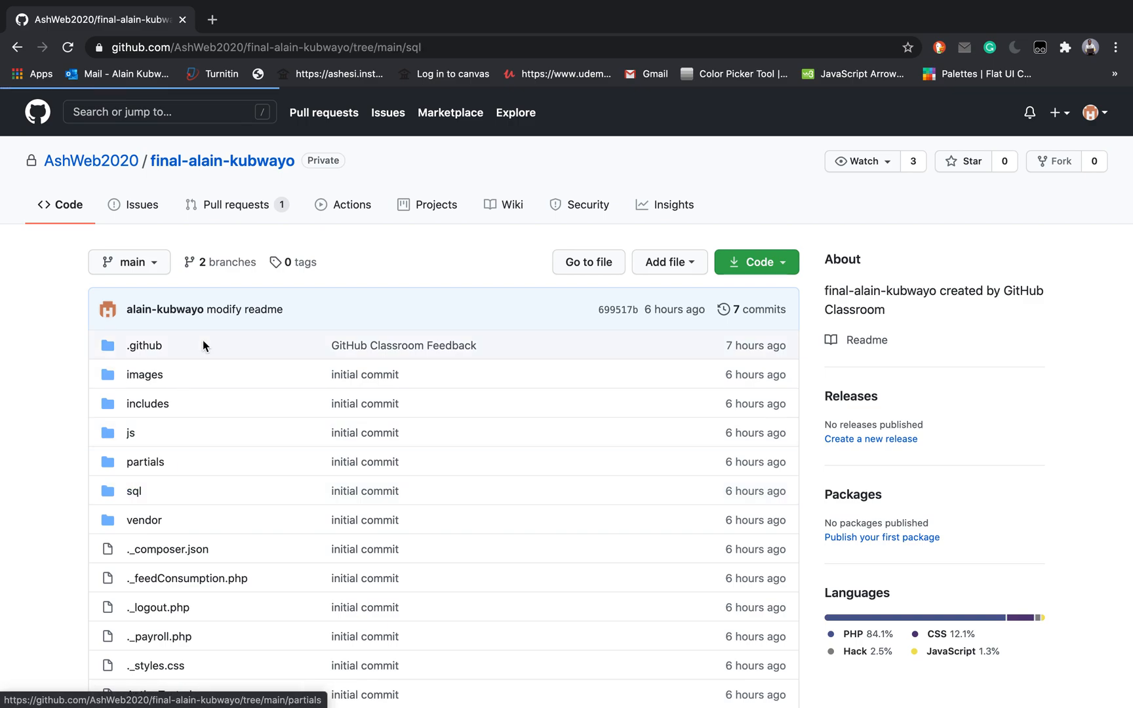
{"action": "left_click", "coordinate": [132, 491]}
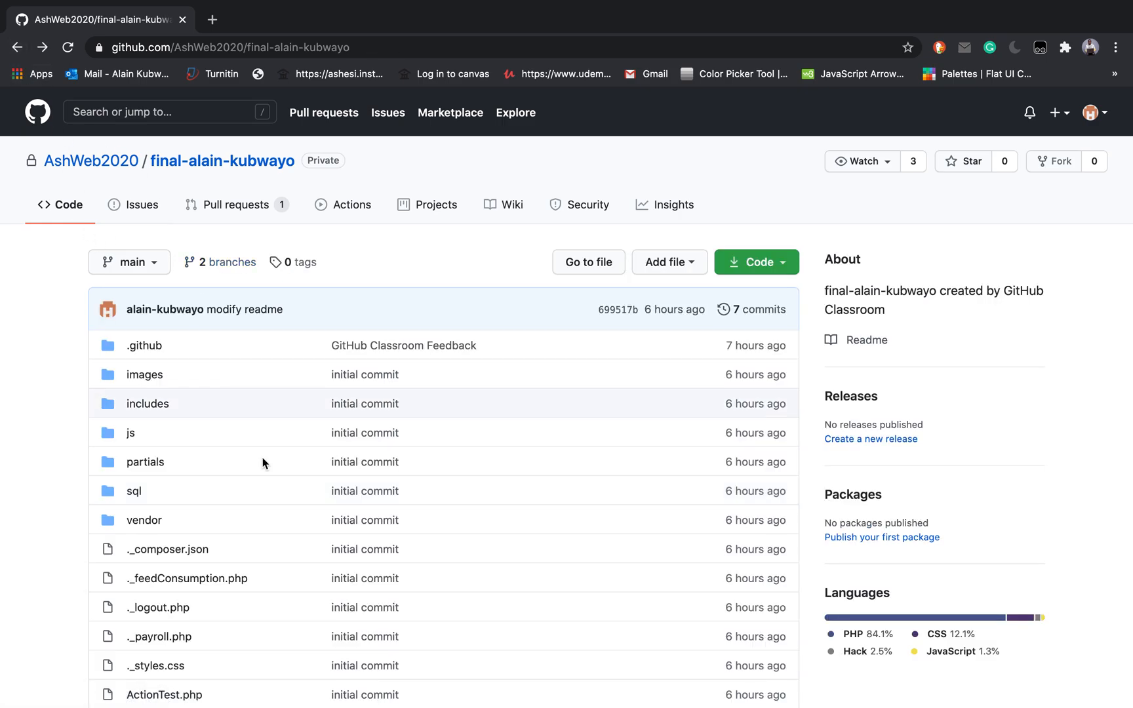
{"action": "scroll", "scroll_direction": "down", "scroll_amount": 3}
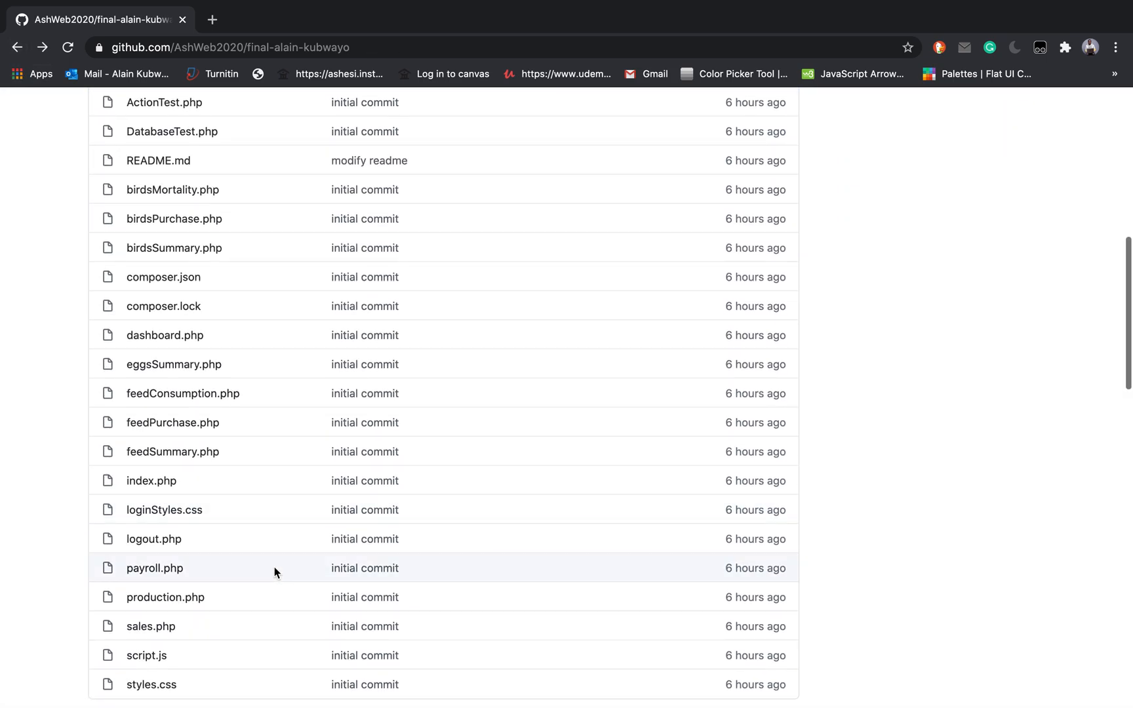
{"action": "scroll", "scroll_direction": "down", "scroll_amount": 3}
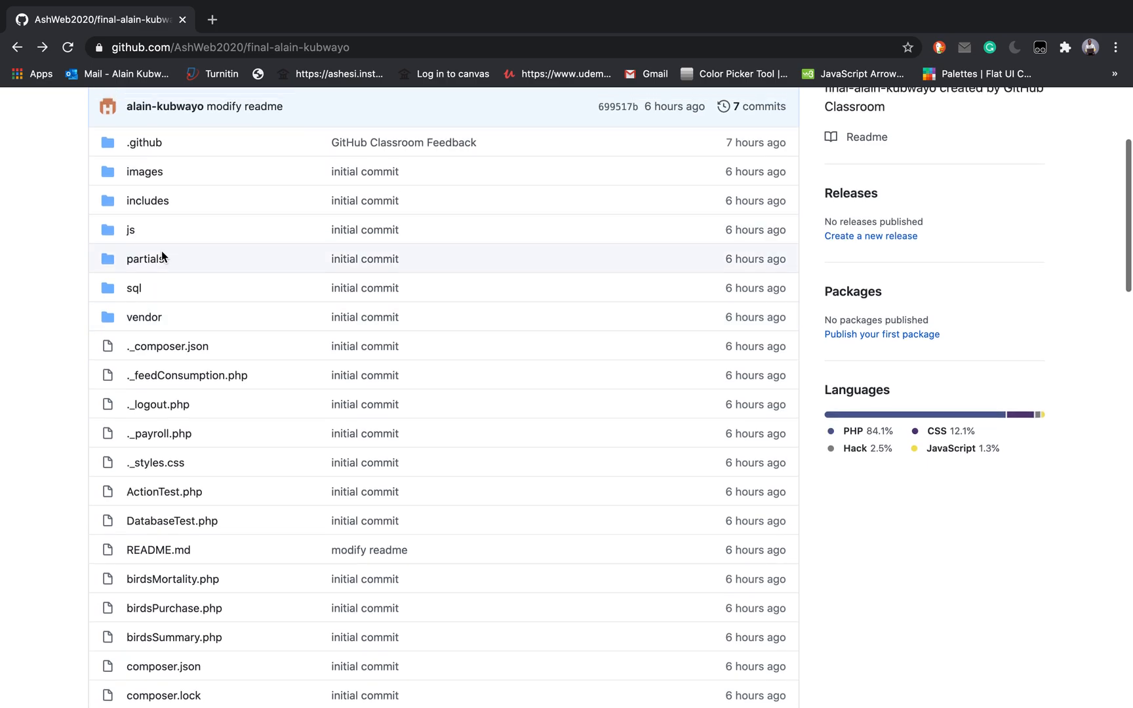
{"action": "mouse_move", "coordinate": [144, 172]}
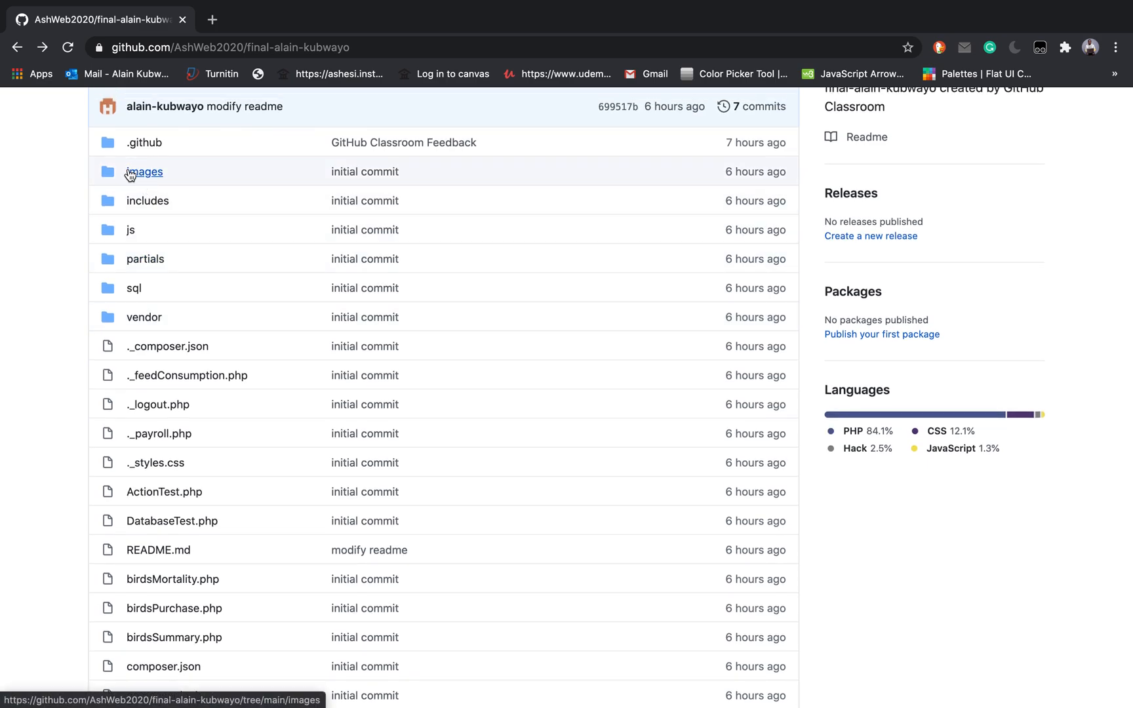
{"action": "mouse_move", "coordinate": [153, 196]}
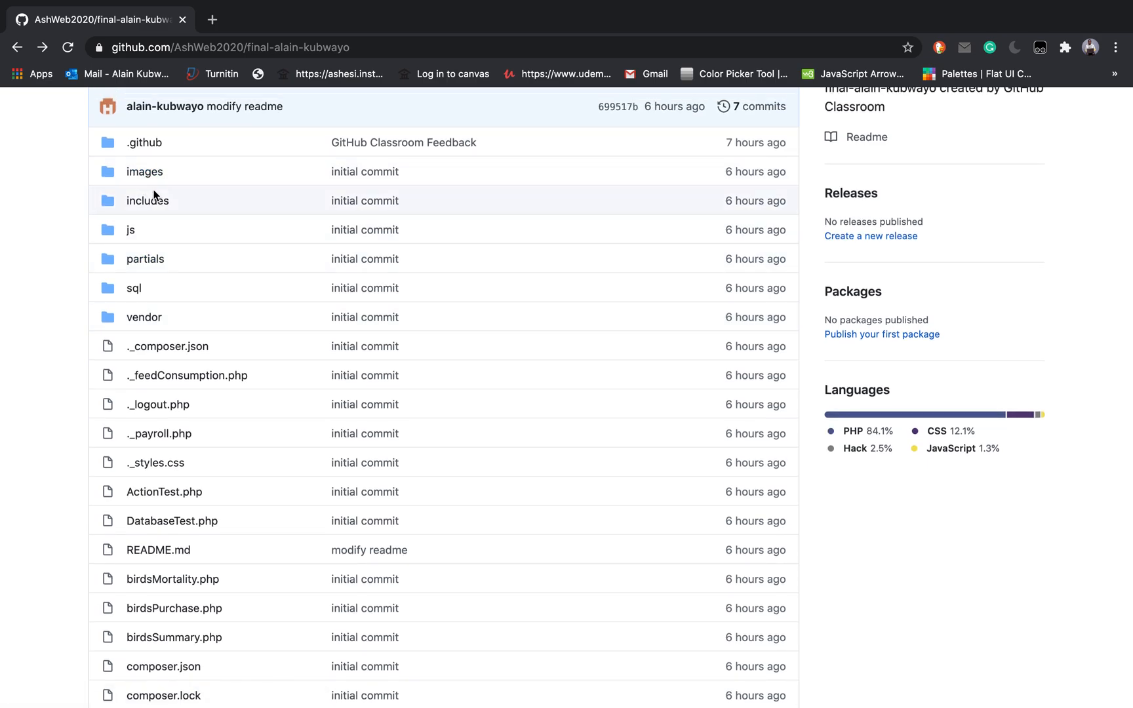
{"action": "mouse_move", "coordinate": [147, 200]}
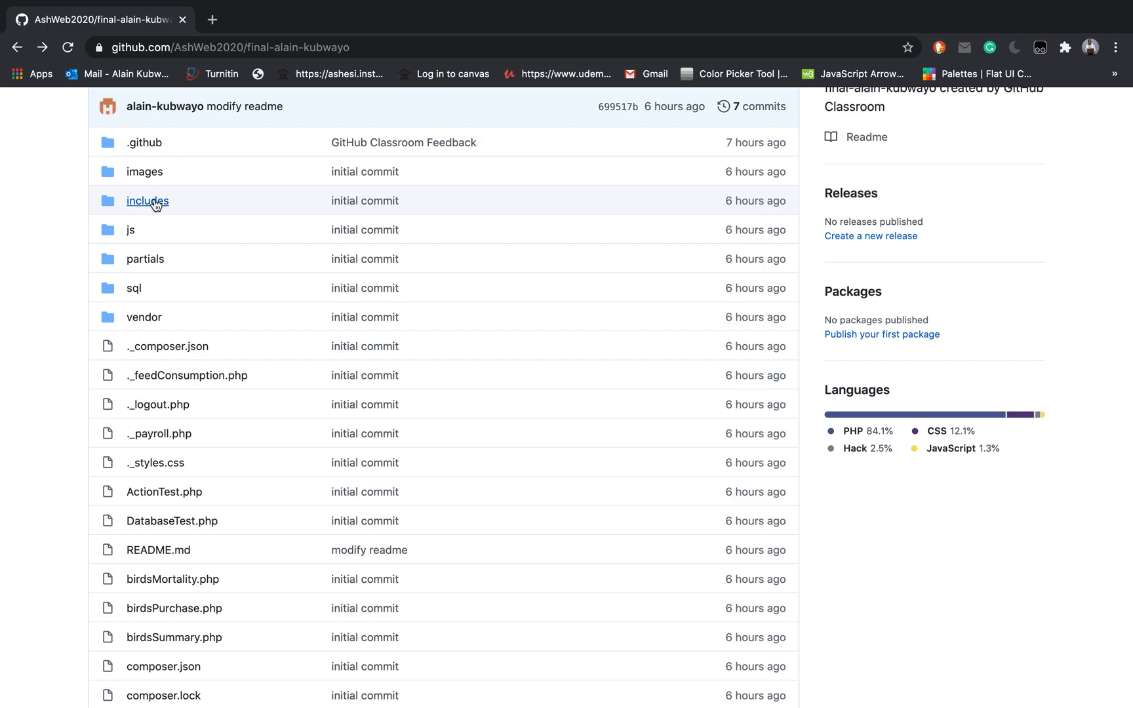
Step: Browse the includes folder listing action.php, database.php and loginServer.php
{"action": "left_click", "coordinate": [147, 201]}
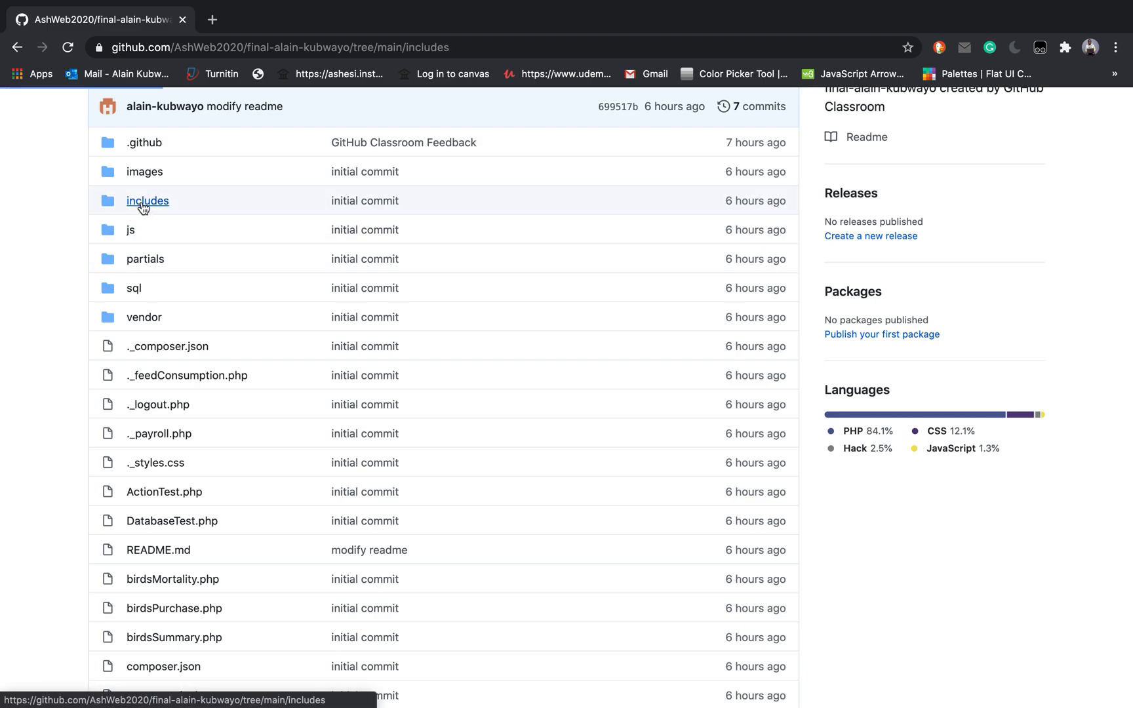
{"action": "left_click", "coordinate": [147, 201]}
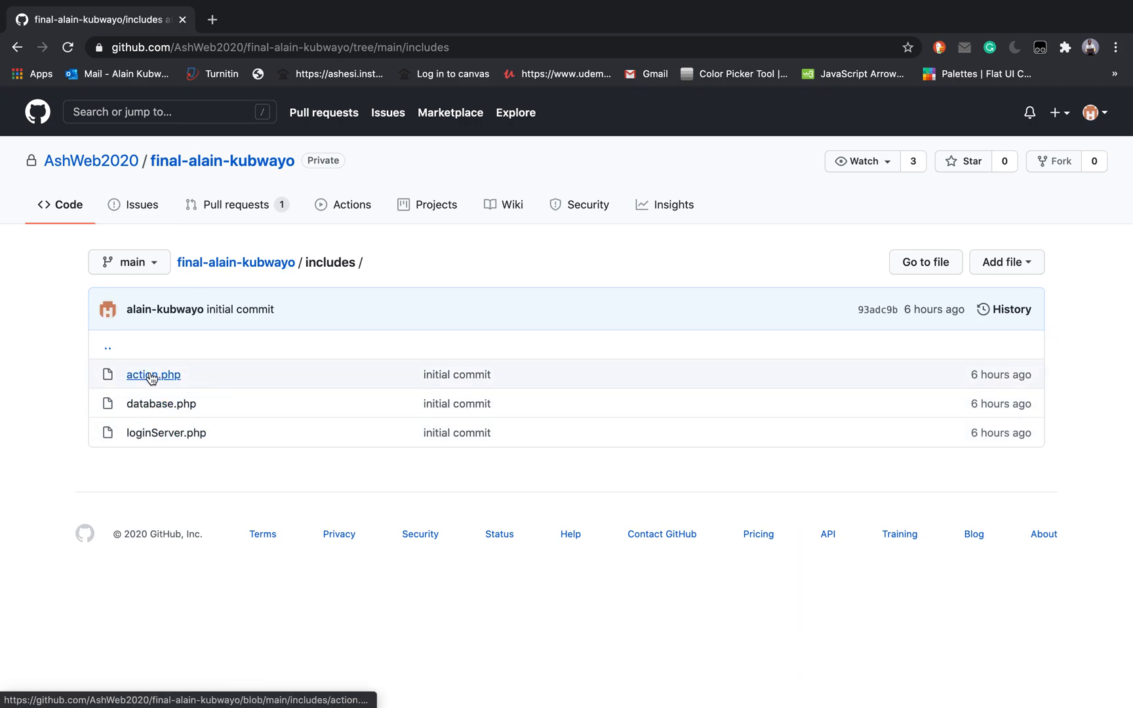
{"action": "mouse_move", "coordinate": [152, 374]}
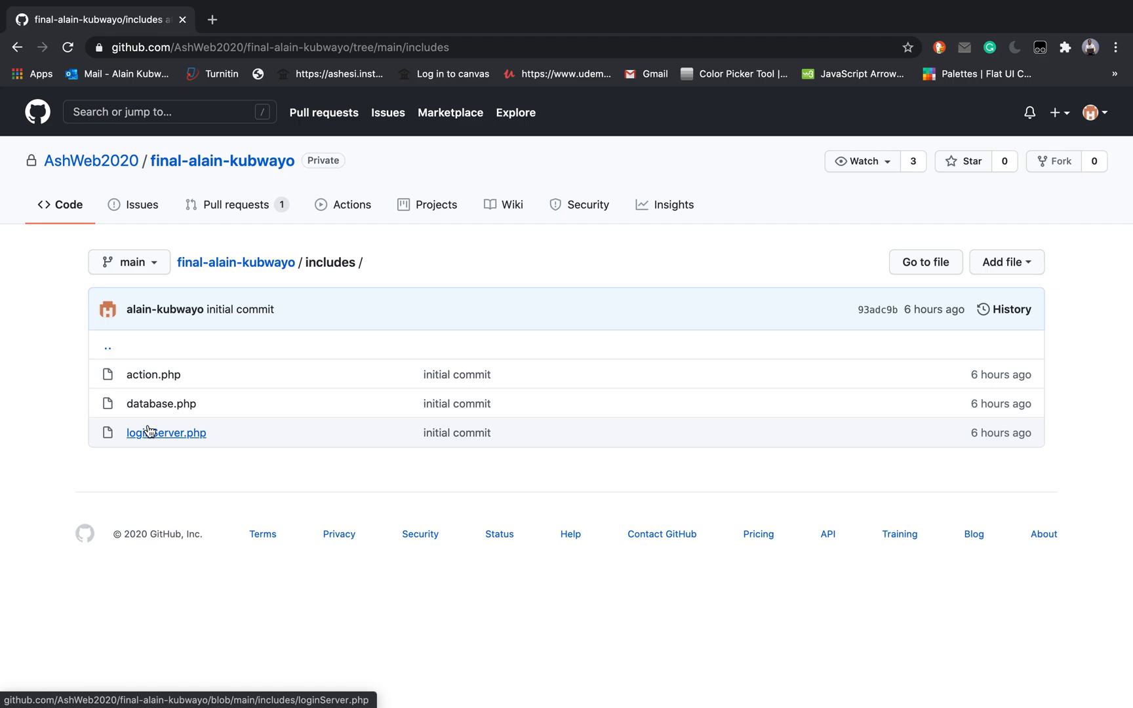
{"action": "mouse_move", "coordinate": [165, 432]}
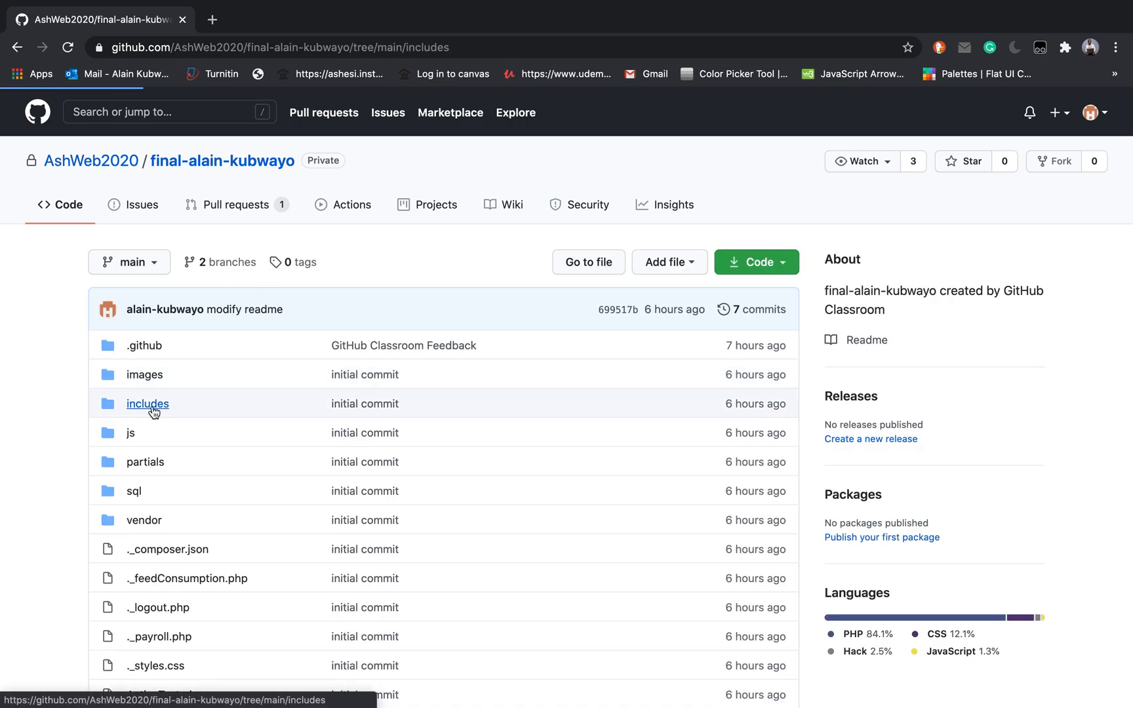
{"action": "left_click", "coordinate": [147, 403]}
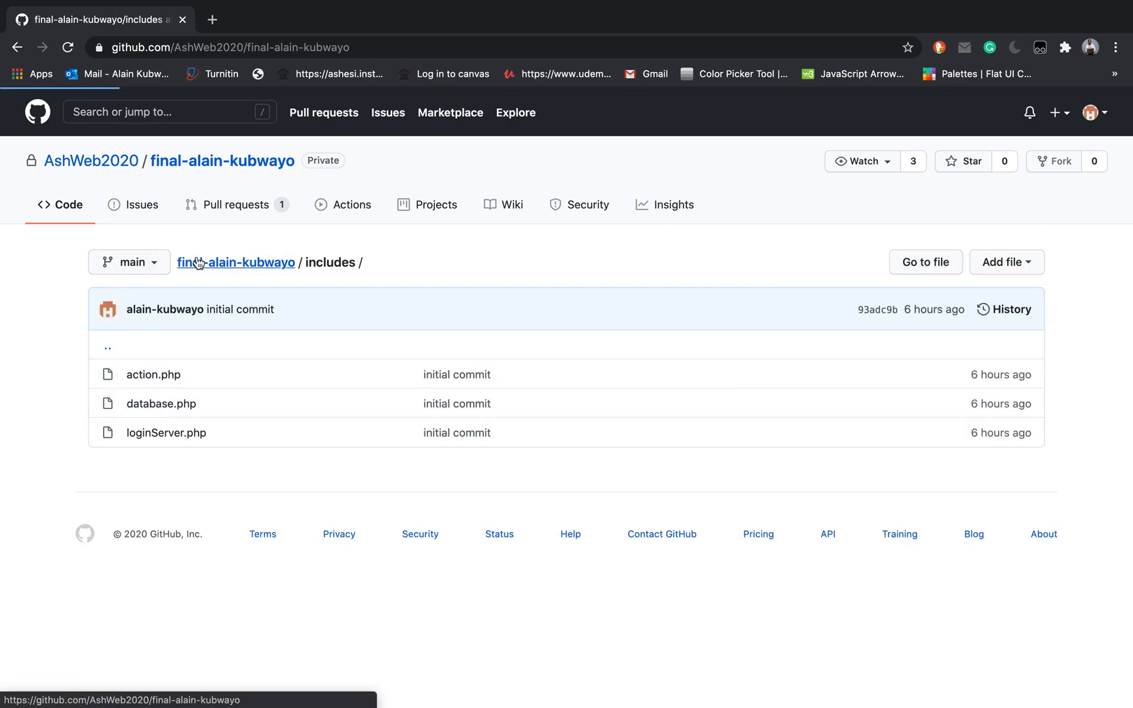
{"action": "mouse_move", "coordinate": [152, 374]}
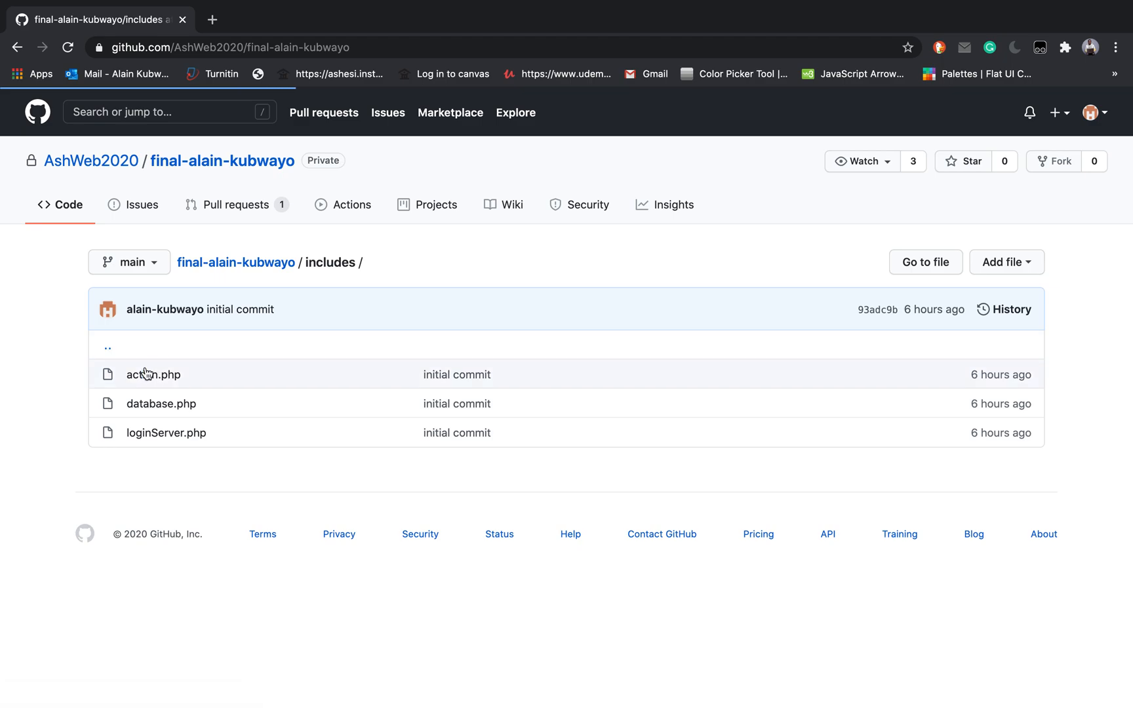
Step: Browse the partials folder's _head.php, _side_bar.php and _top_navbar.php, then return to the root listing
{"action": "left_click", "coordinate": [236, 261]}
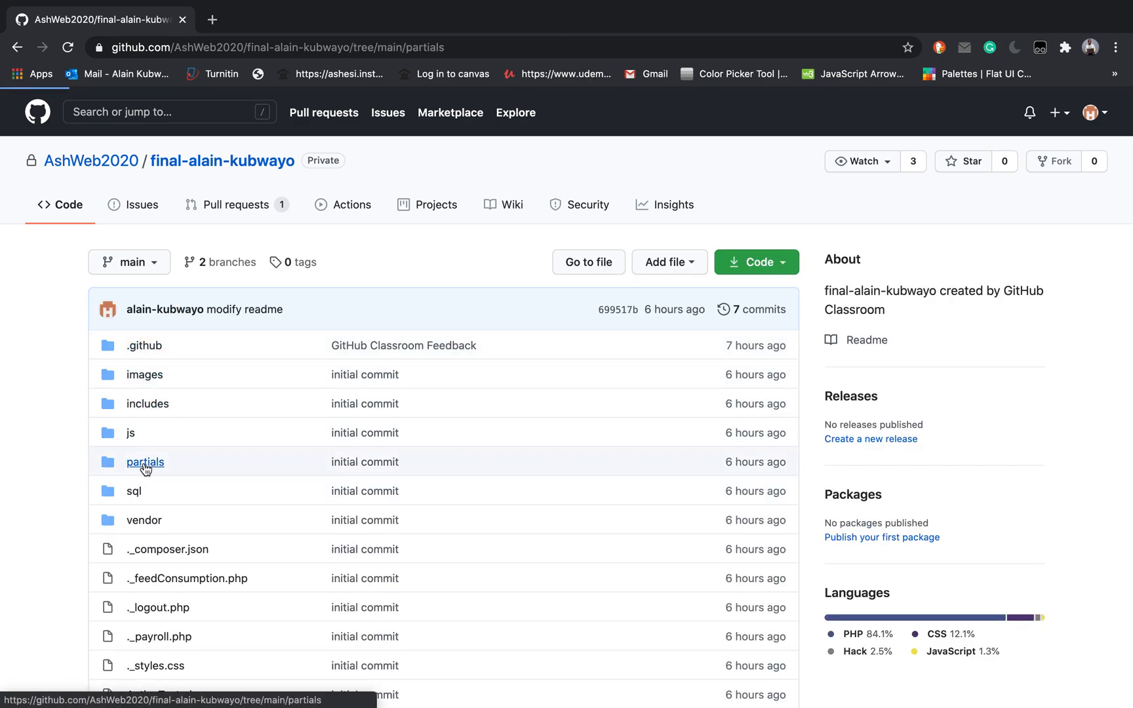
{"action": "left_click", "coordinate": [144, 461]}
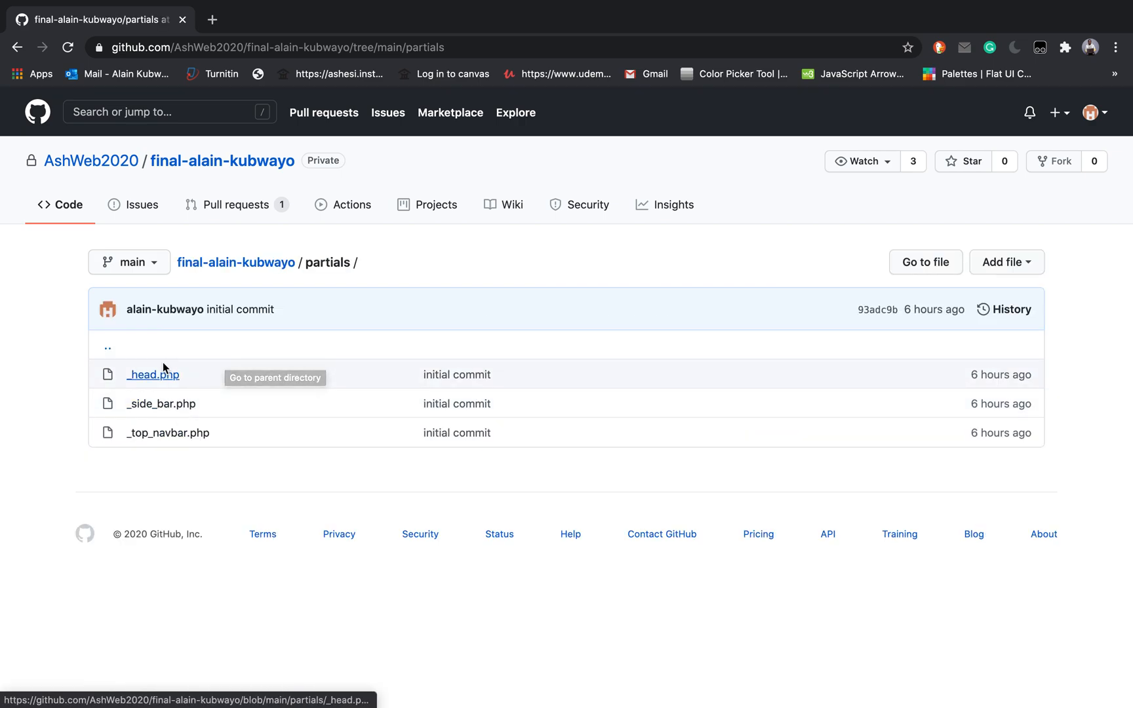
{"action": "mouse_move", "coordinate": [153, 388]}
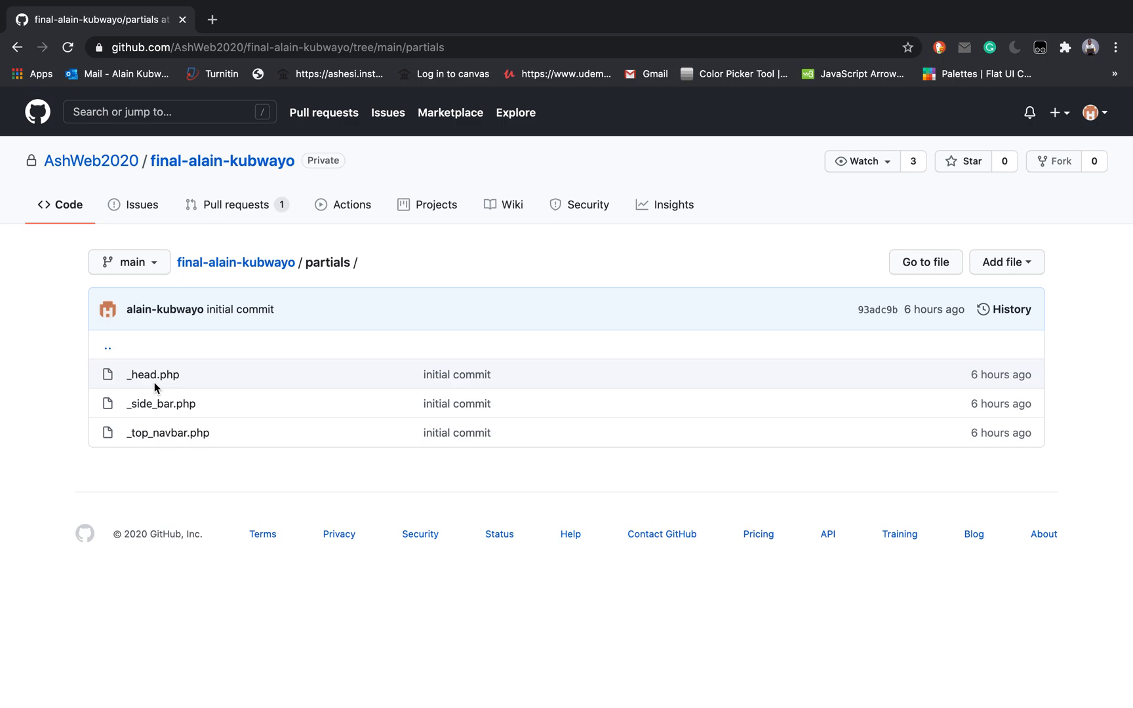
{"action": "mouse_move", "coordinate": [152, 374]}
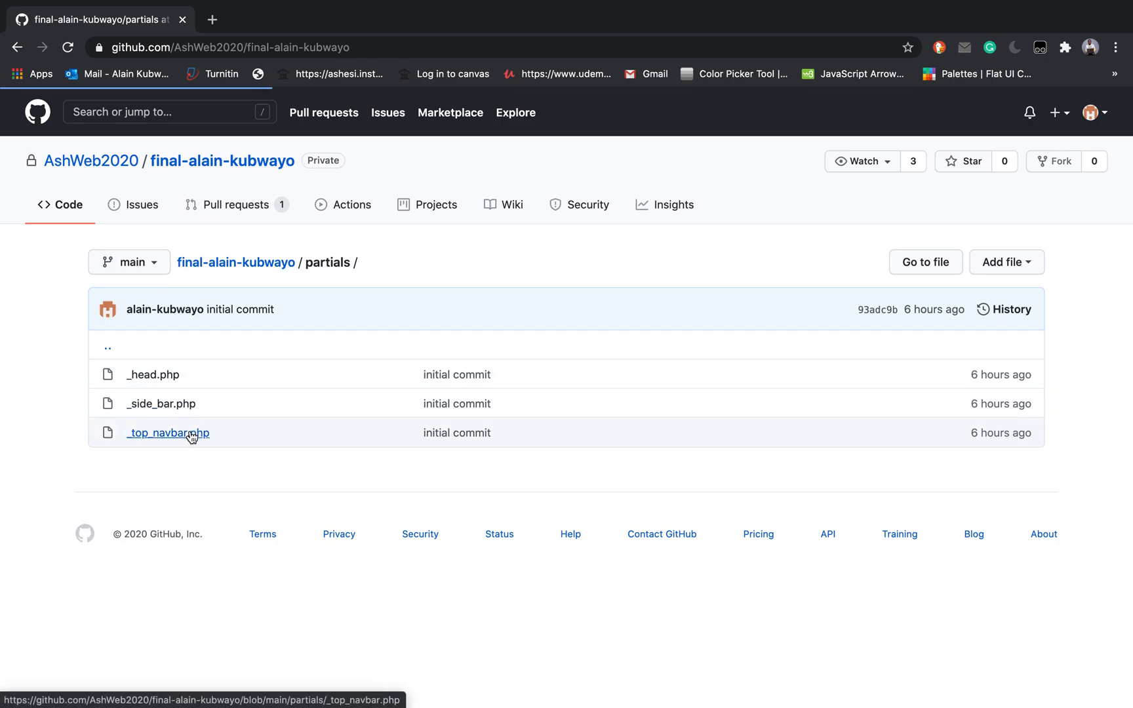
{"action": "left_click", "coordinate": [222, 160]}
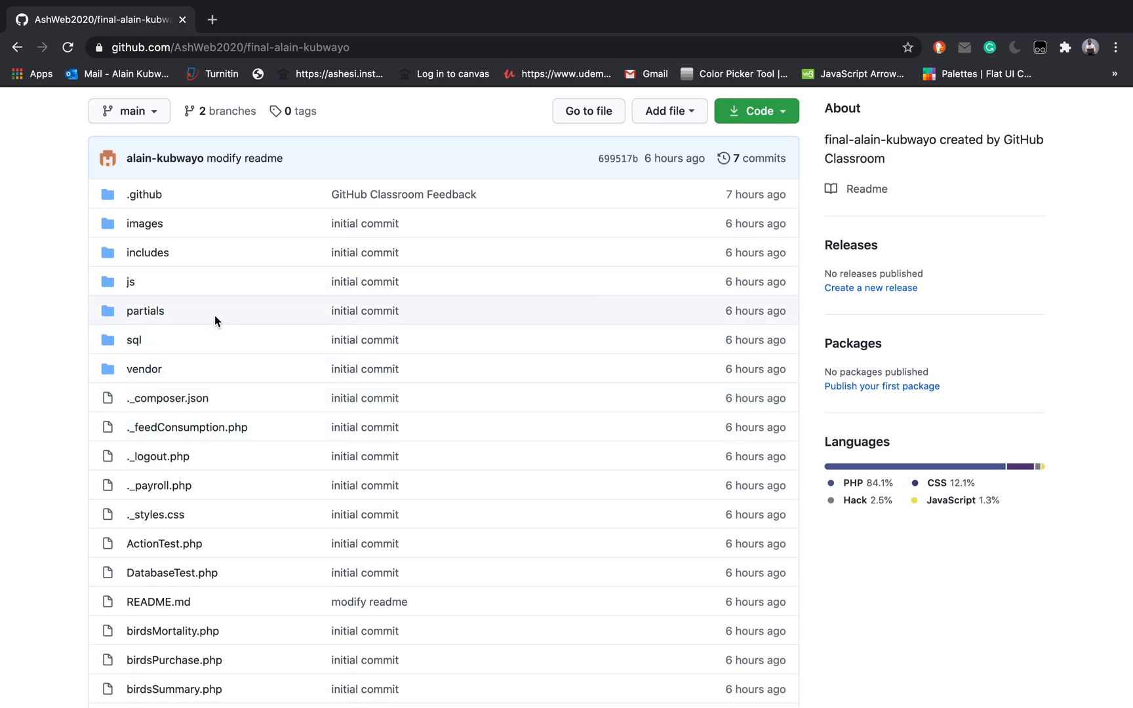
Step: Read the README's deployment, technologies, Implemented Functionalities and Running EPMS Locally sections
{"action": "scroll", "scroll_direction": "down", "scroll_amount": 3}
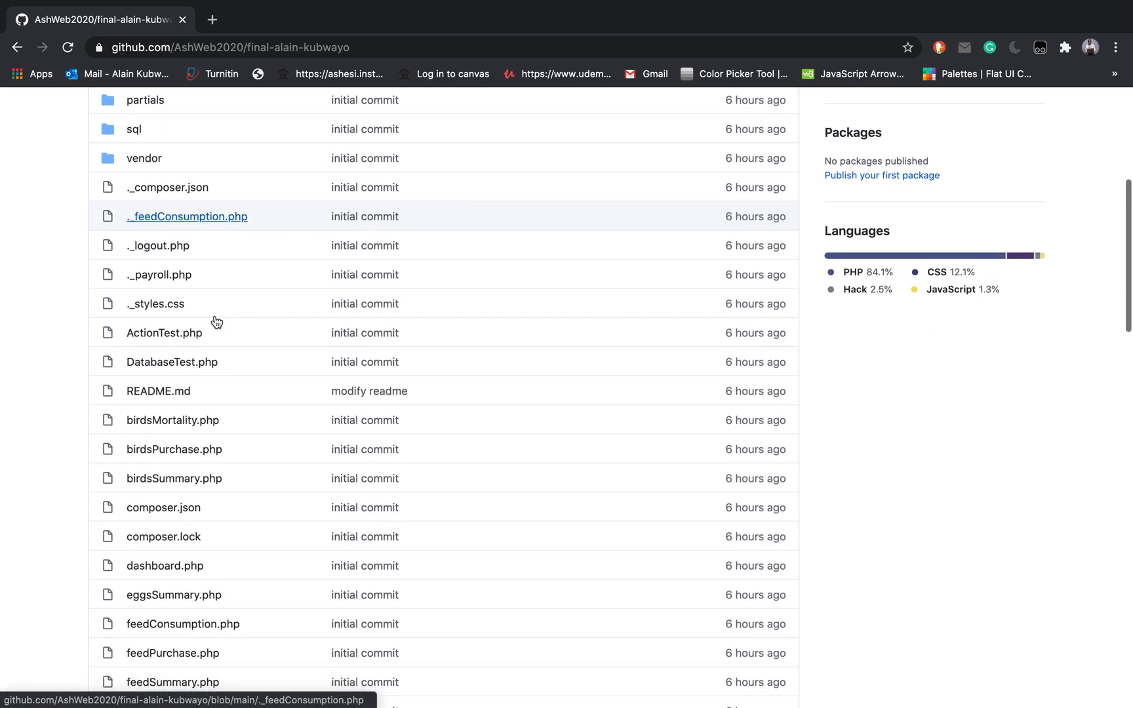
{"action": "scroll", "scroll_direction": "down", "scroll_amount": 3}
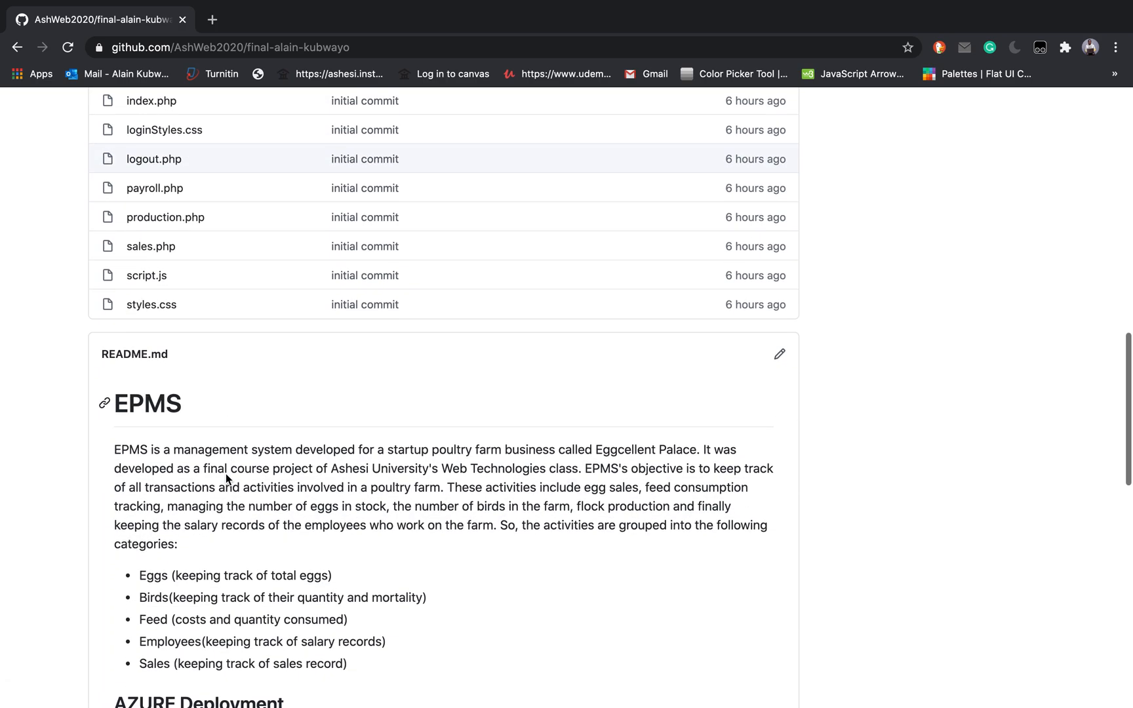
{"action": "scroll", "scroll_direction": "down", "scroll_amount": 3}
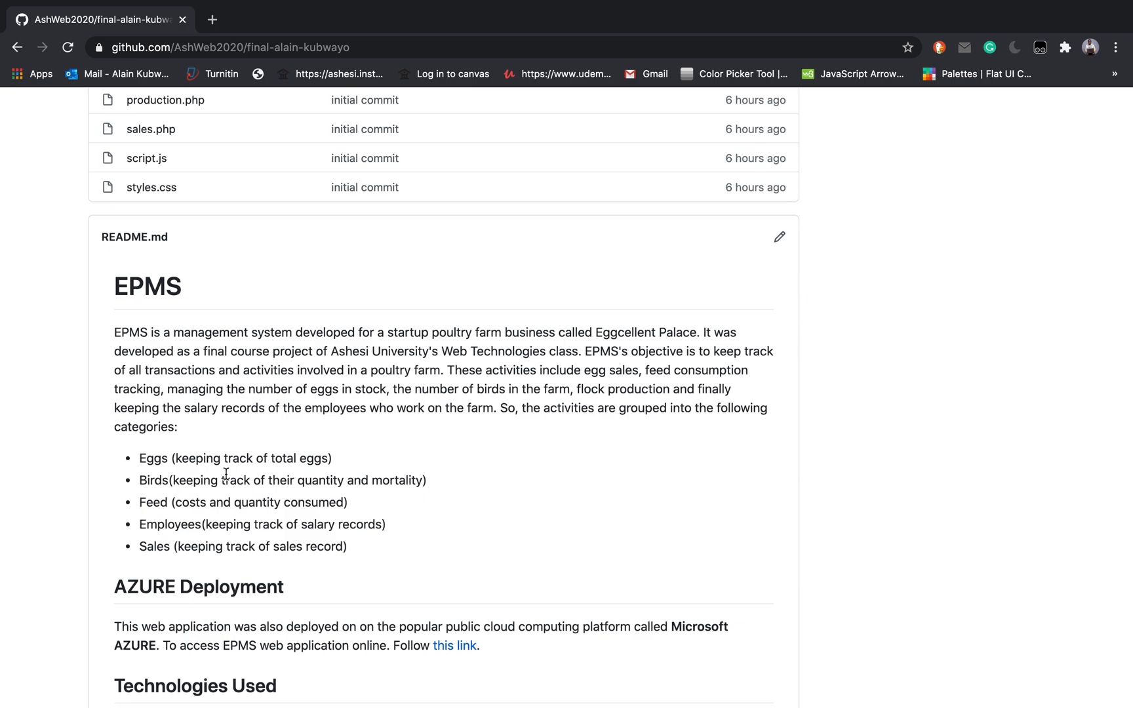
{"action": "scroll", "scroll_direction": "down", "scroll_amount": 3}
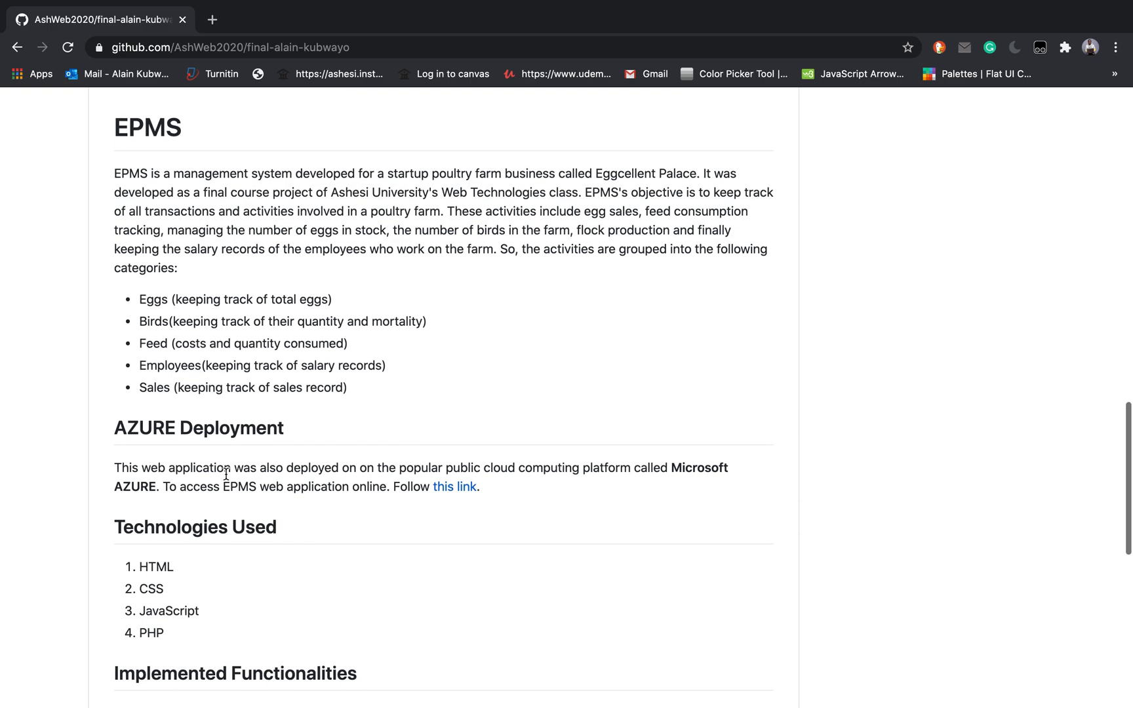
{"action": "mouse_move", "coordinate": [455, 486]}
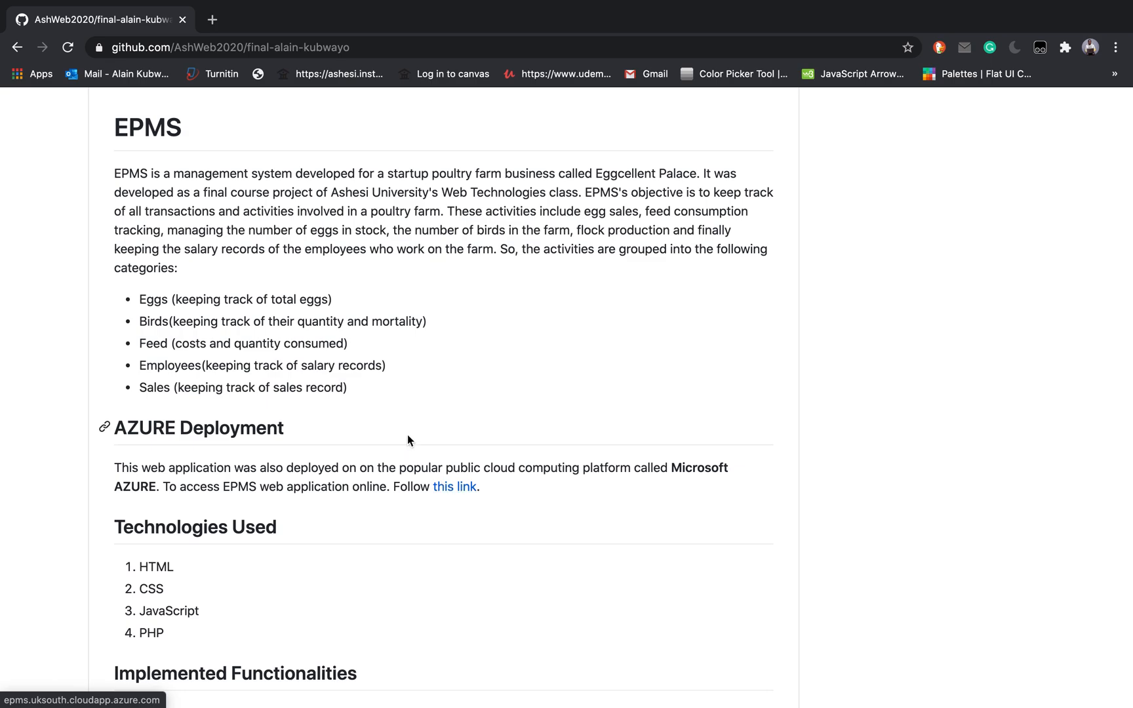
{"action": "scroll", "scroll_direction": "down", "scroll_amount": 3}
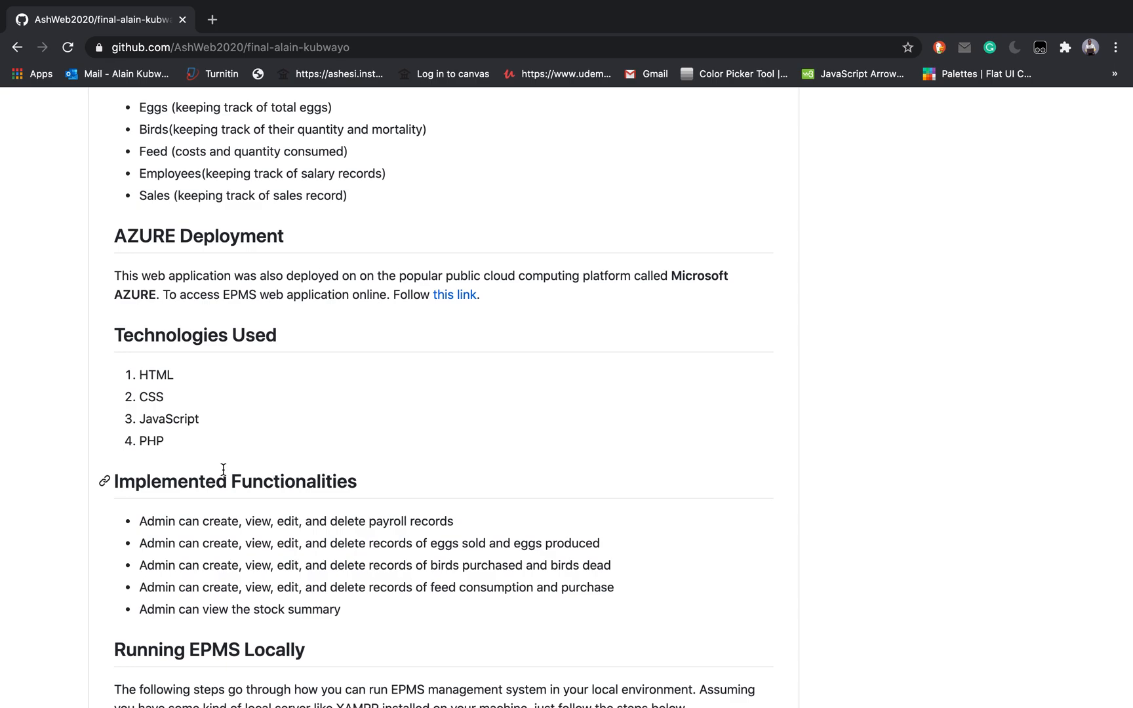
{"action": "scroll", "scroll_direction": "down", "scroll_amount": 3}
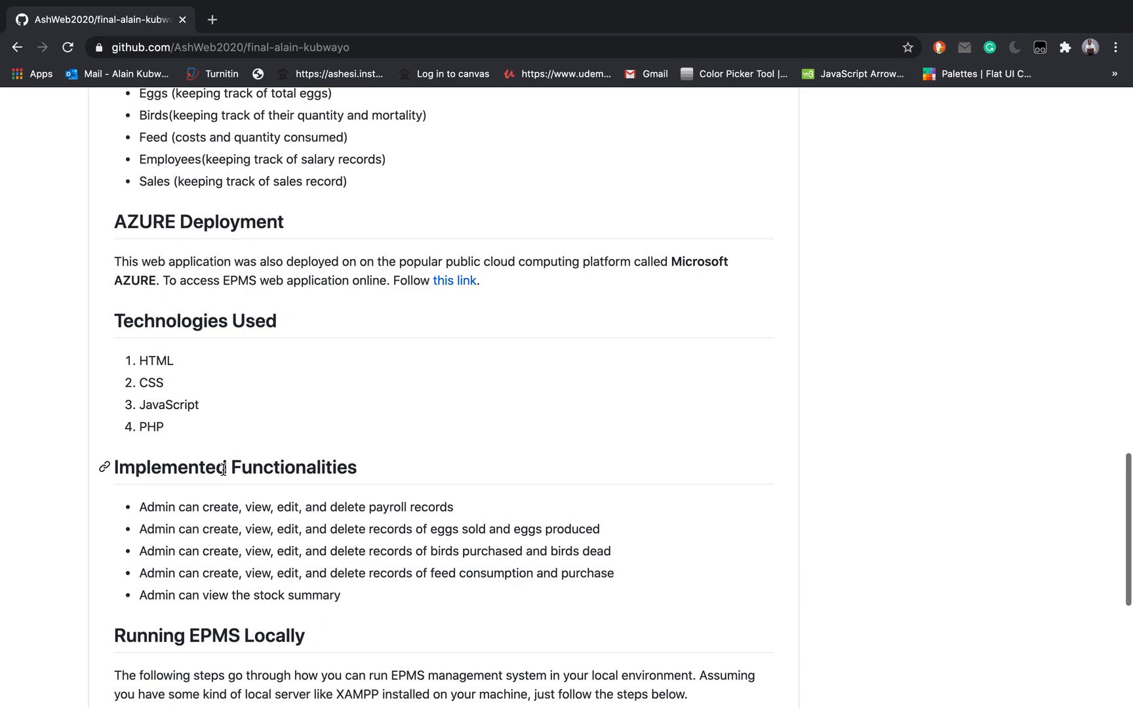
{"action": "scroll", "scroll_direction": "down", "scroll_amount": 3}
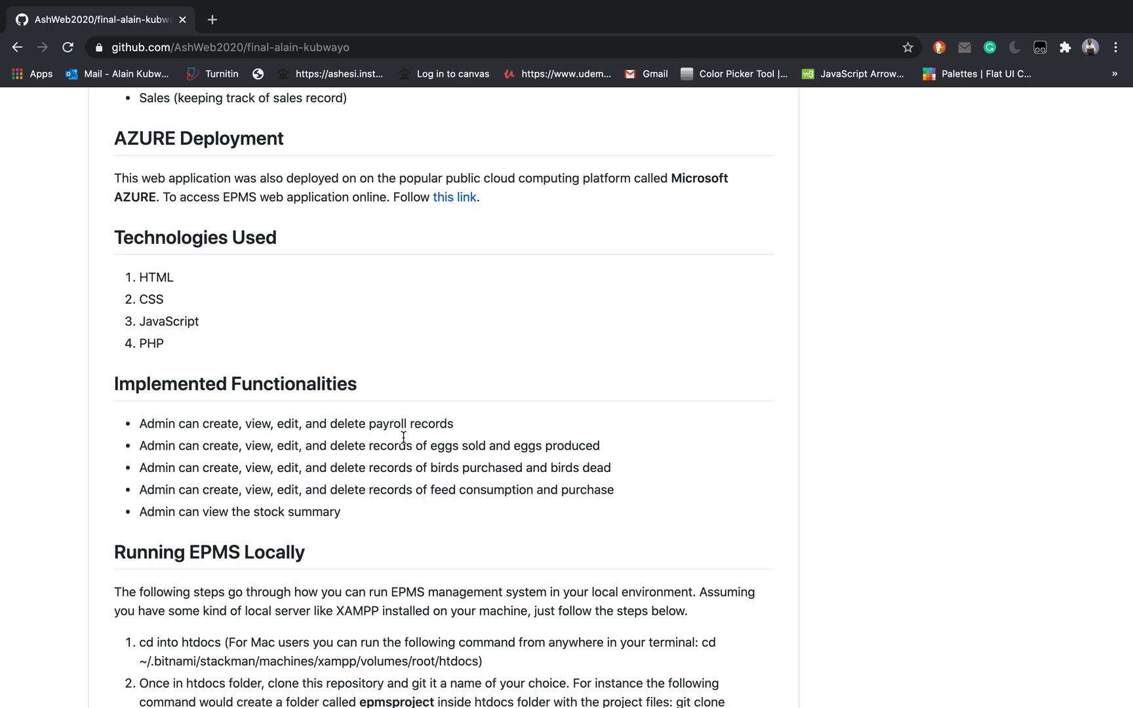
{"action": "mouse_move", "coordinate": [573, 420]}
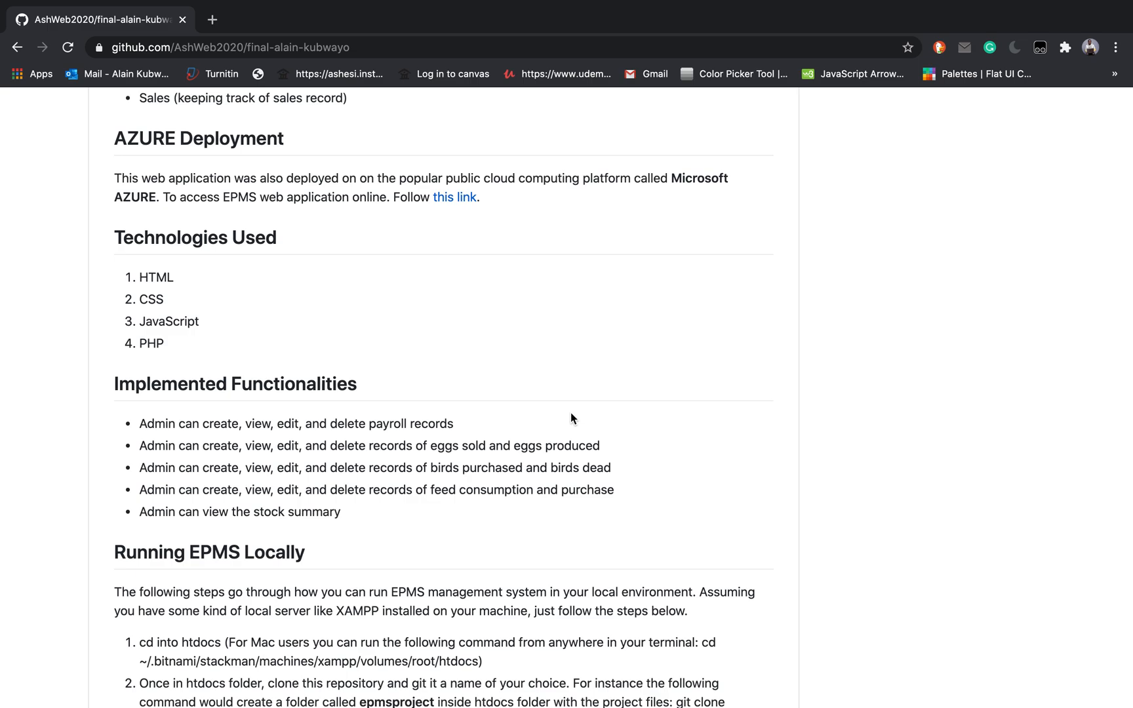
{"action": "mouse_move", "coordinate": [579, 360]}
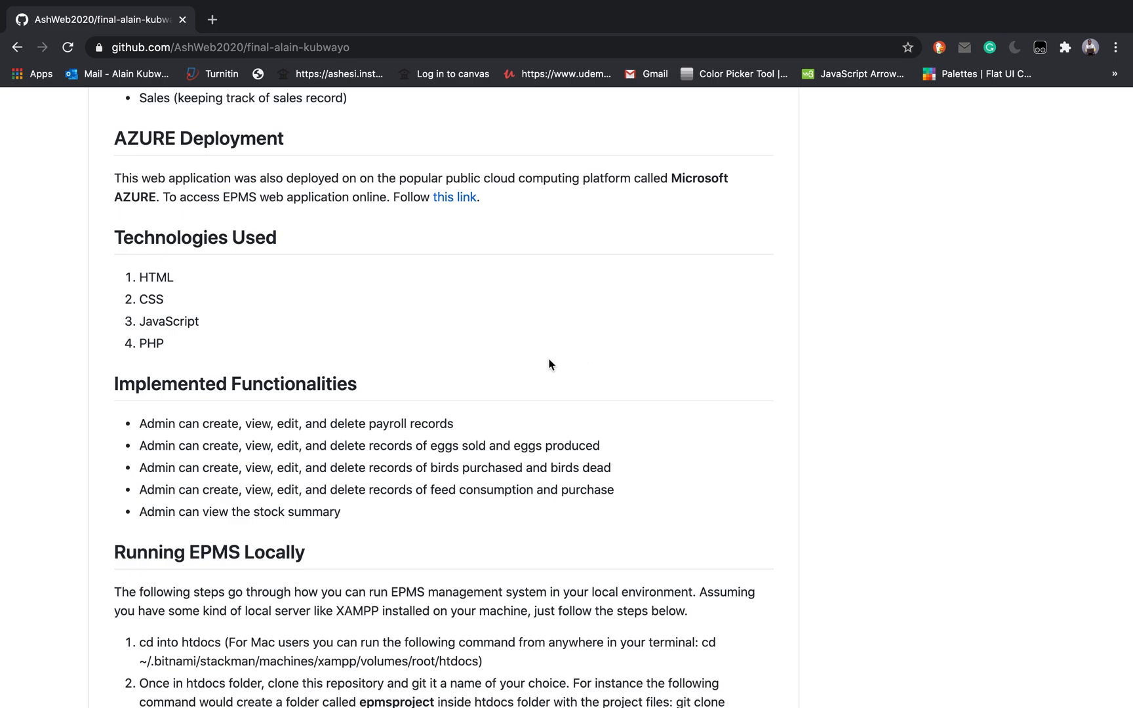
{"action": "scroll", "scroll_direction": "down", "scroll_amount": 3}
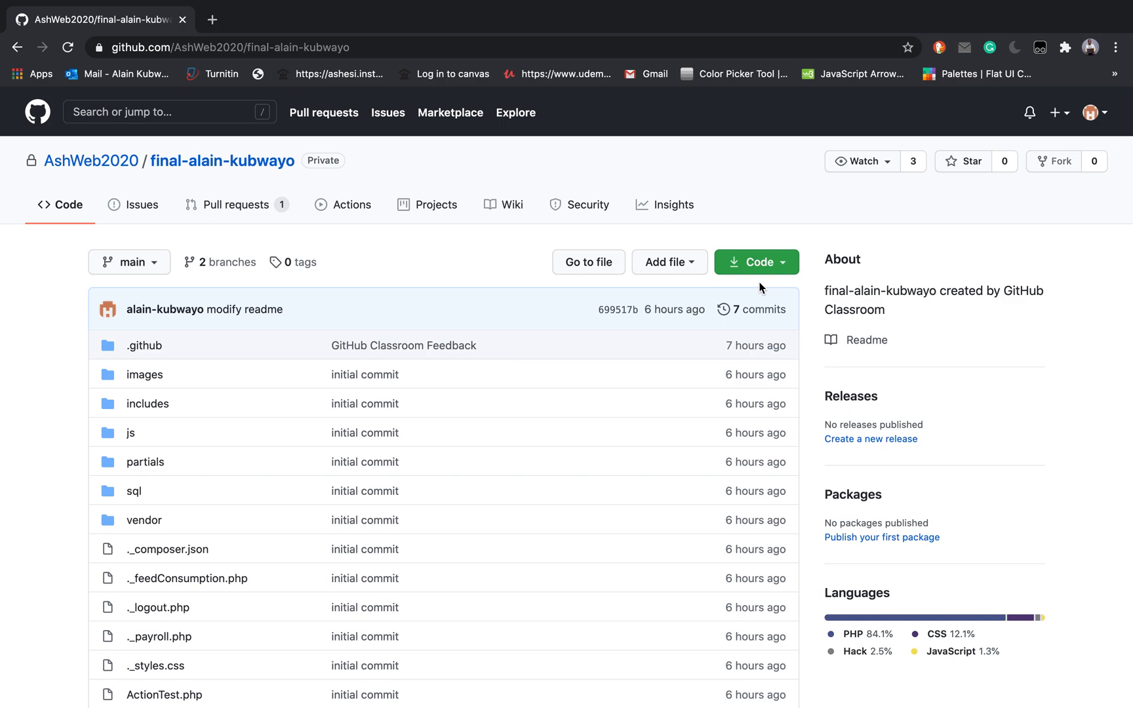
{"action": "mouse_move", "coordinate": [671, 324]}
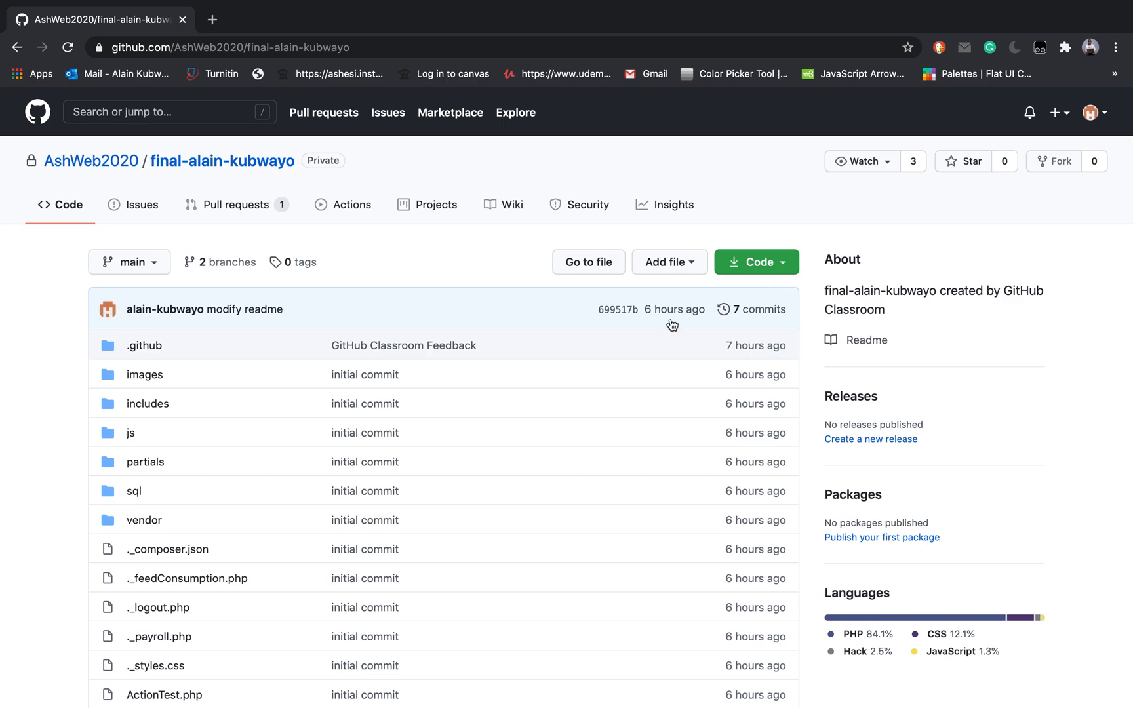
{"action": "mouse_move", "coordinate": [329, 388]}
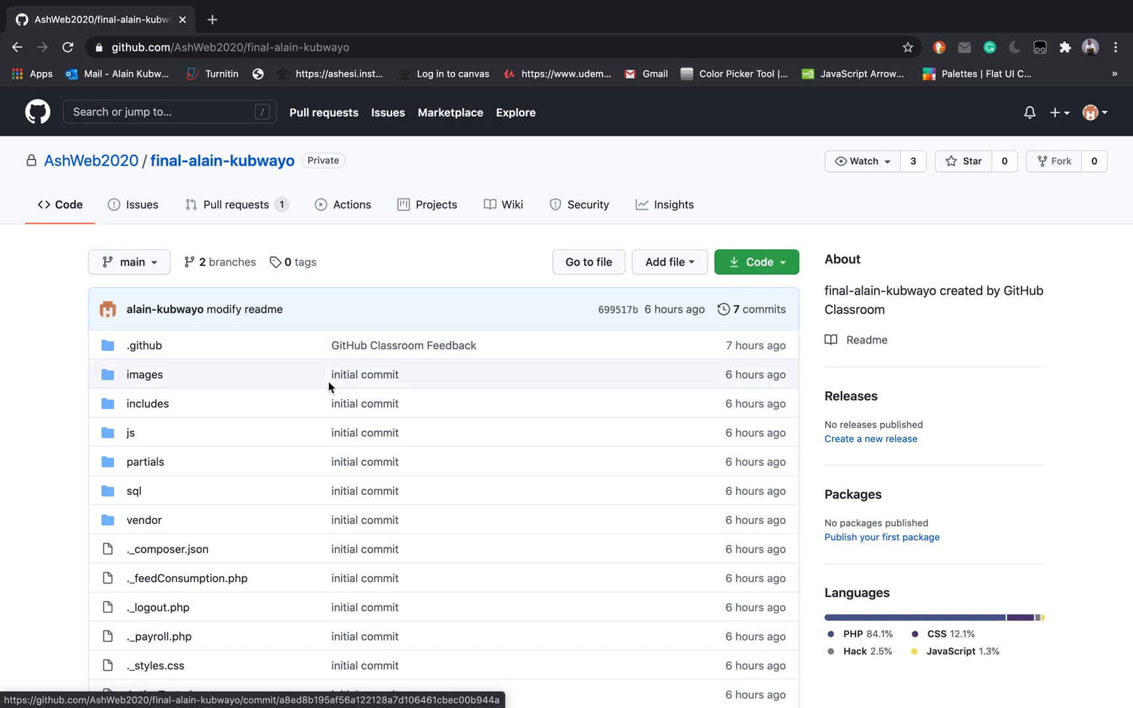
Step: Scroll to the README's AZURE Deployment section with its 'this link' to the live app
{"action": "scroll", "scroll_direction": "down", "scroll_amount": 3}
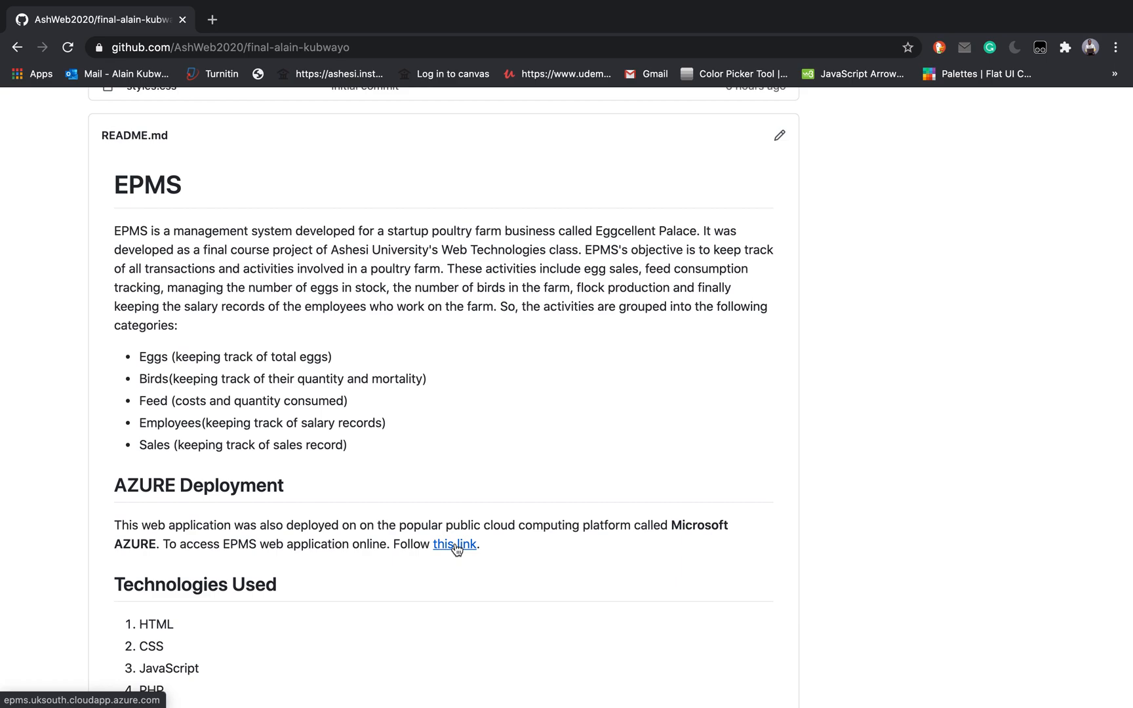
Step: Open the deployed EPMS login in a new tab and trigger its missing-field errors with empty inputs
{"action": "right_click", "coordinate": [453, 544]}
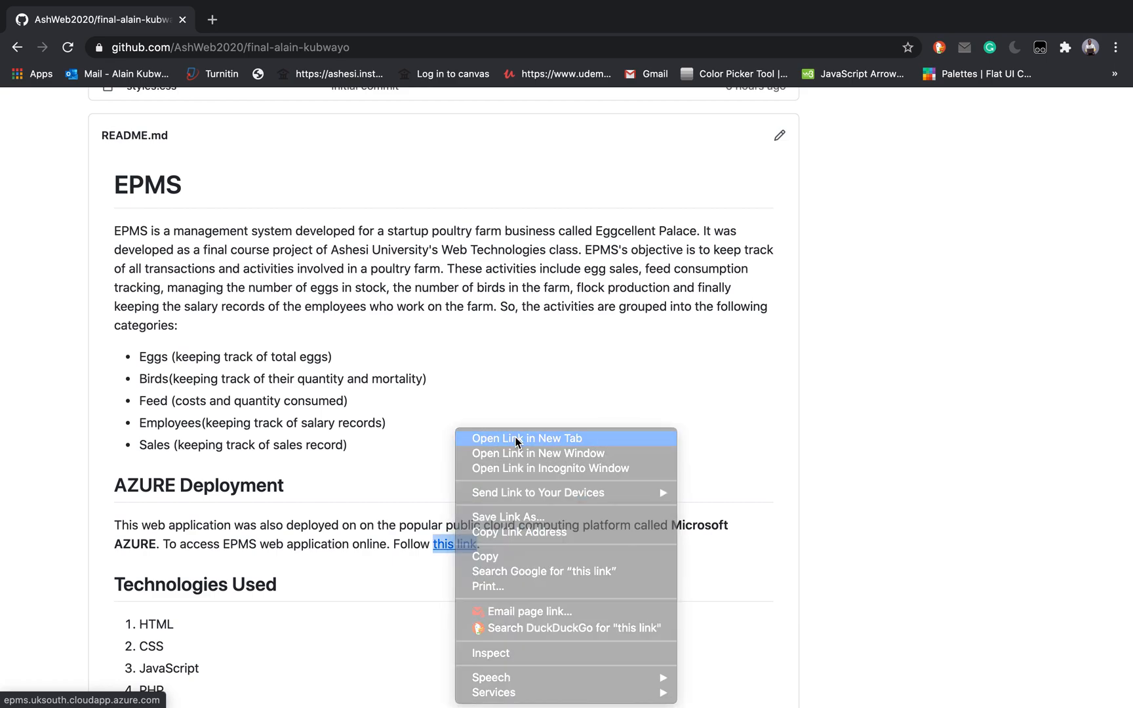
{"action": "left_click", "coordinate": [526, 437]}
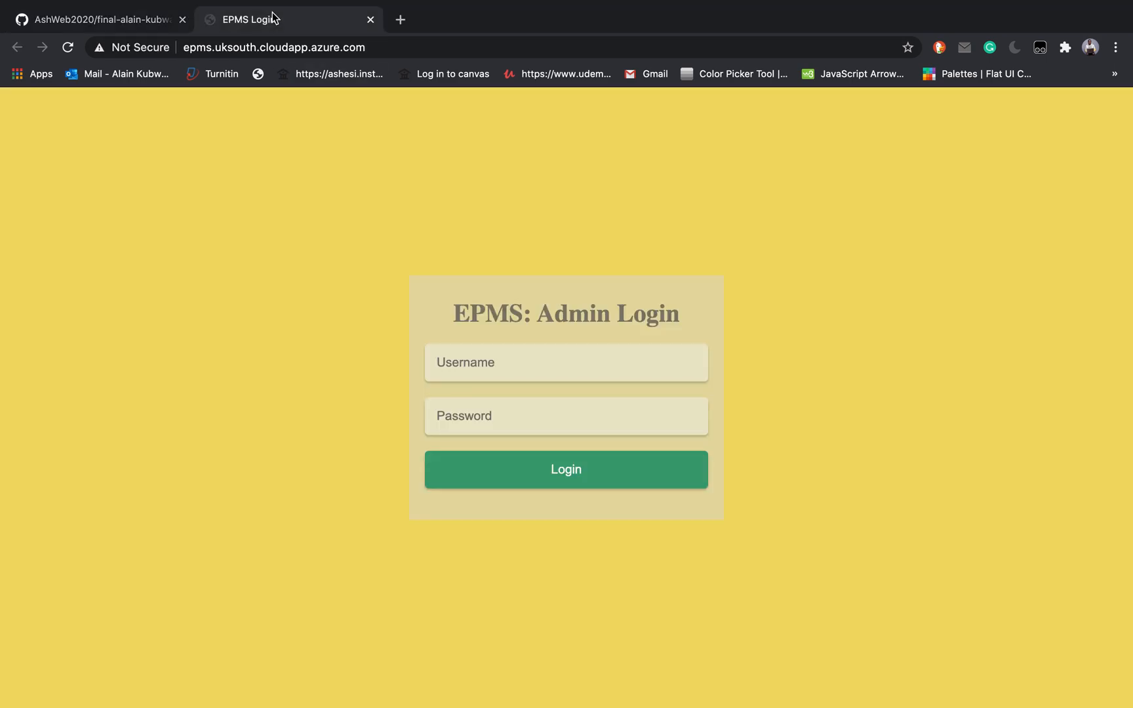
{"action": "mouse_move", "coordinate": [350, 340]}
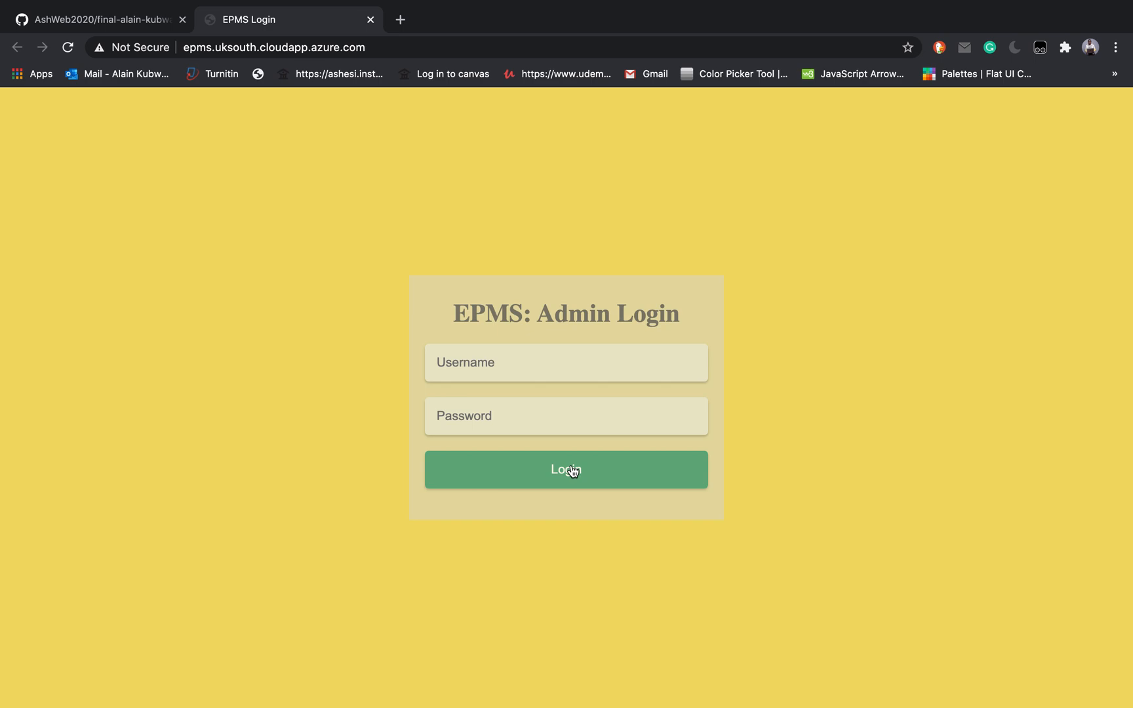
{"action": "left_click", "coordinate": [565, 469]}
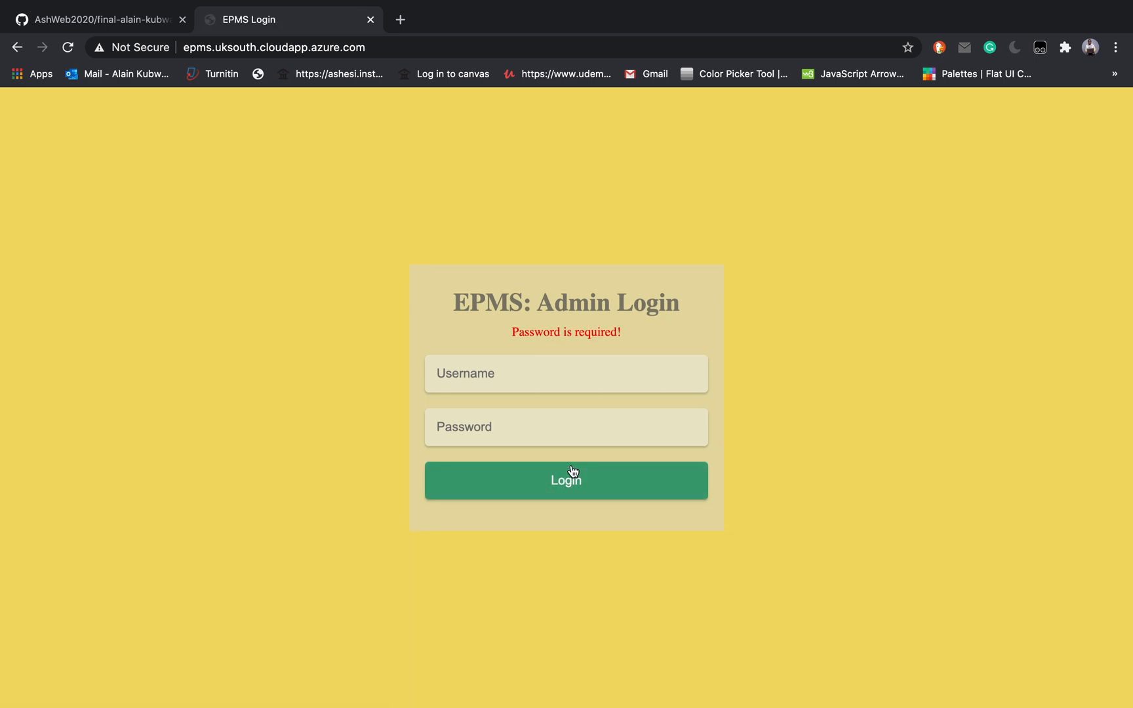
{"action": "left_click", "coordinate": [565, 374]}
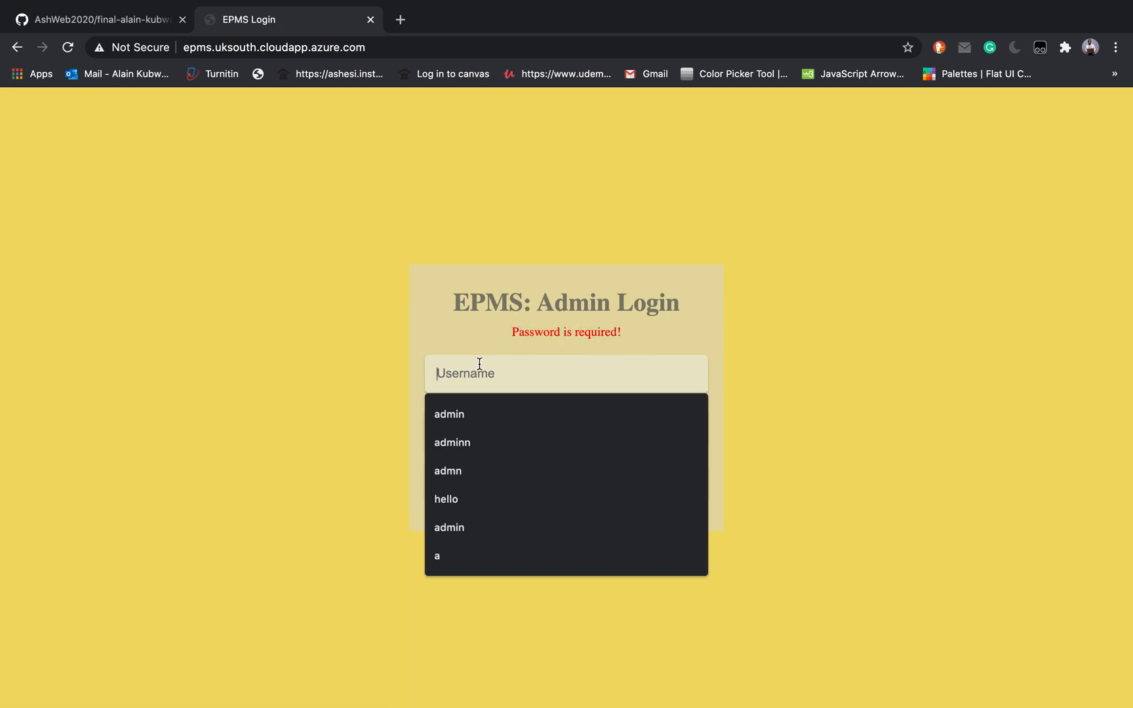
{"action": "left_click", "coordinate": [448, 414]}
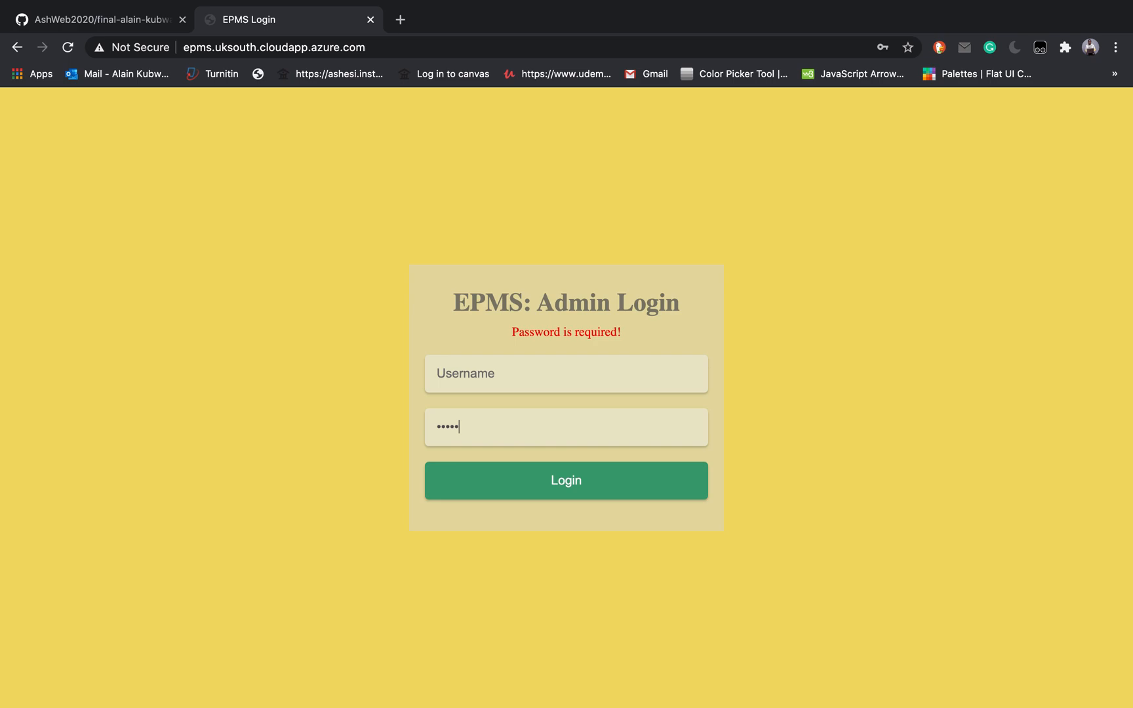
{"action": "left_click", "coordinate": [565, 479]}
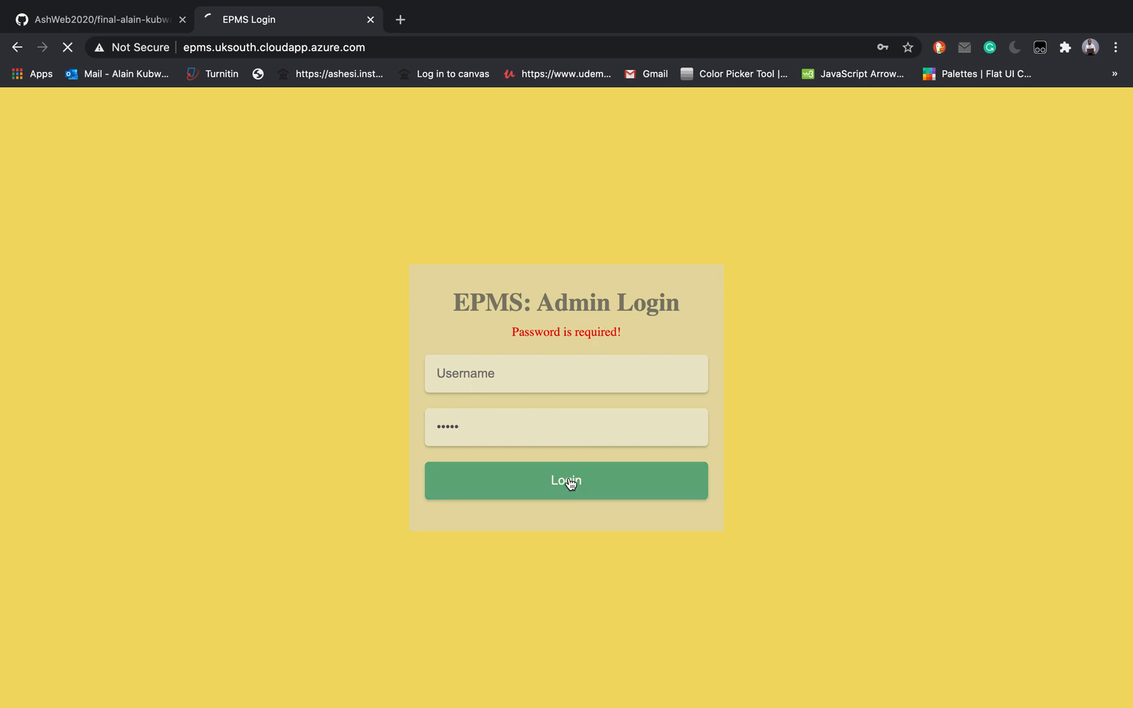
Step: Trigger the wrong-data error with username 'adminskksk', then enter admin credentials and submit
{"action": "left_click", "coordinate": [565, 480]}
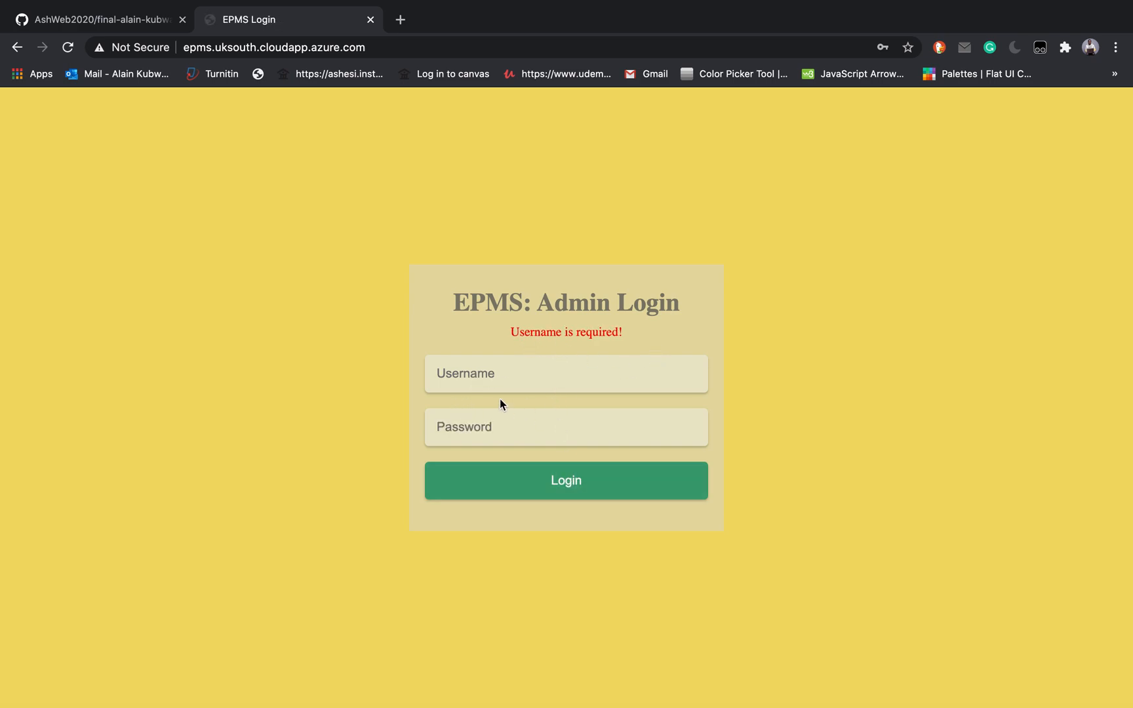
{"action": "type", "text": "adminskkskd"}
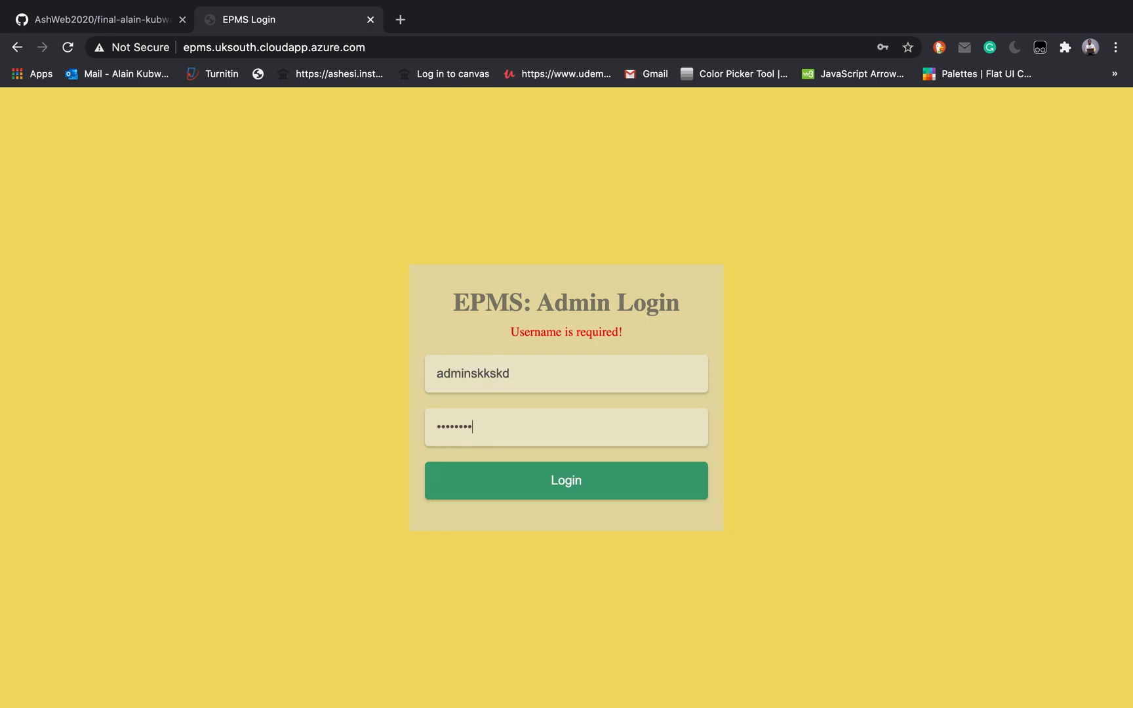
{"action": "left_click", "coordinate": [565, 480]}
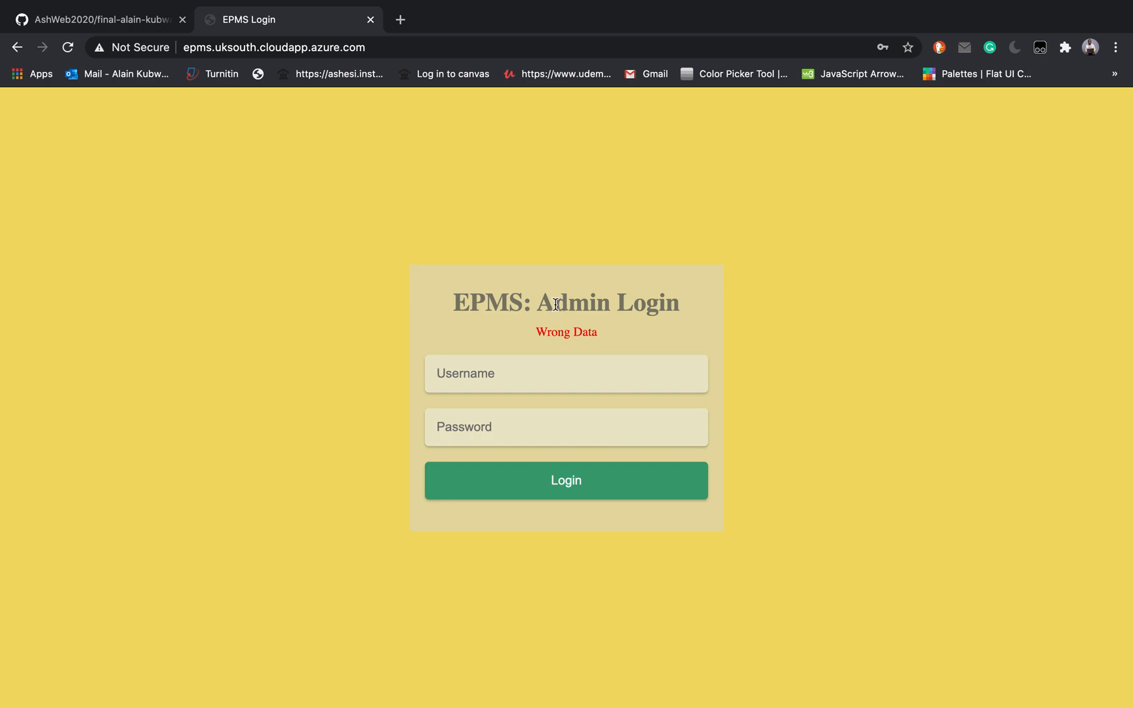
{"action": "type", "text": "adm"}
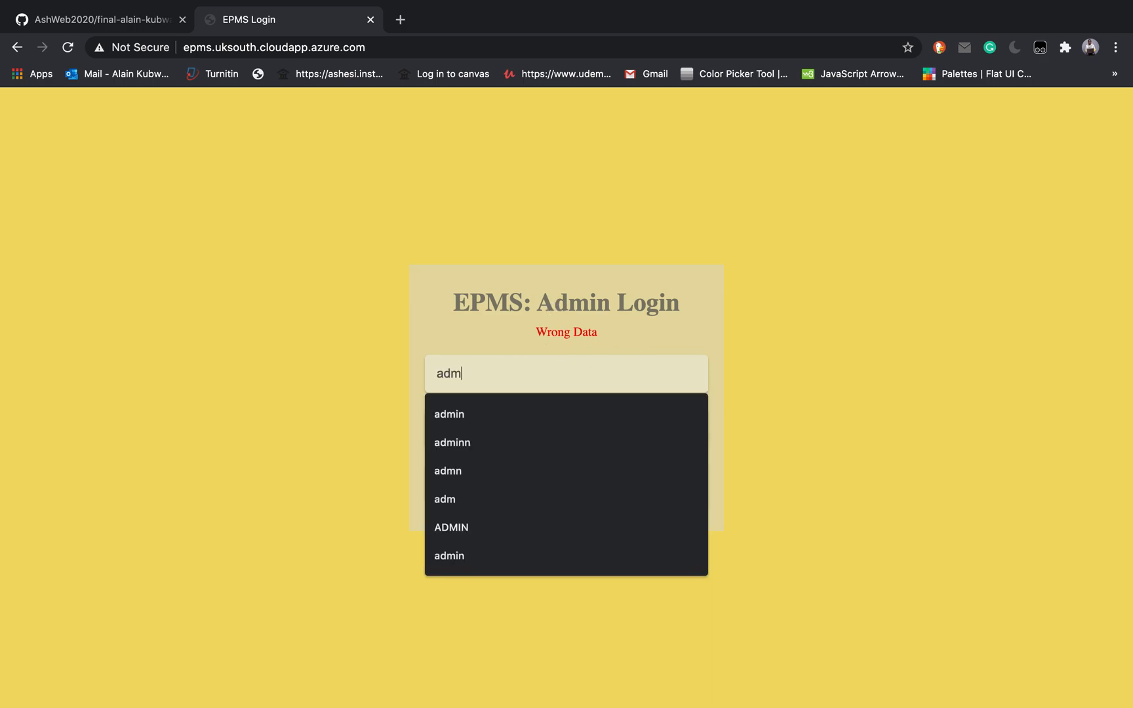
{"action": "left_click", "coordinate": [448, 414]}
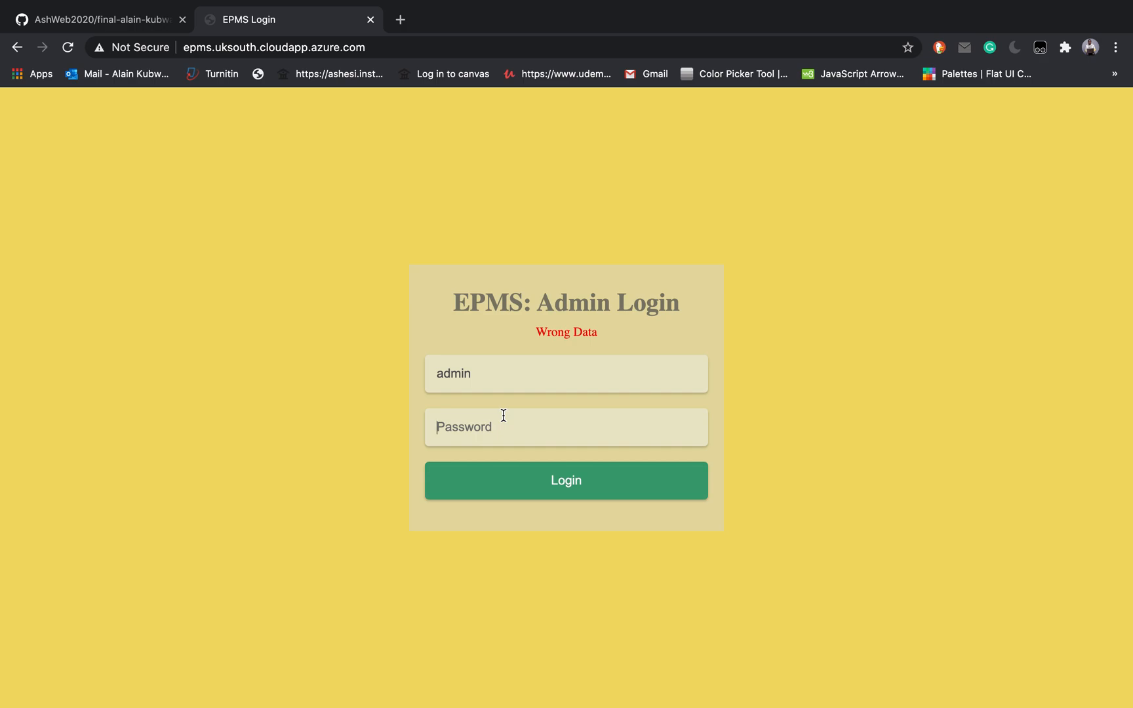
{"action": "mouse_move", "coordinate": [469, 387]}
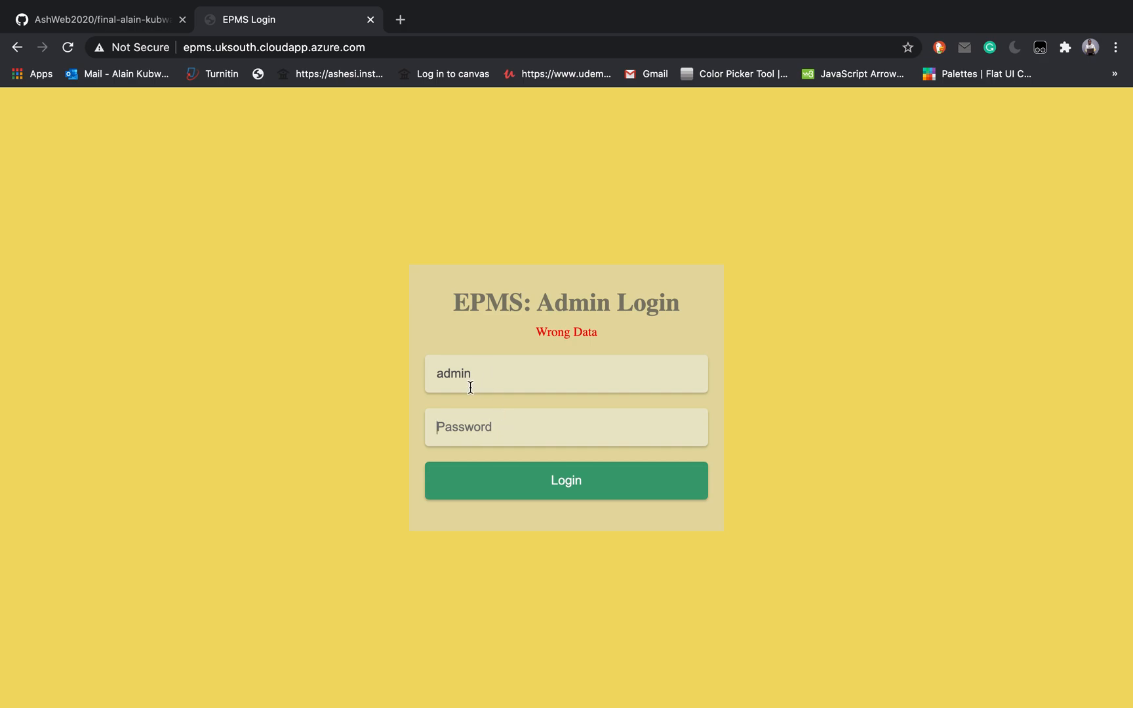
{"action": "left_click", "coordinate": [565, 480]}
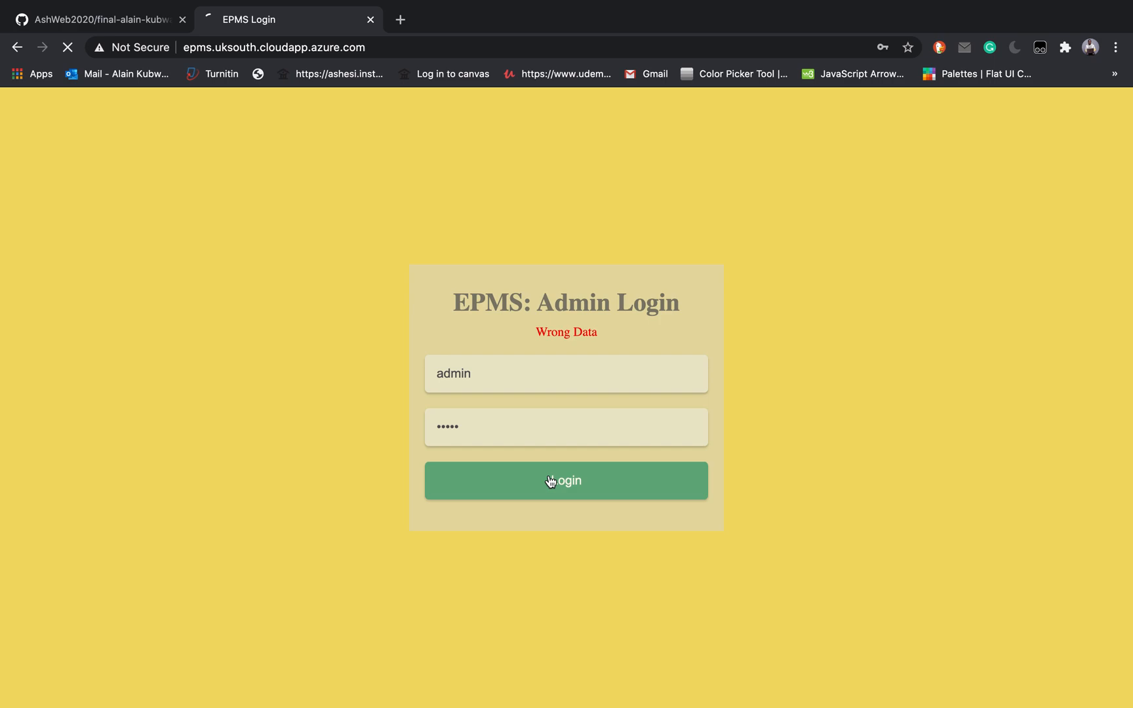
{"action": "left_click", "coordinate": [565, 480]}
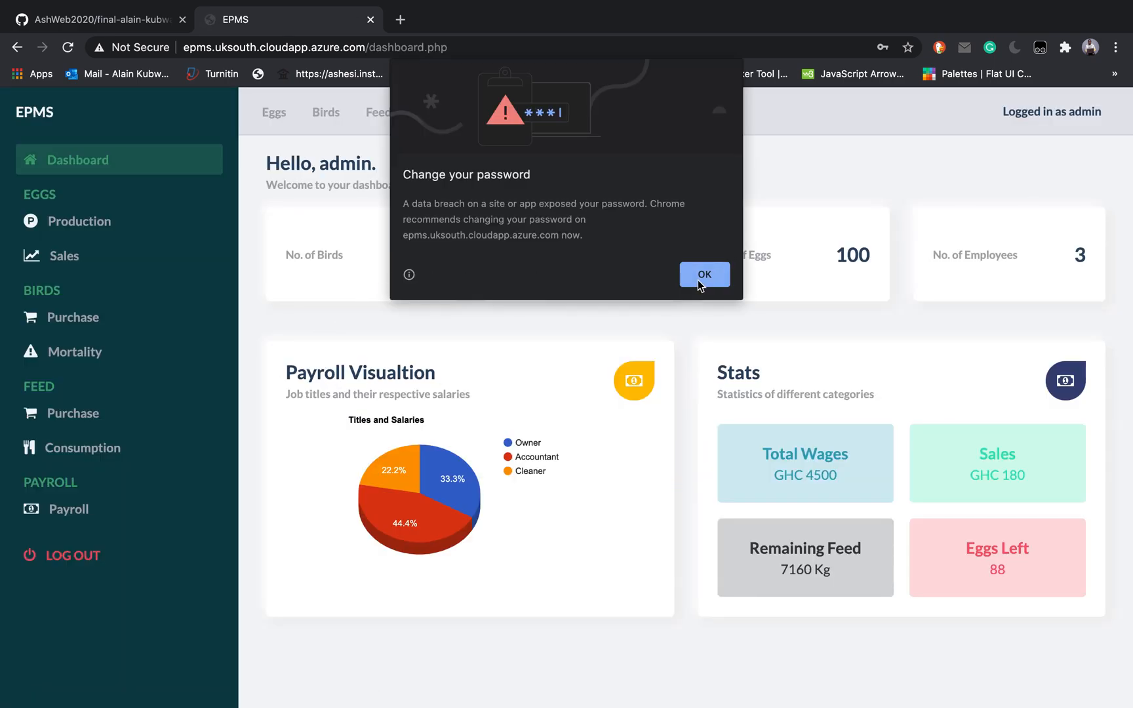
{"action": "left_click", "coordinate": [704, 274]}
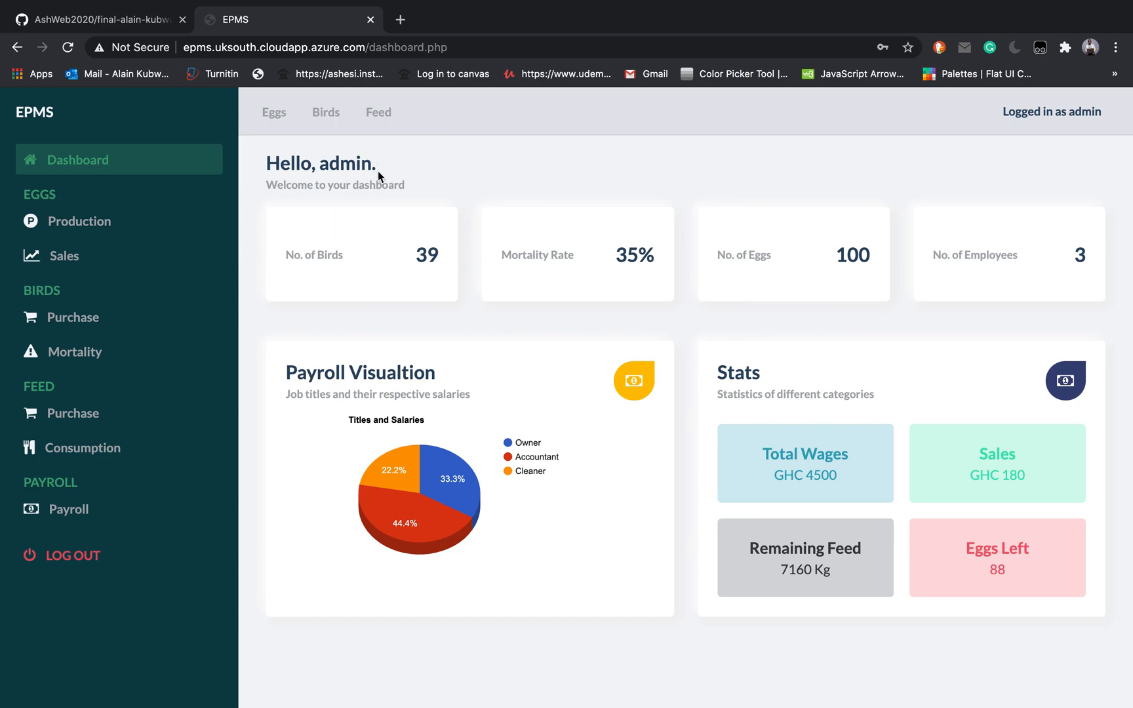
{"action": "mouse_move", "coordinate": [1082, 138]}
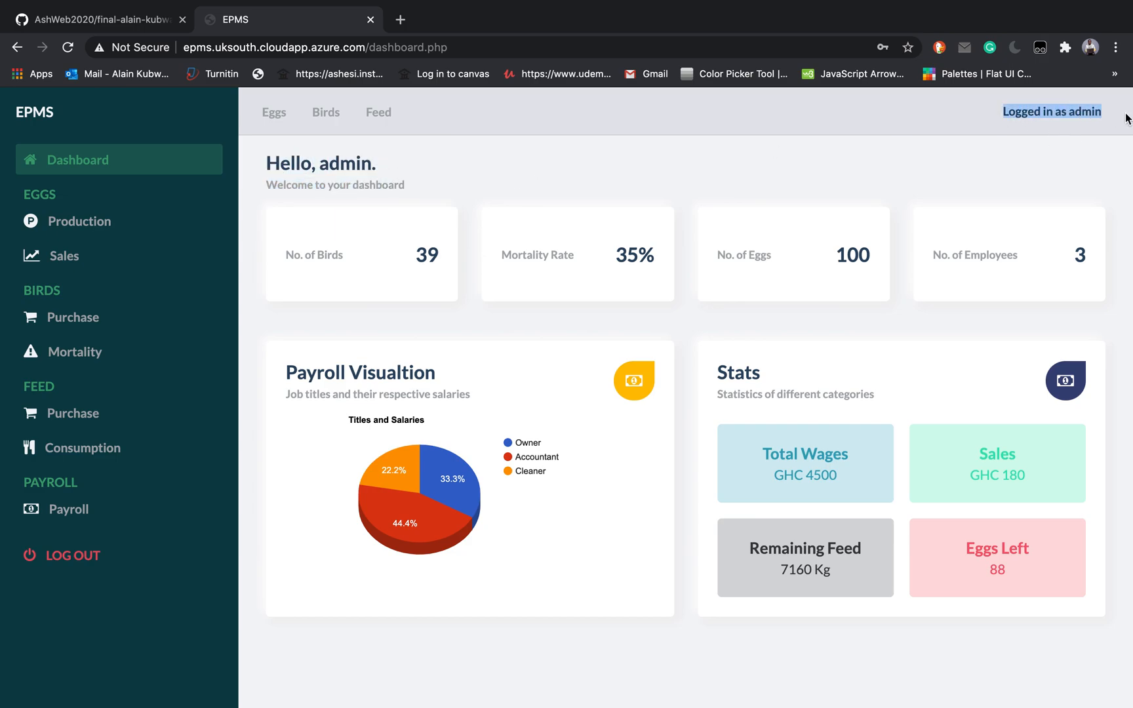
{"action": "mouse_move", "coordinate": [577, 274]}
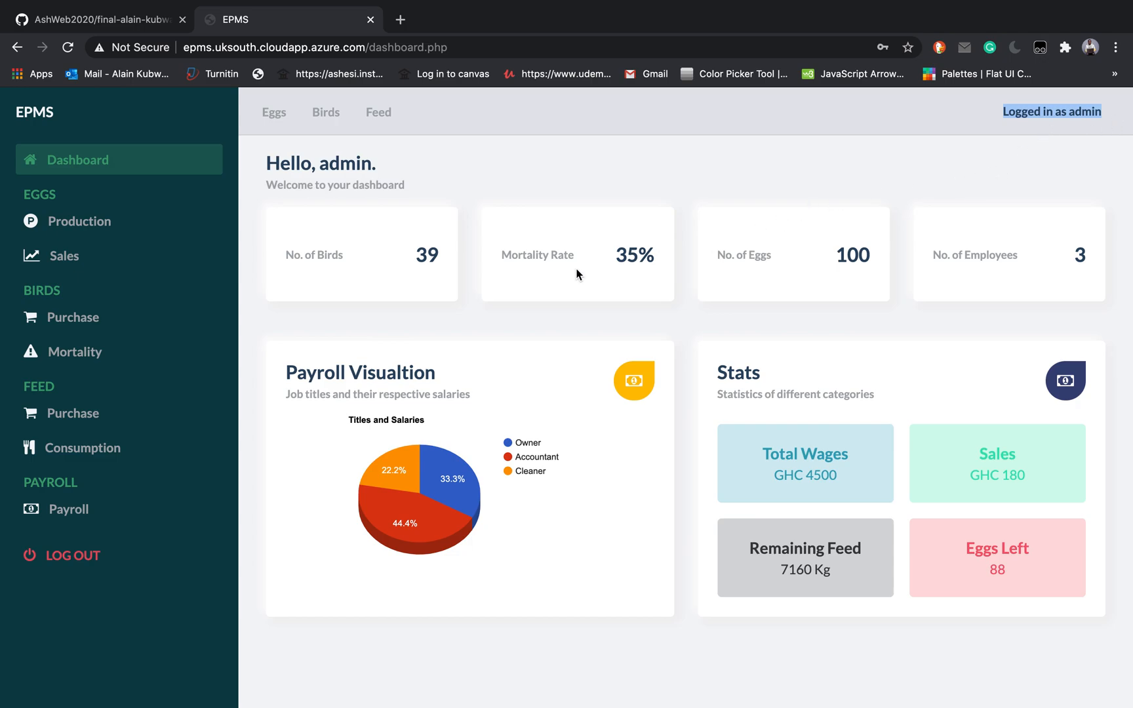
{"action": "mouse_move", "coordinate": [347, 251]}
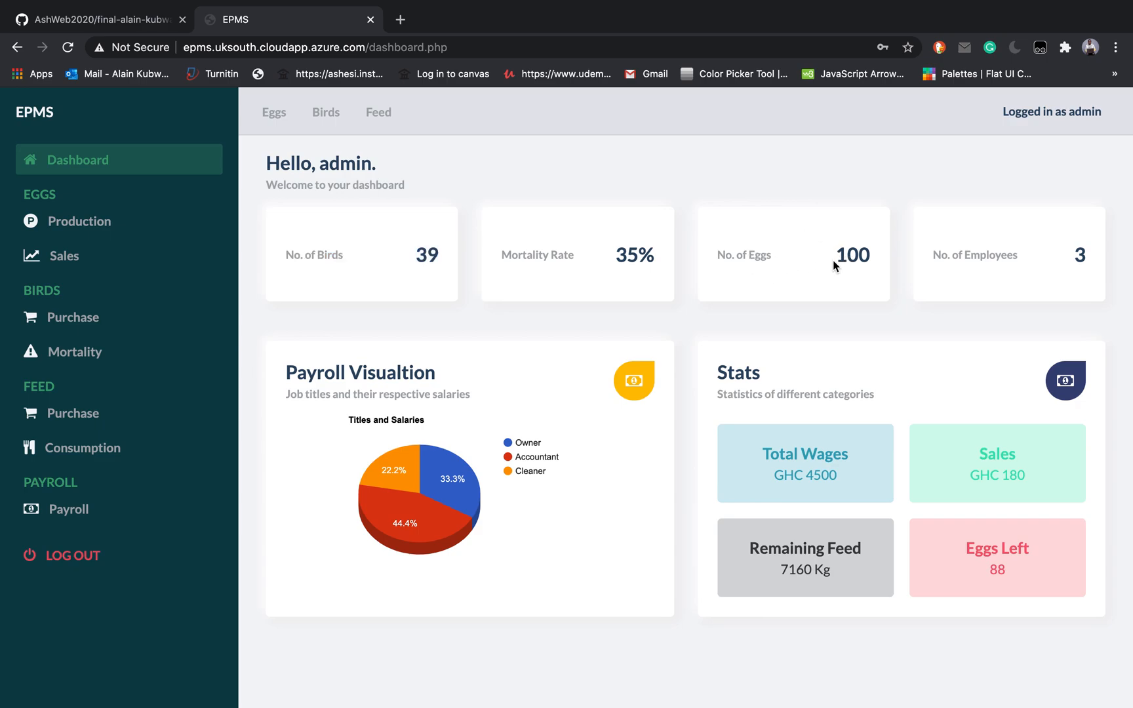
{"action": "double_click", "coordinate": [852, 256]}
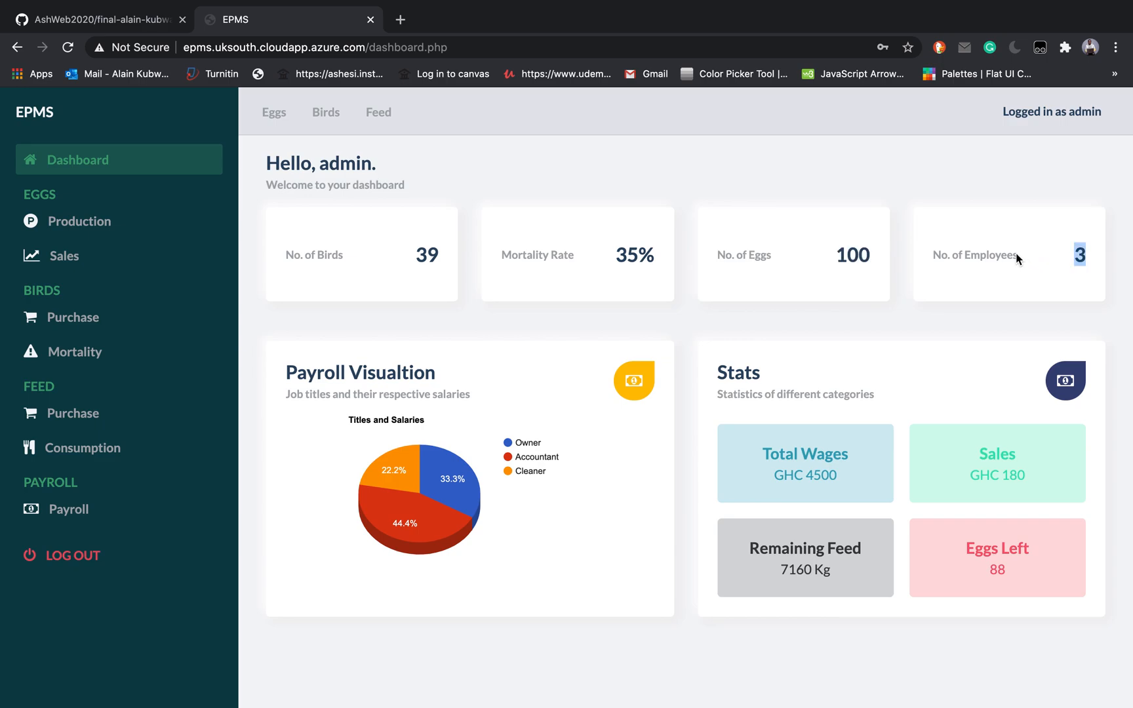
{"action": "mouse_move", "coordinate": [409, 364]}
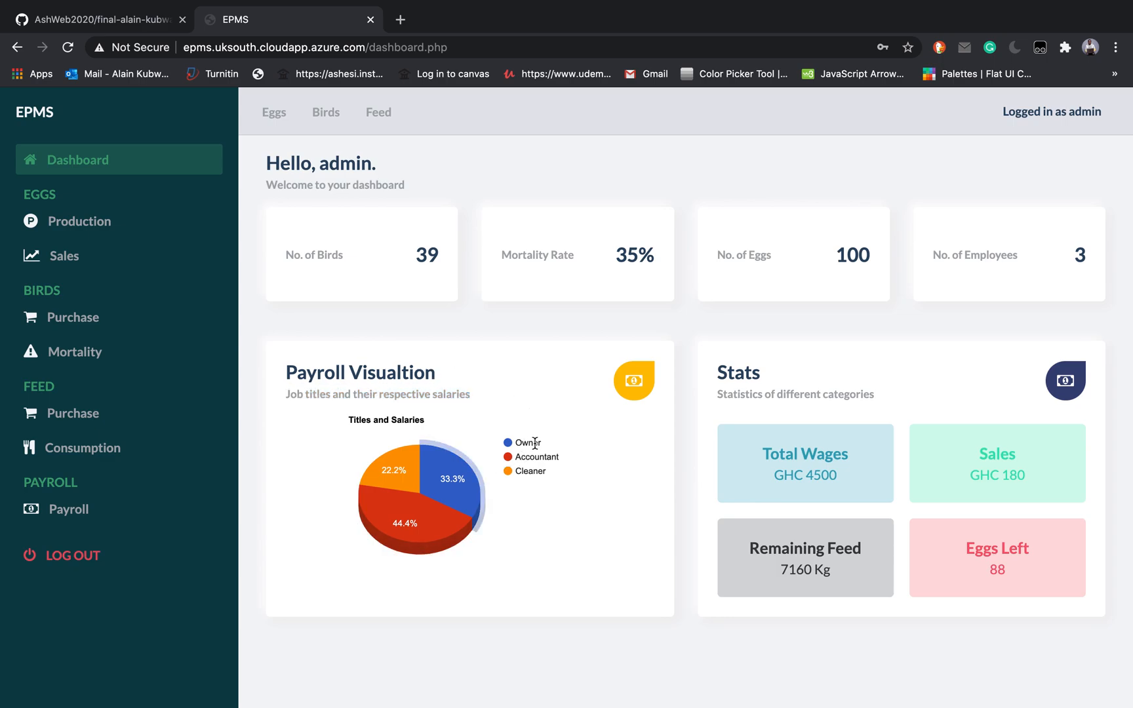
{"action": "mouse_move", "coordinate": [463, 477]}
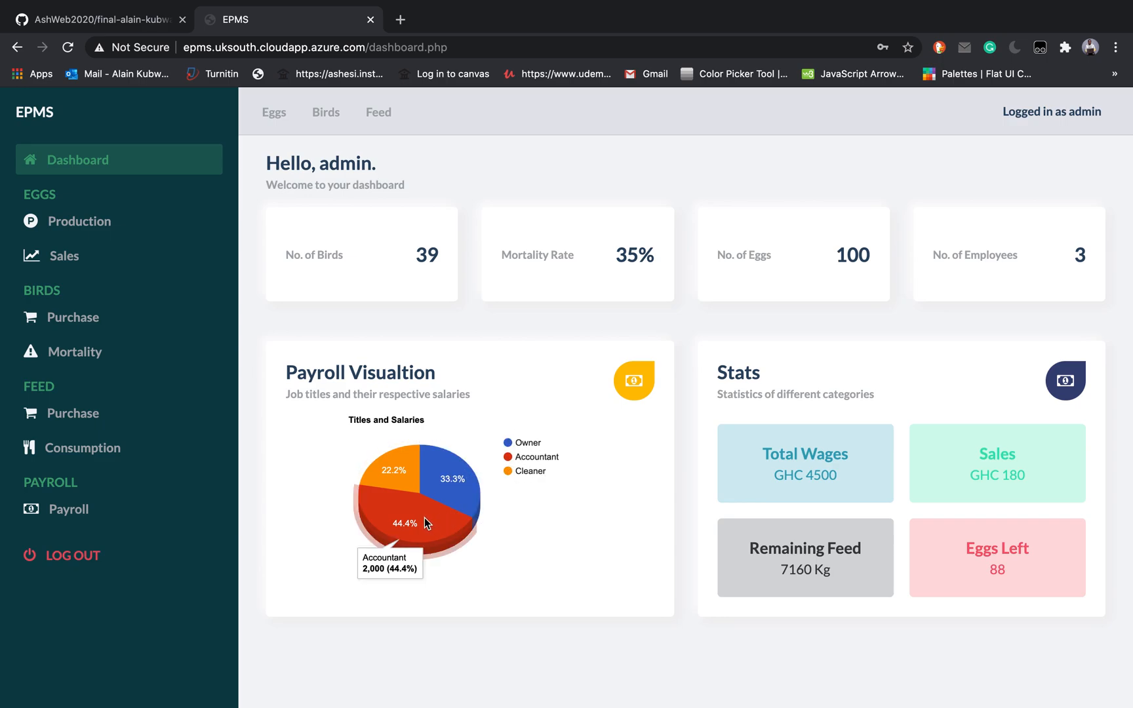
{"action": "mouse_move", "coordinate": [553, 476]}
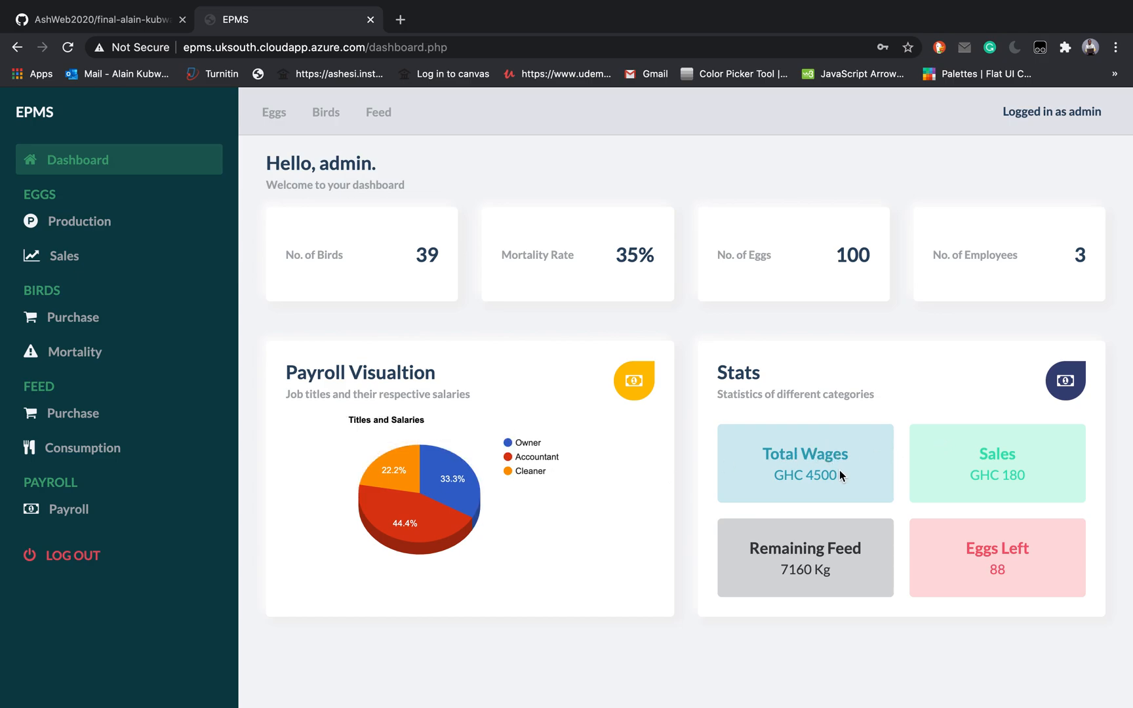
{"action": "double_click", "coordinate": [995, 475]}
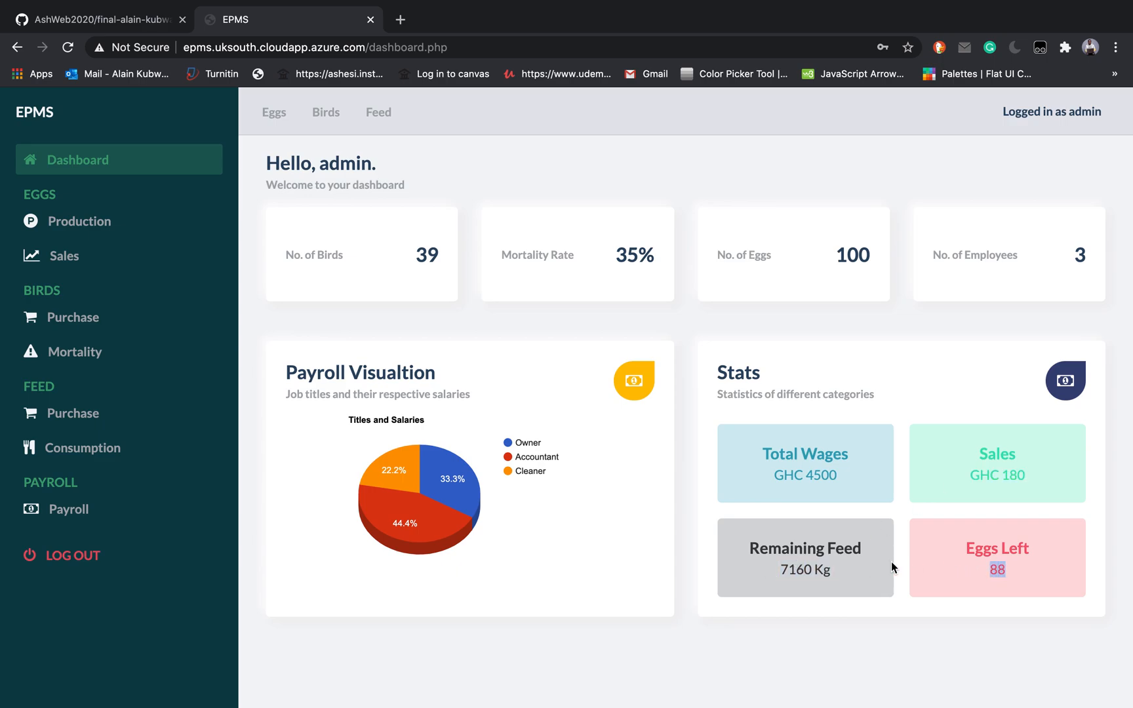
{"action": "mouse_move", "coordinate": [382, 231]}
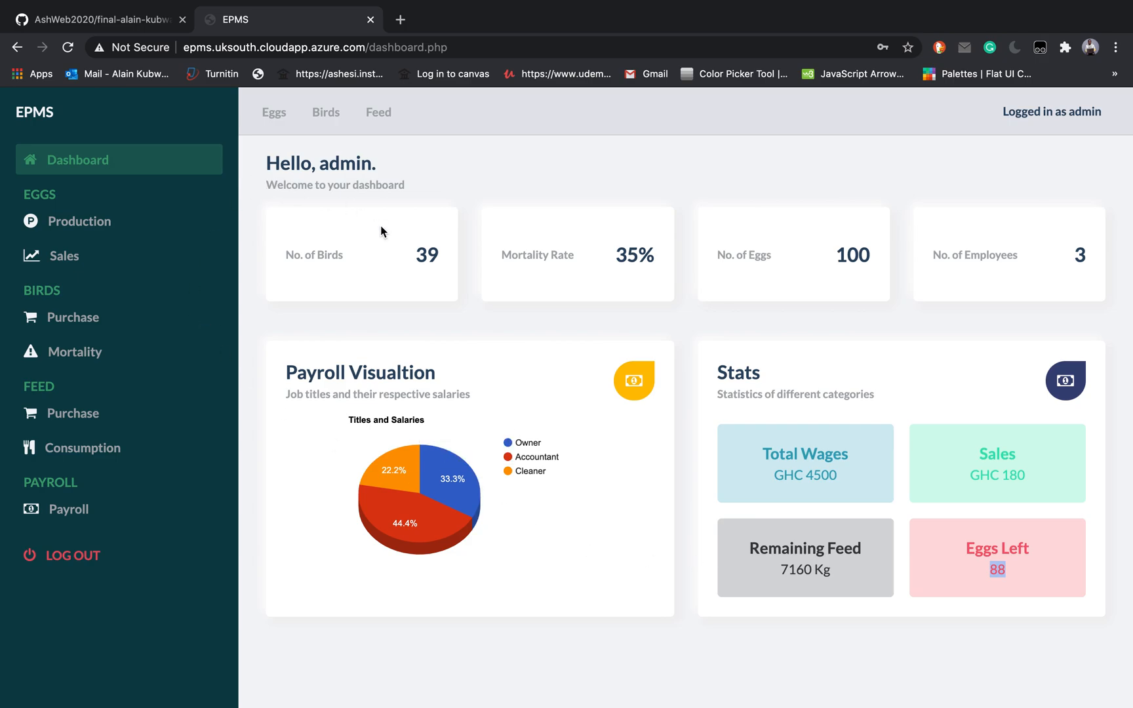
{"action": "mouse_move", "coordinate": [378, 112]}
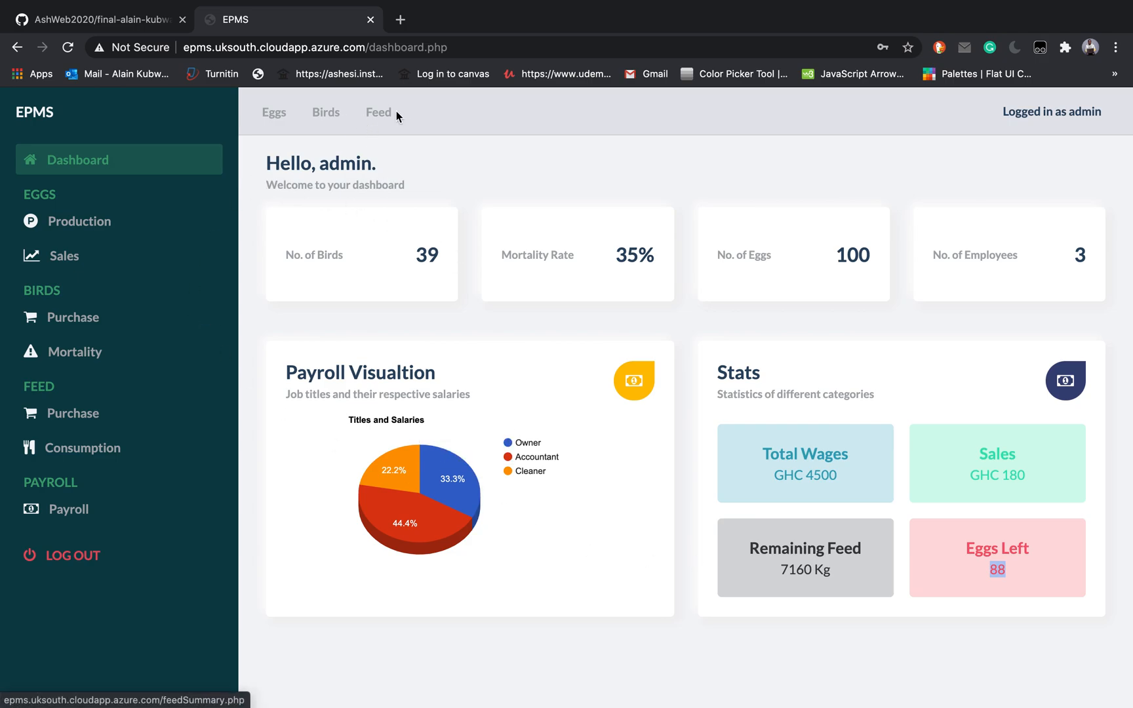
{"action": "mouse_move", "coordinate": [161, 195]}
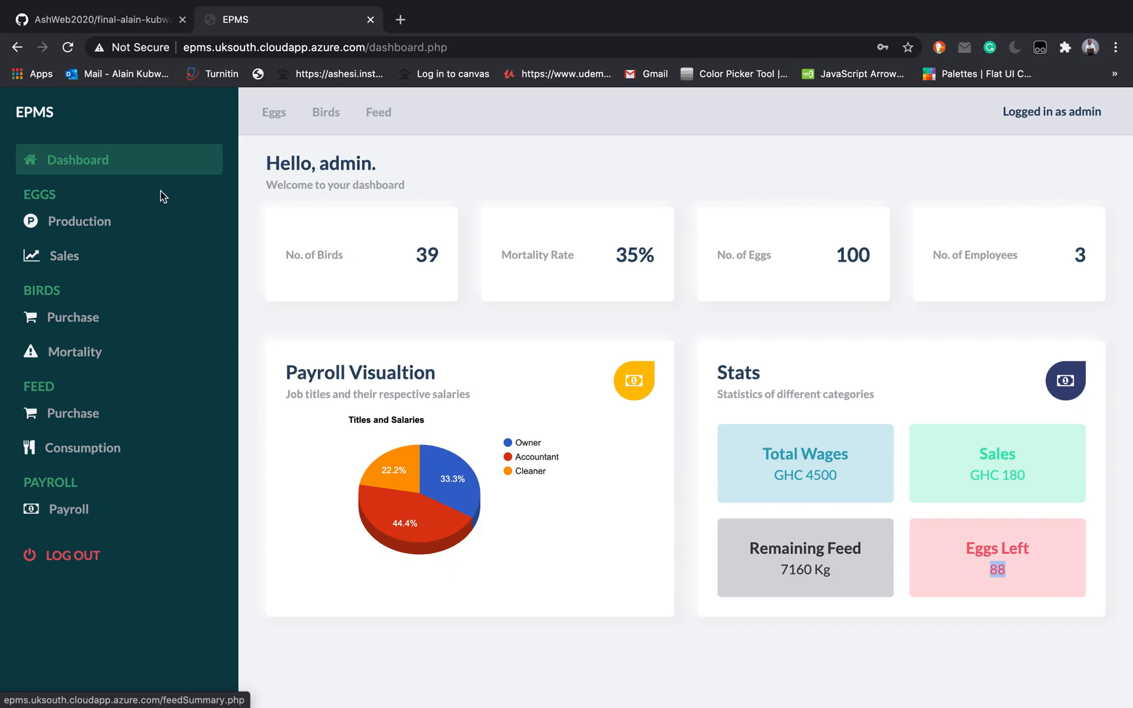
{"action": "mouse_move", "coordinate": [48, 211]}
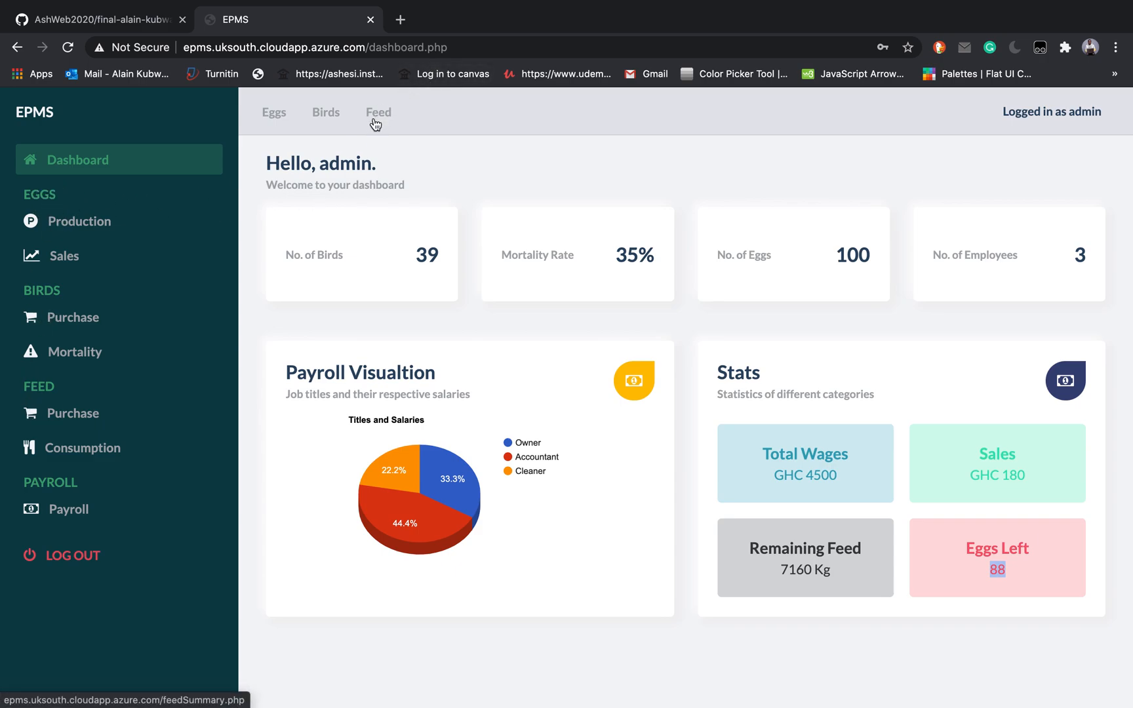
Step: View the Birds Summary chart, then the Eggs Summary chart of eggs sold versus remaining
{"action": "left_click", "coordinate": [377, 111]}
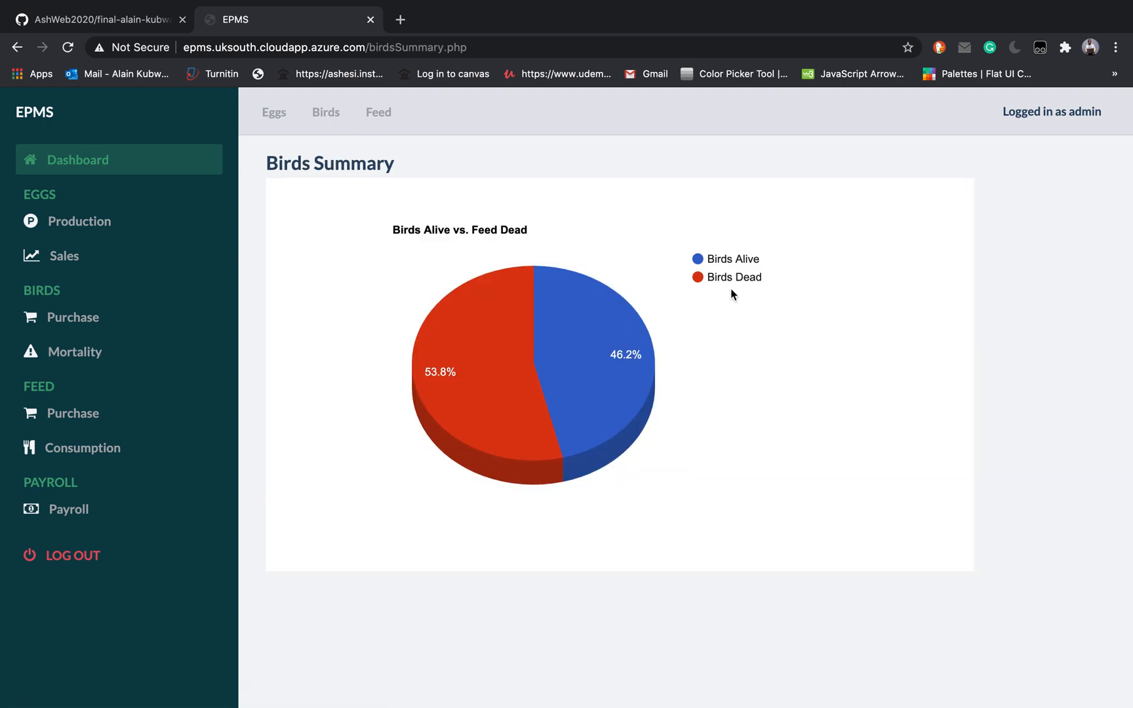
{"action": "left_click", "coordinate": [272, 112]}
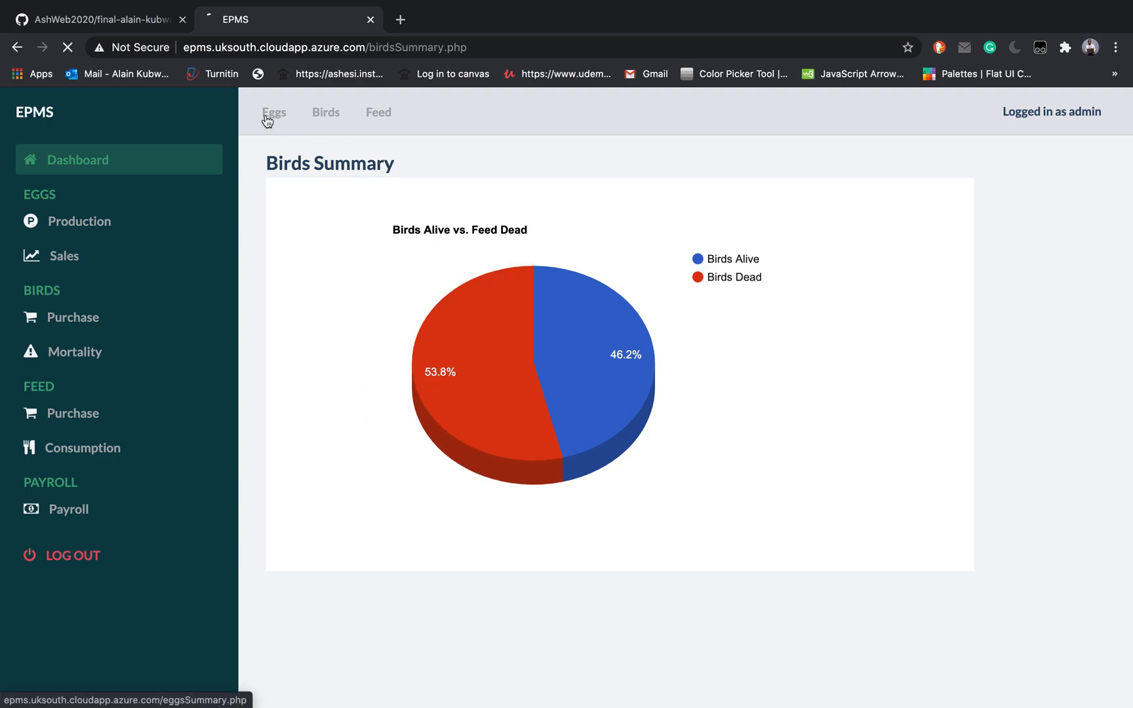
{"action": "left_click", "coordinate": [272, 111]}
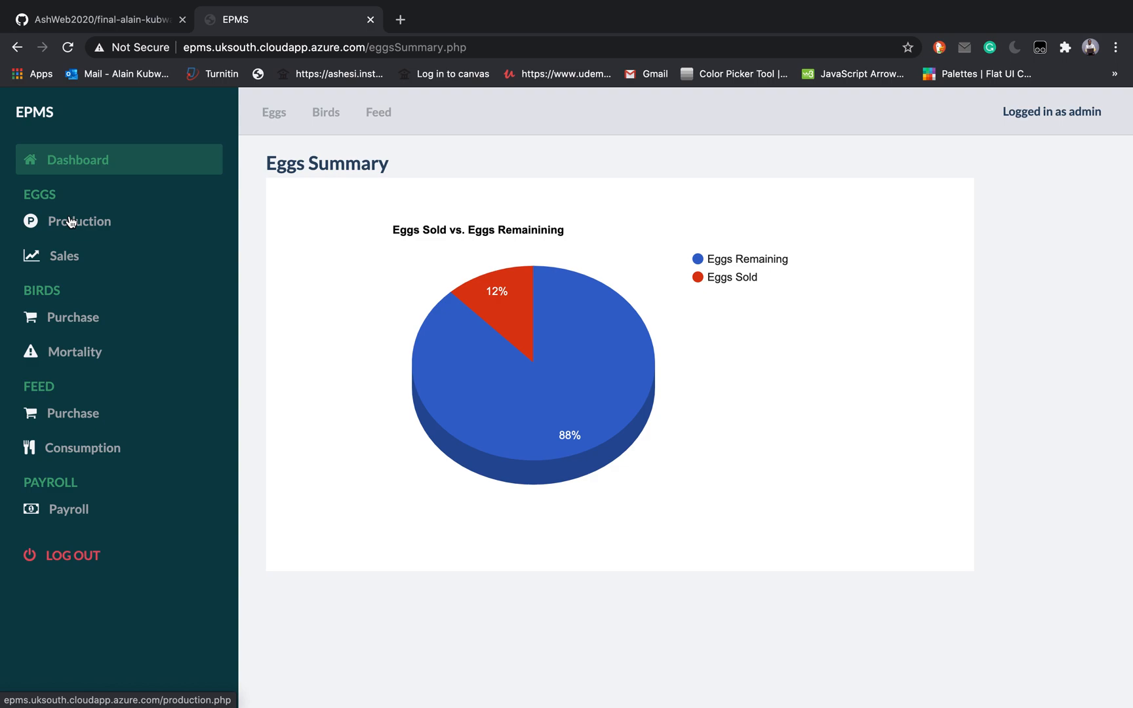
Step: Add an egg production record dated 16/12/2020 with 12 eggs
{"action": "left_click", "coordinate": [80, 221]}
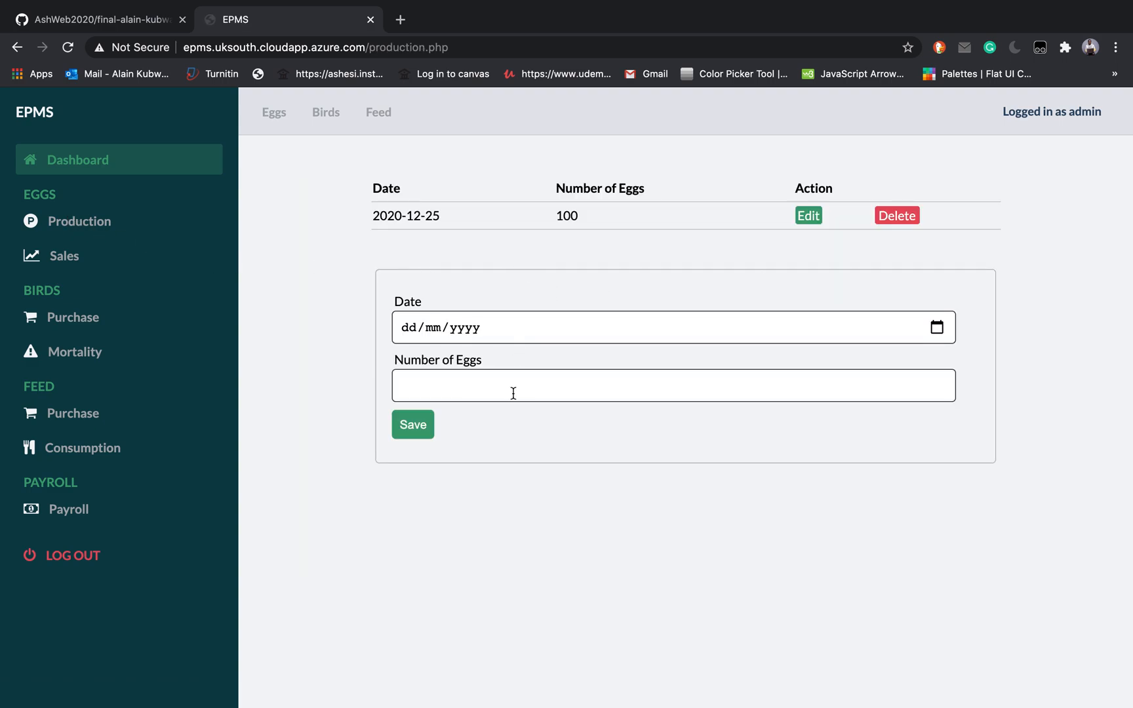
{"action": "mouse_move", "coordinate": [673, 291]}
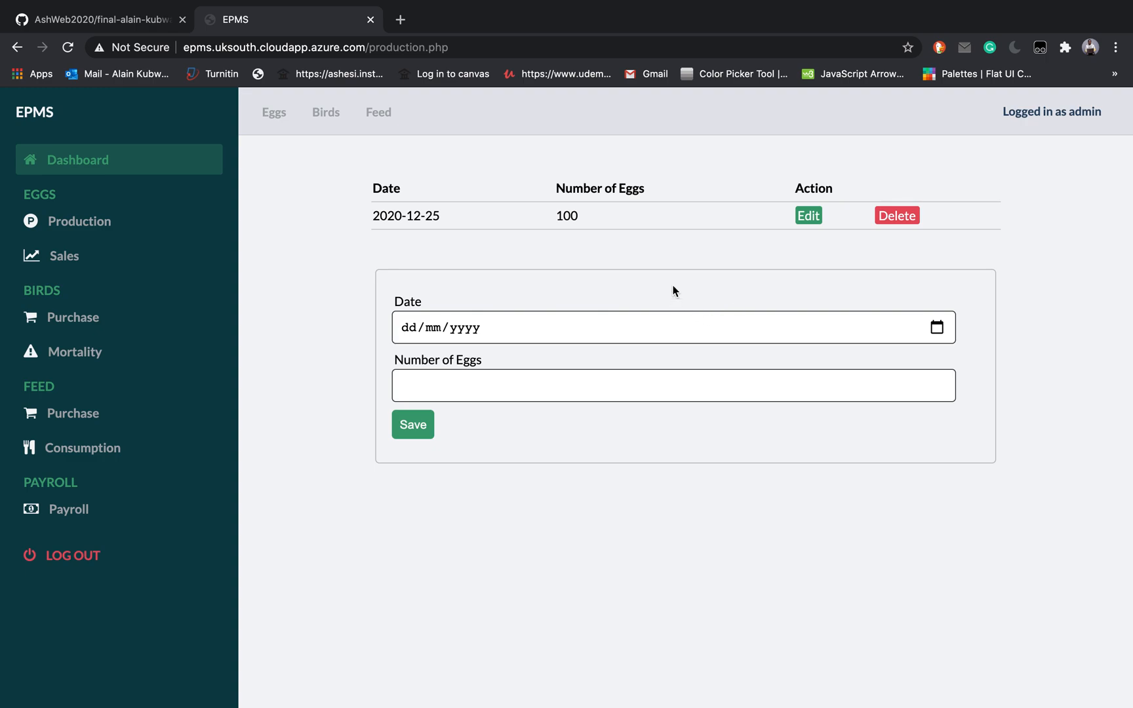
{"action": "mouse_move", "coordinate": [554, 371]}
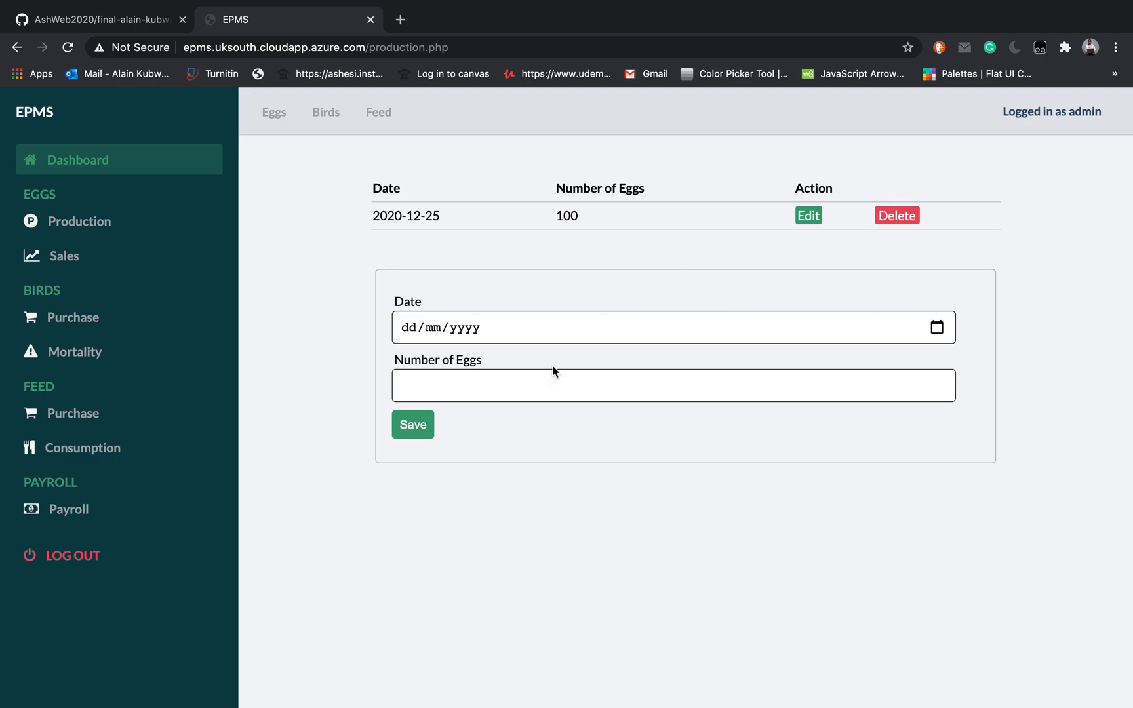
{"action": "mouse_move", "coordinate": [518, 349]}
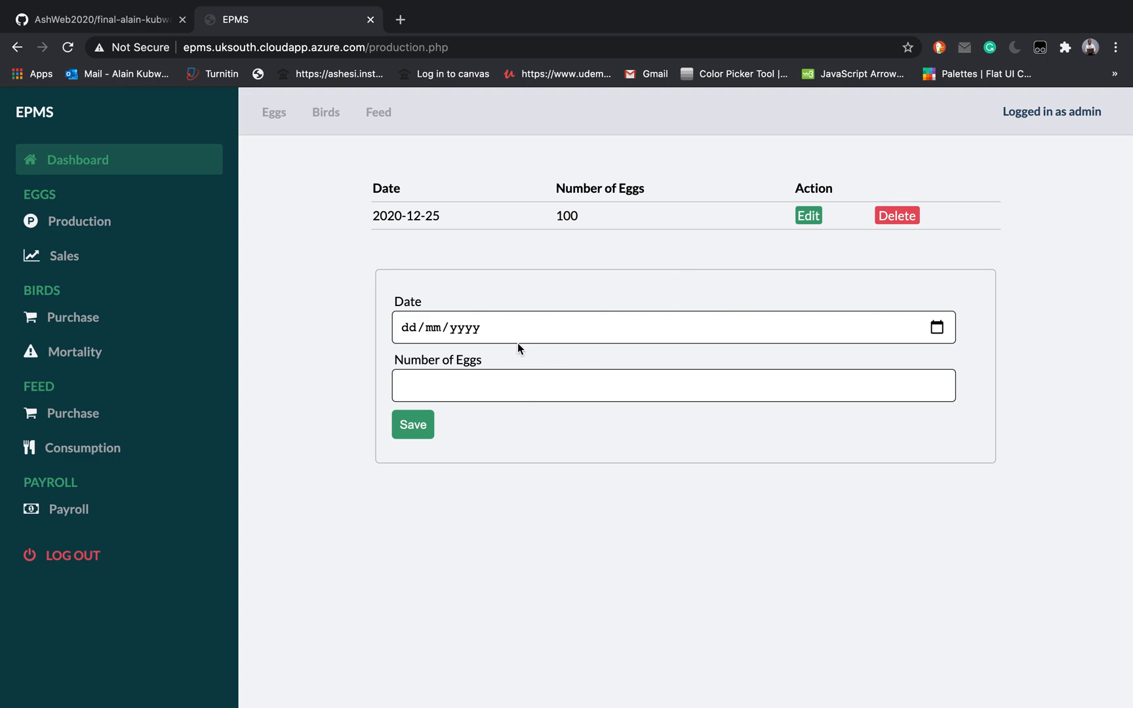
{"action": "mouse_move", "coordinate": [656, 342]}
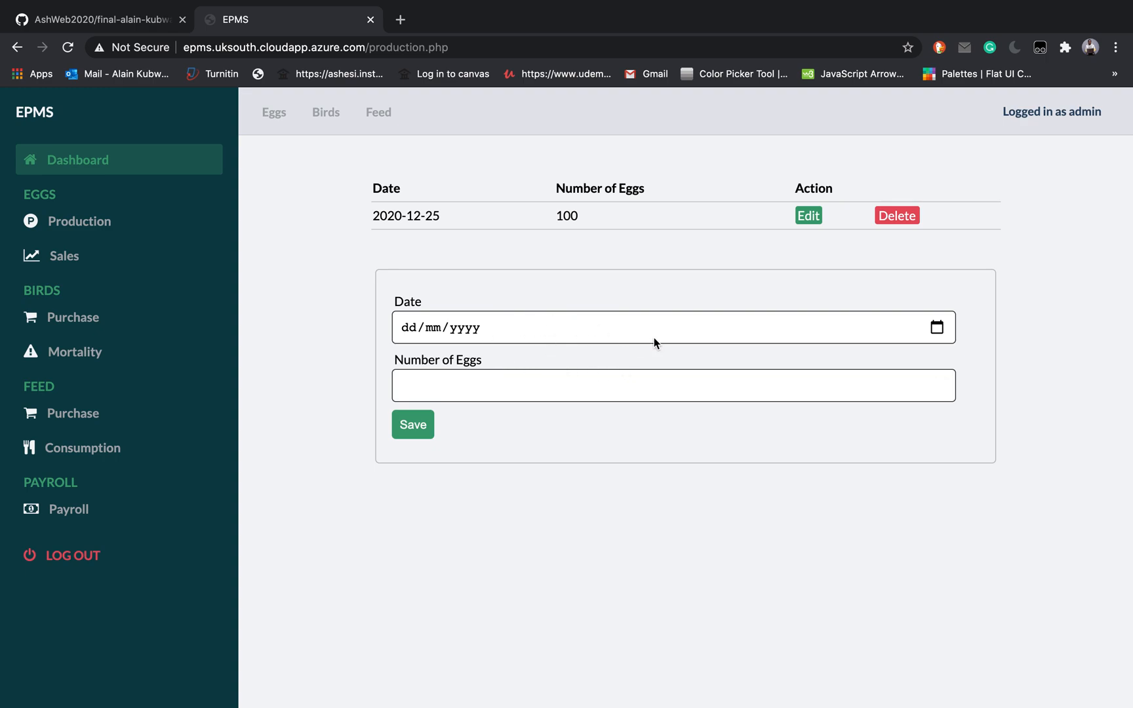
{"action": "left_click", "coordinate": [411, 423]}
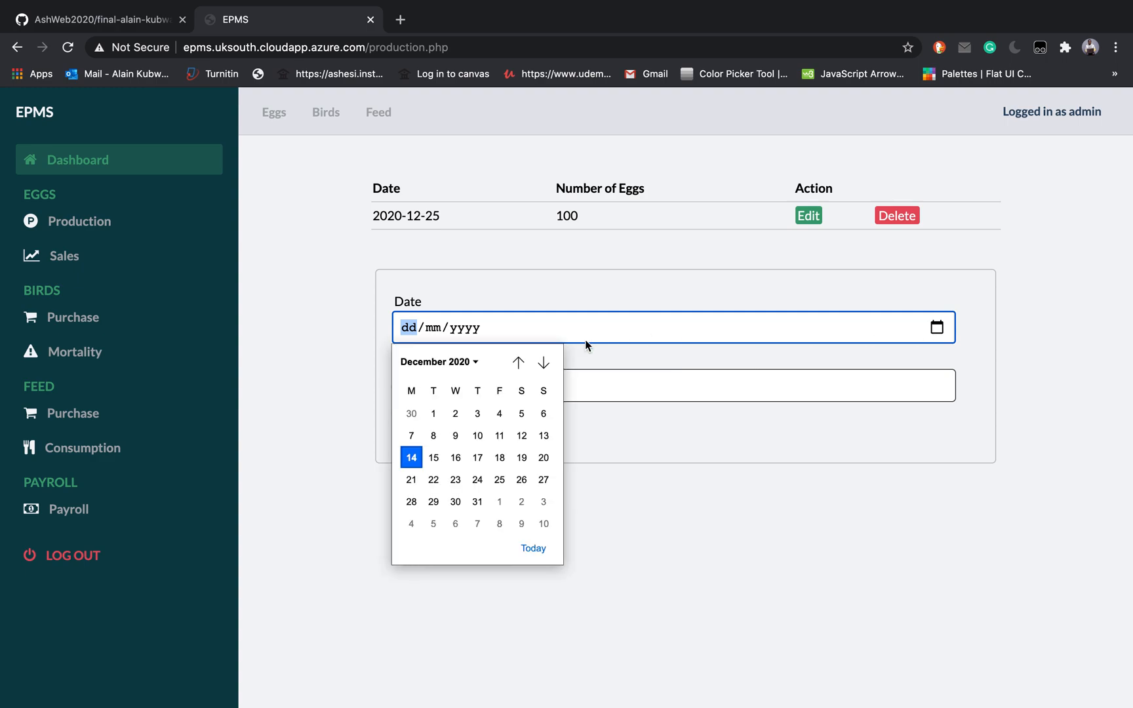
{"action": "left_click", "coordinate": [455, 457]}
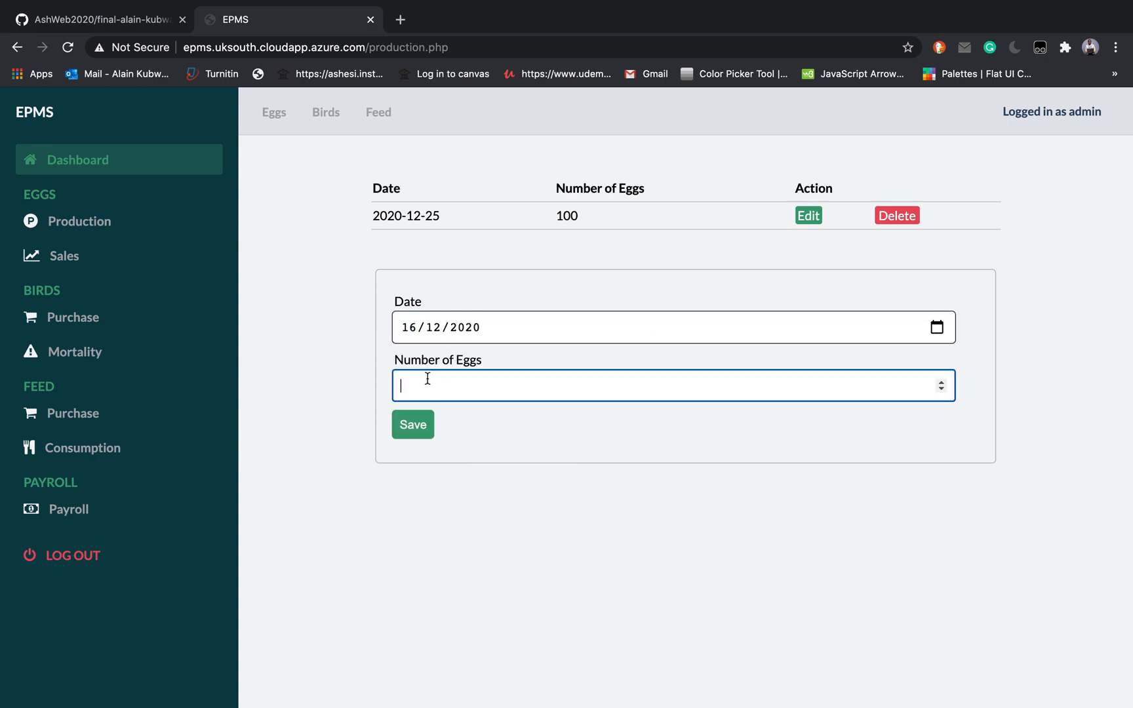
{"action": "type", "text": "12"}
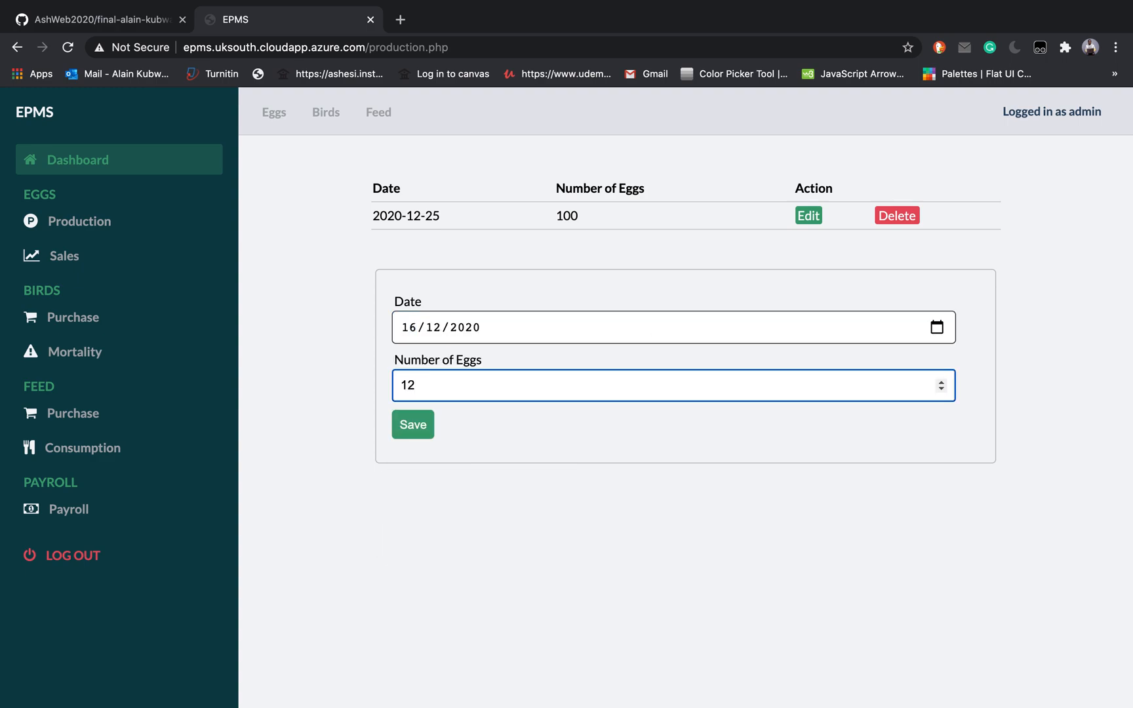
{"action": "left_click", "coordinate": [412, 424]}
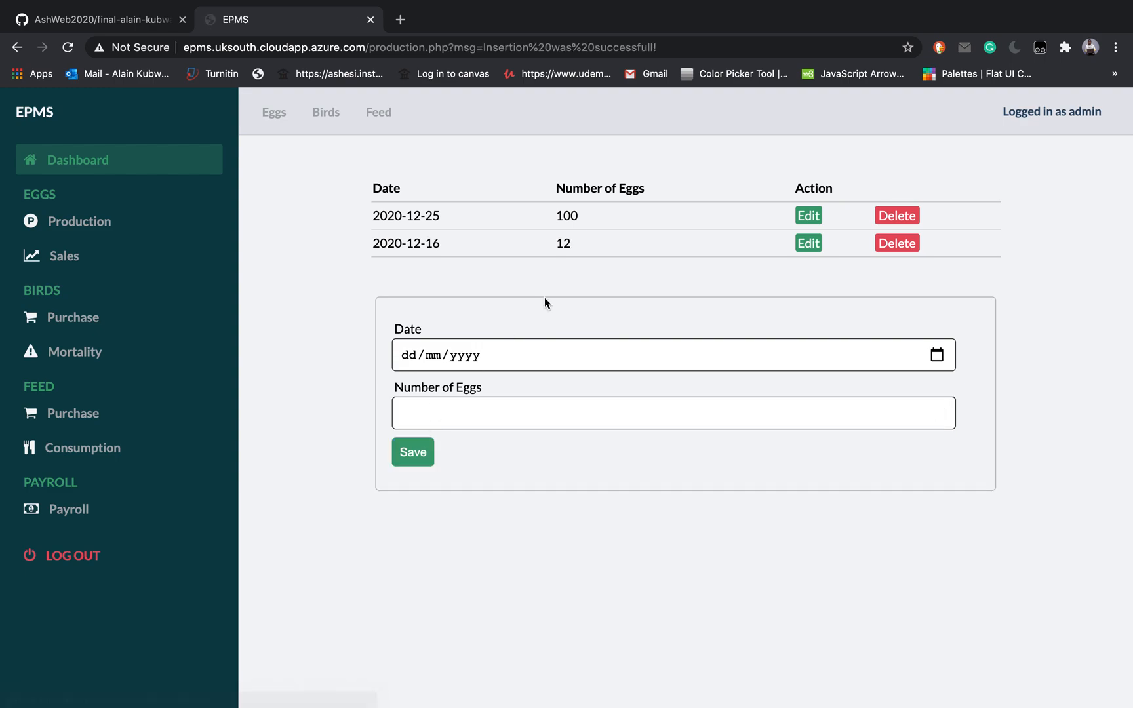
Step: Update the 2020-12-16 record to 24 eggs, then delete it, leaving only the 2020-12-25 entry
{"action": "left_click", "coordinate": [807, 243]}
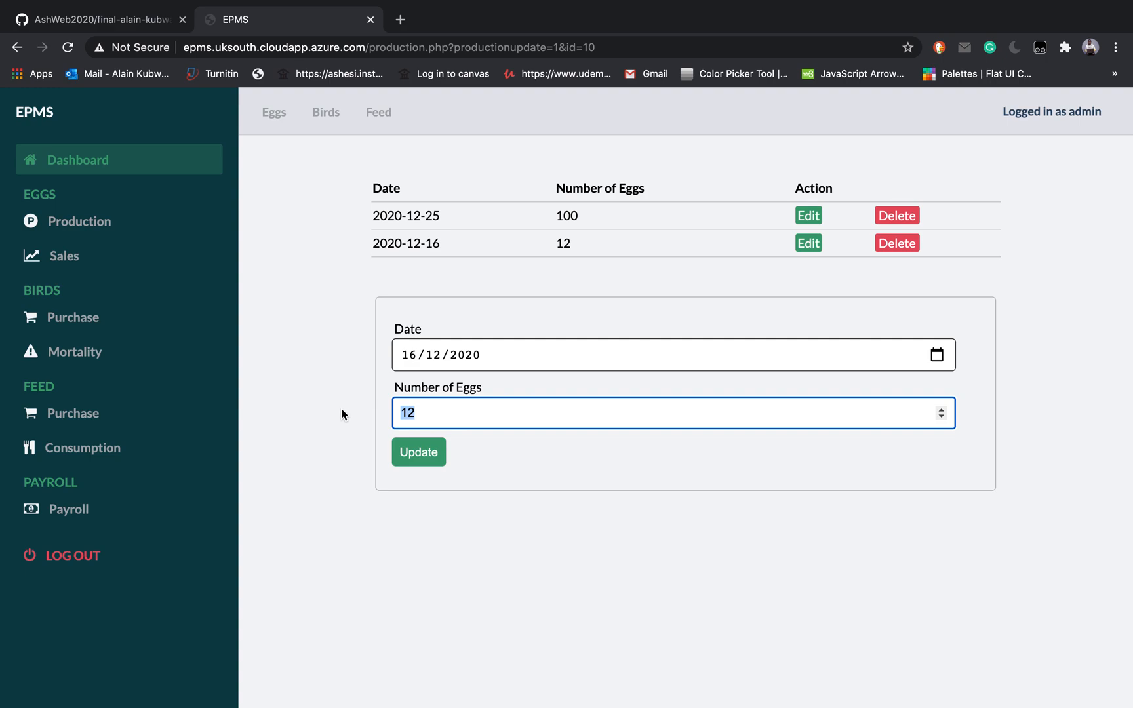
{"action": "left_click", "coordinate": [418, 451]}
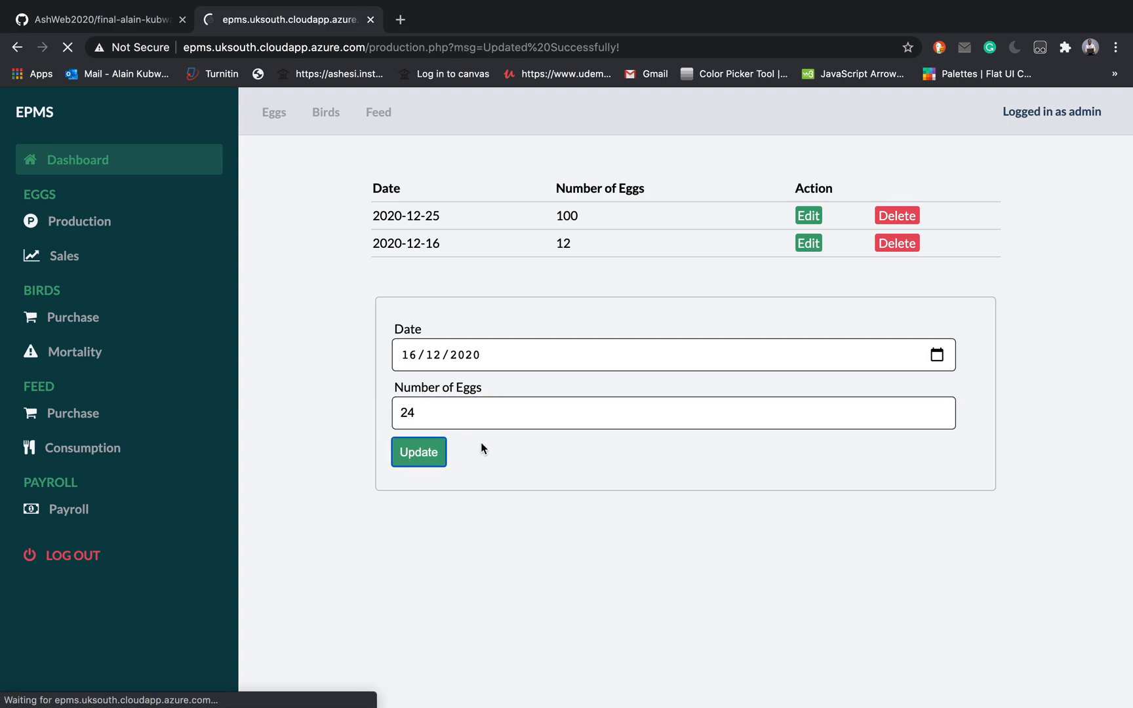
{"action": "left_click", "coordinate": [417, 453]}
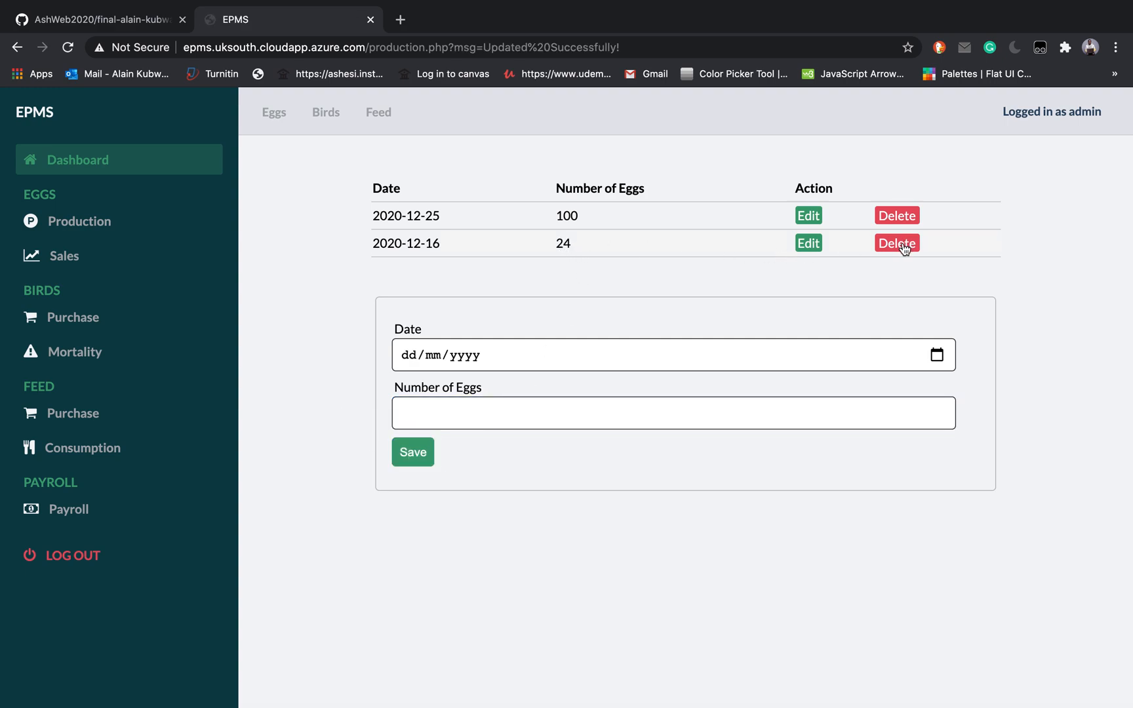
{"action": "left_click", "coordinate": [897, 242]}
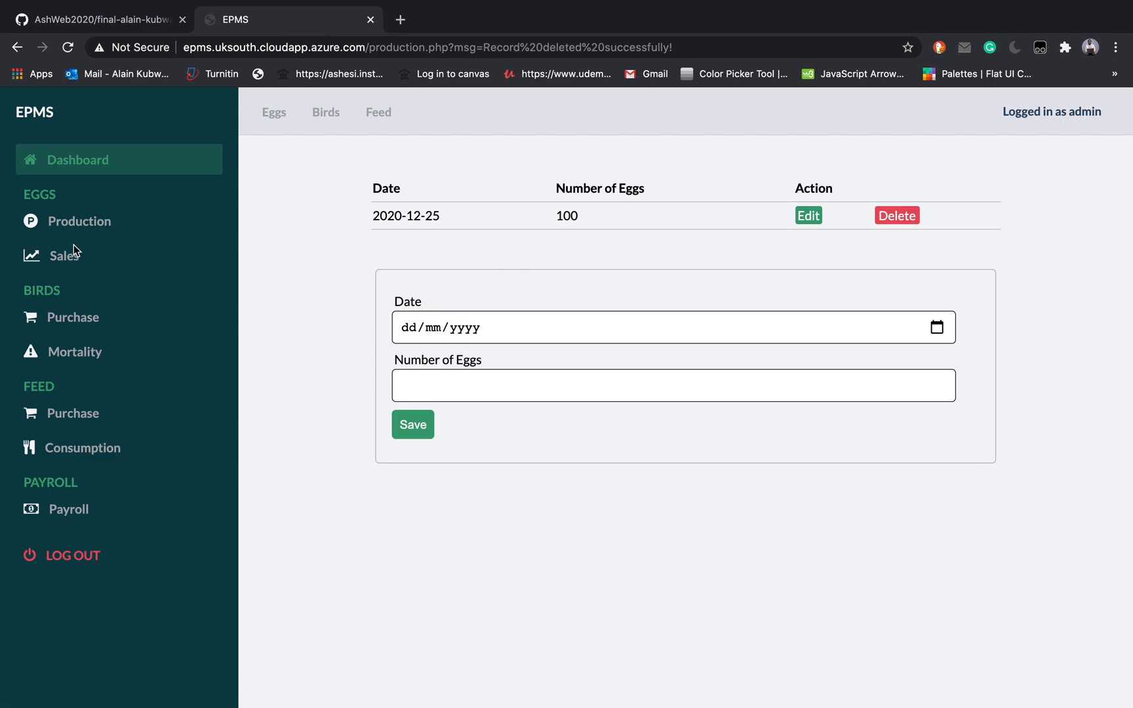
Step: Correct the 2020-12-17 egg sale's revenue to 140
{"action": "left_click", "coordinate": [63, 256]}
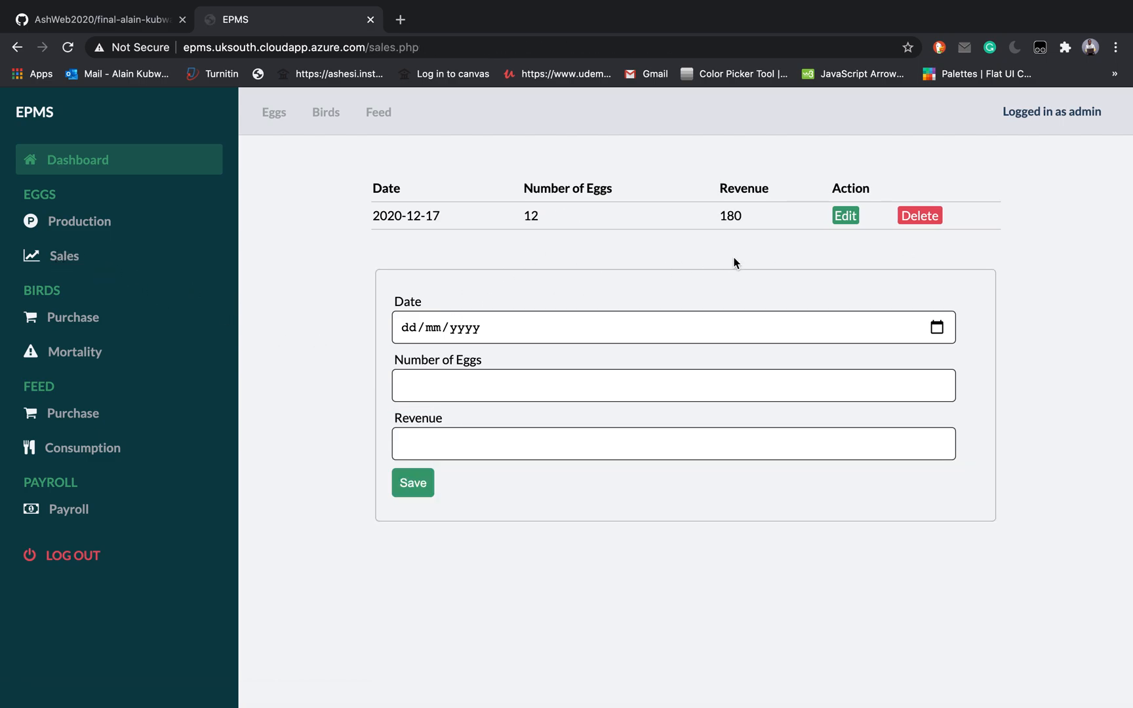
{"action": "left_click", "coordinate": [845, 215]}
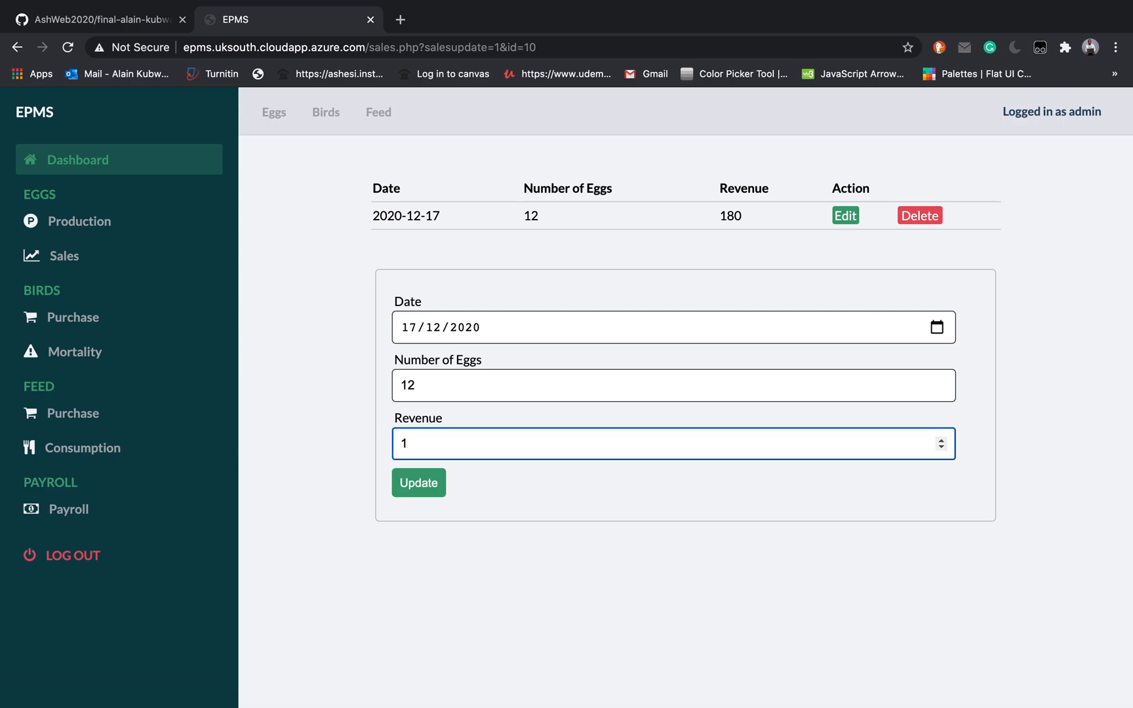
{"action": "type", "text": "40"}
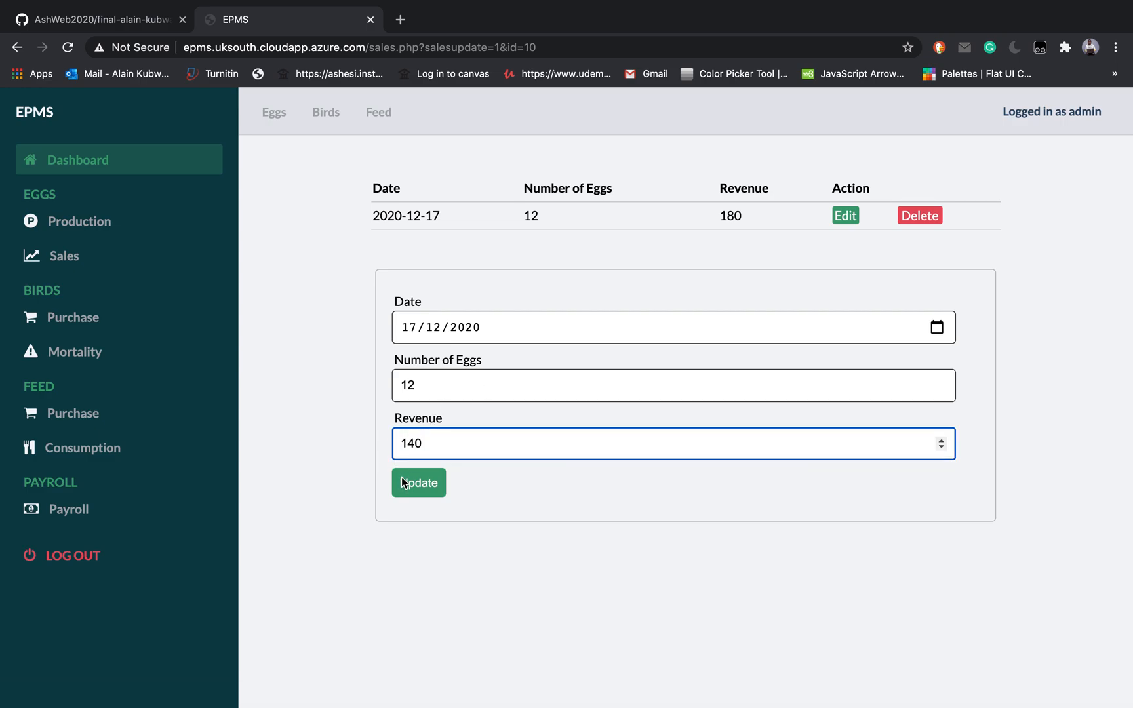
{"action": "left_click", "coordinate": [418, 483]}
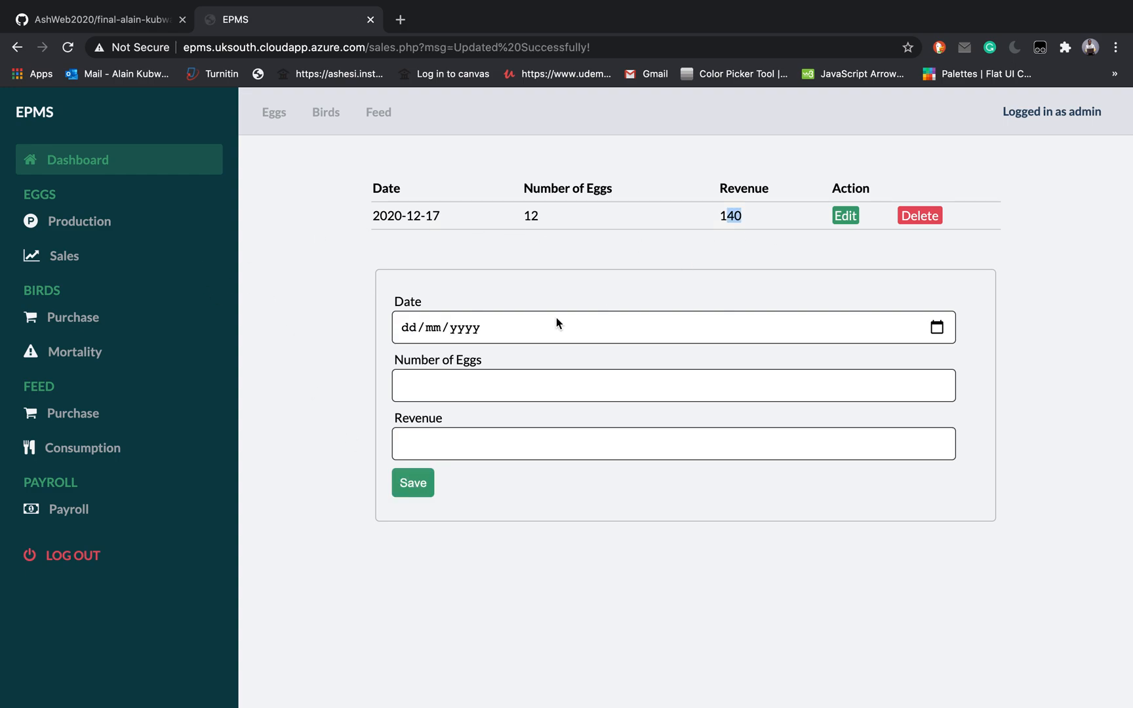
Step: Record a 10/12/2020 sale of 20 eggs for 400 revenue, then switch to bird purchases
{"action": "left_click", "coordinate": [671, 326]}
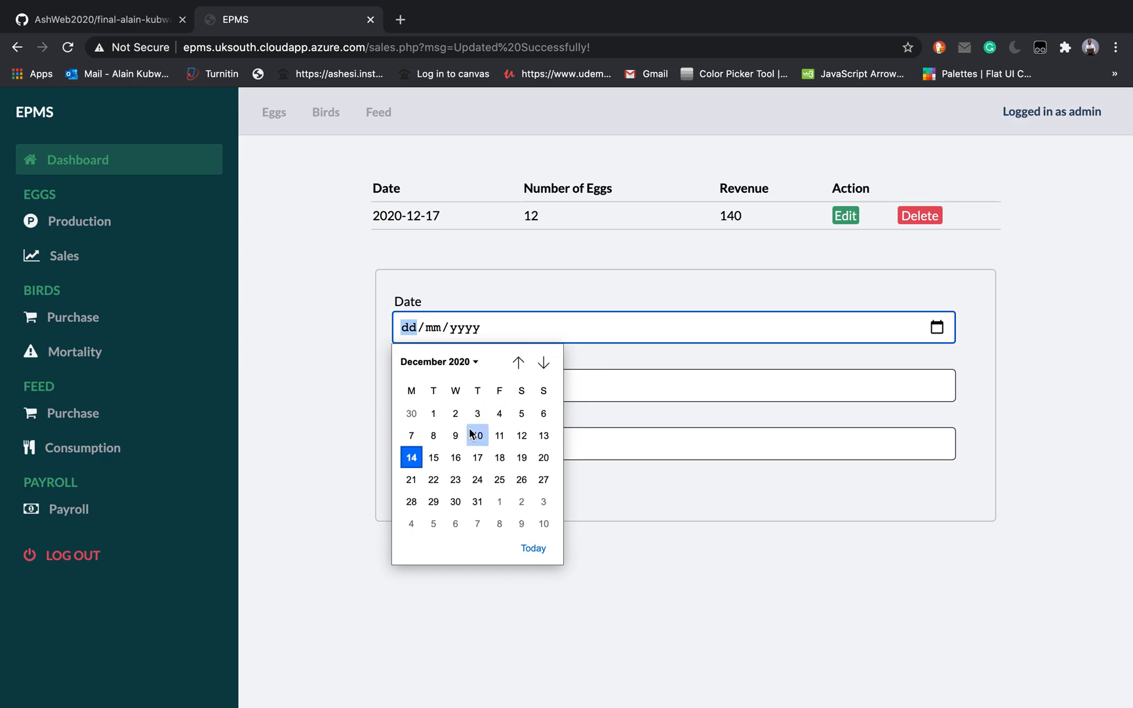
{"action": "left_click", "coordinate": [477, 436]}
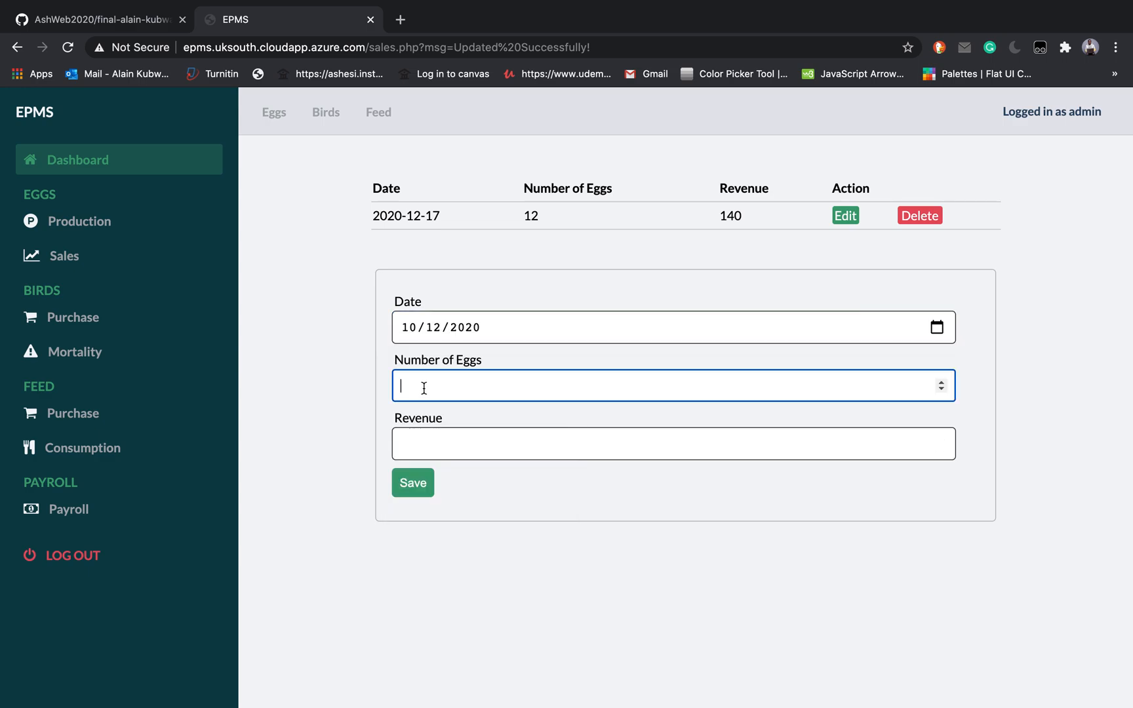
{"action": "type", "text": "20"}
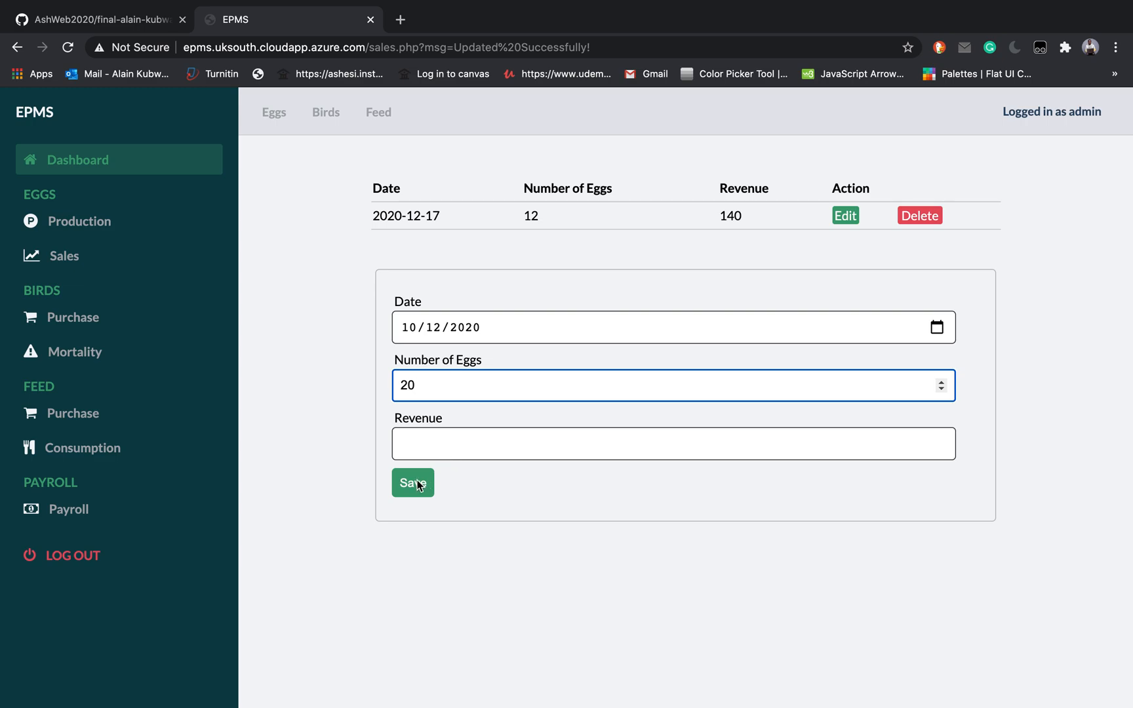
{"action": "left_click", "coordinate": [673, 443]}
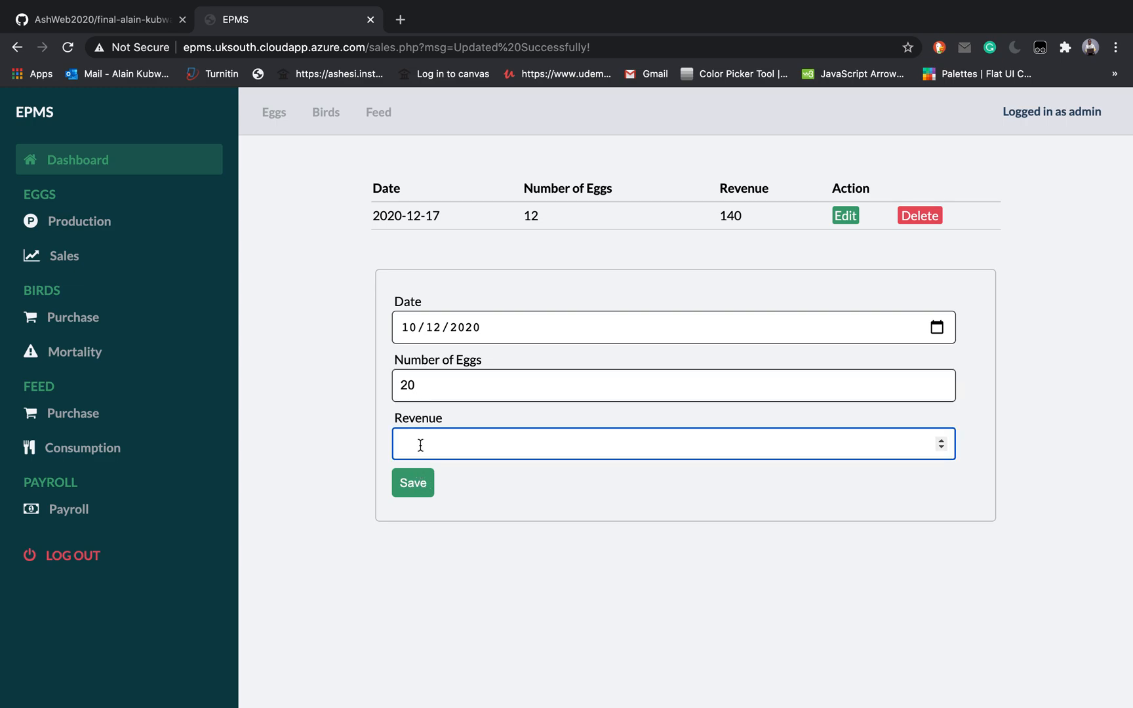
{"action": "type", "text": "400"}
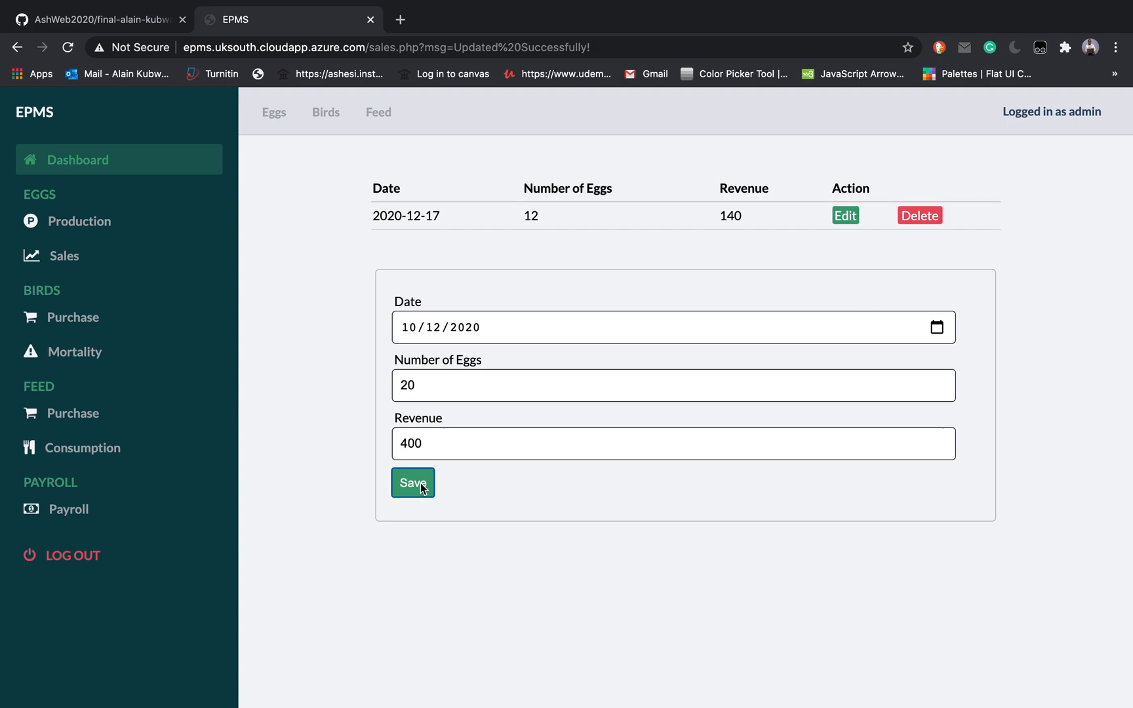
{"action": "left_click", "coordinate": [413, 483]}
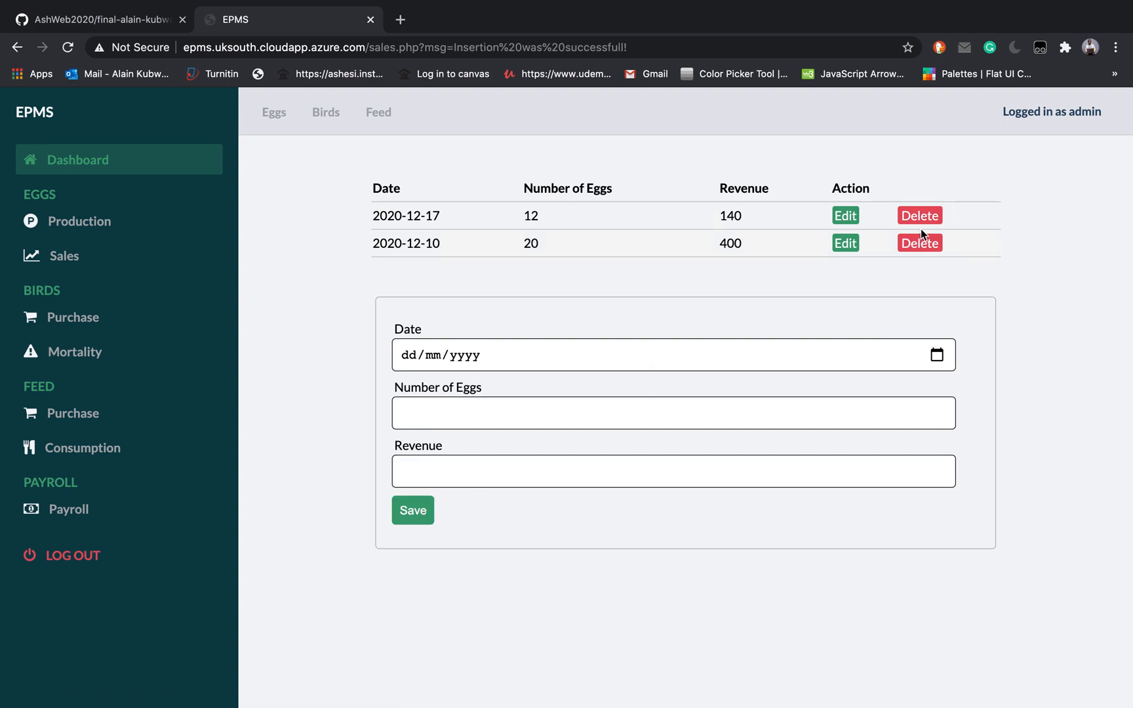
{"action": "left_click", "coordinate": [73, 318]}
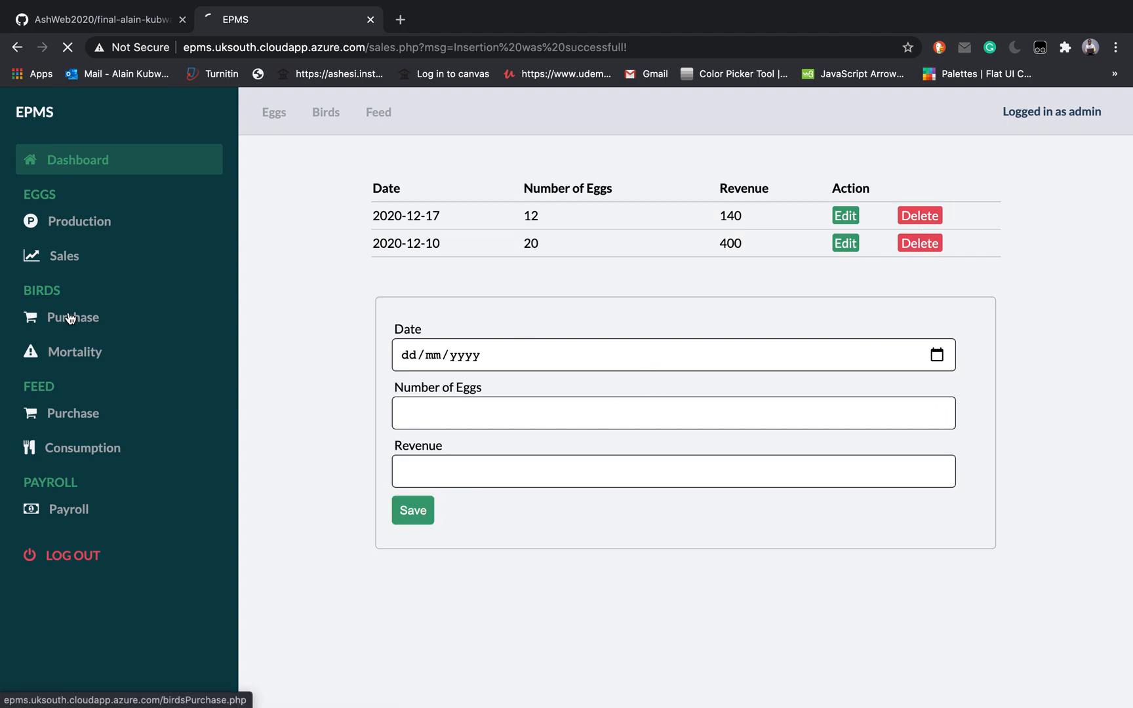
{"action": "left_click", "coordinate": [73, 317]}
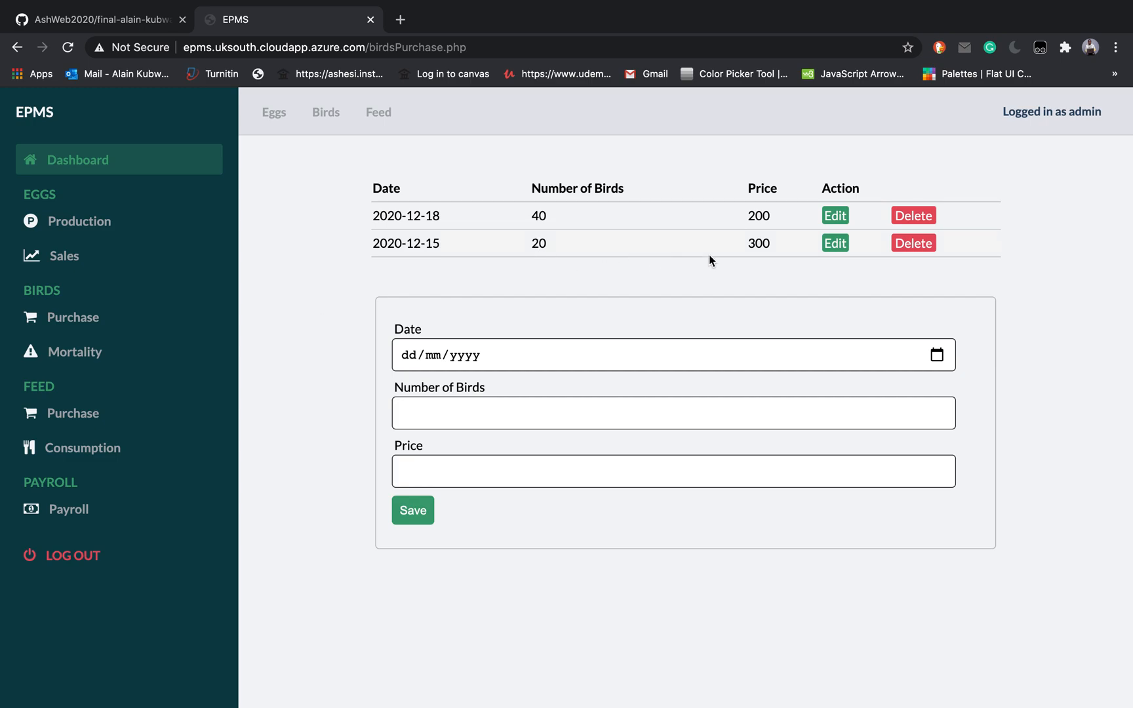
{"action": "mouse_move", "coordinate": [84, 345]}
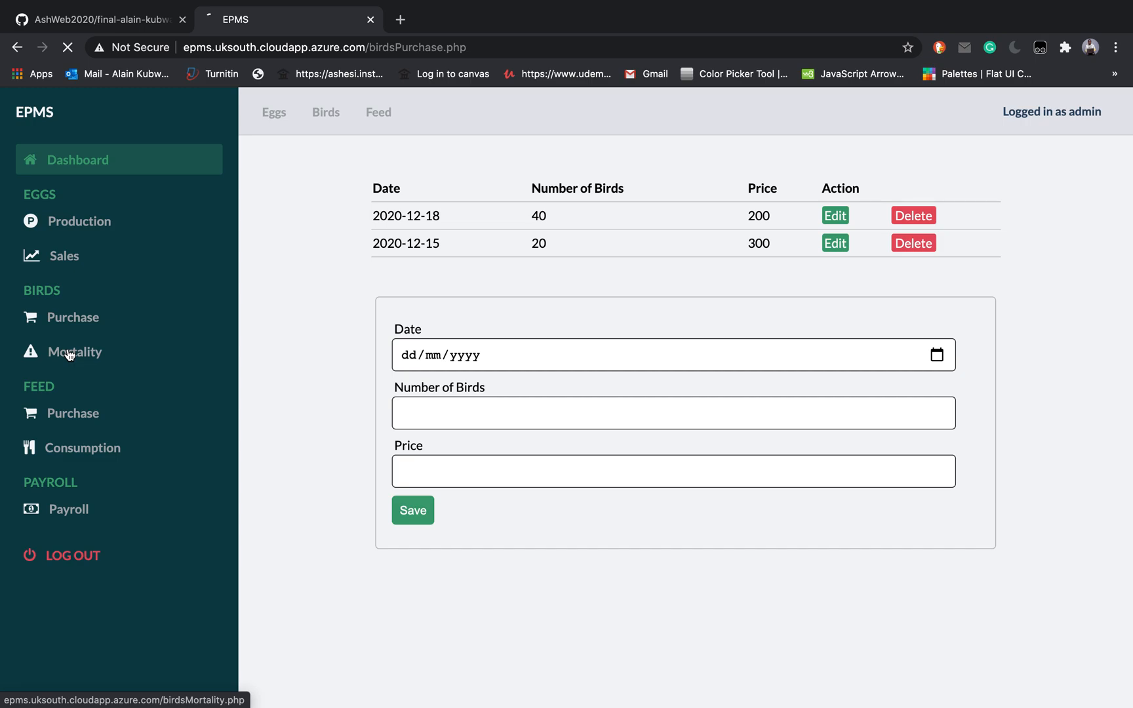
Step: Update the 2020-12-14 bird mortality record to 10 deaths
{"action": "left_click", "coordinate": [75, 352]}
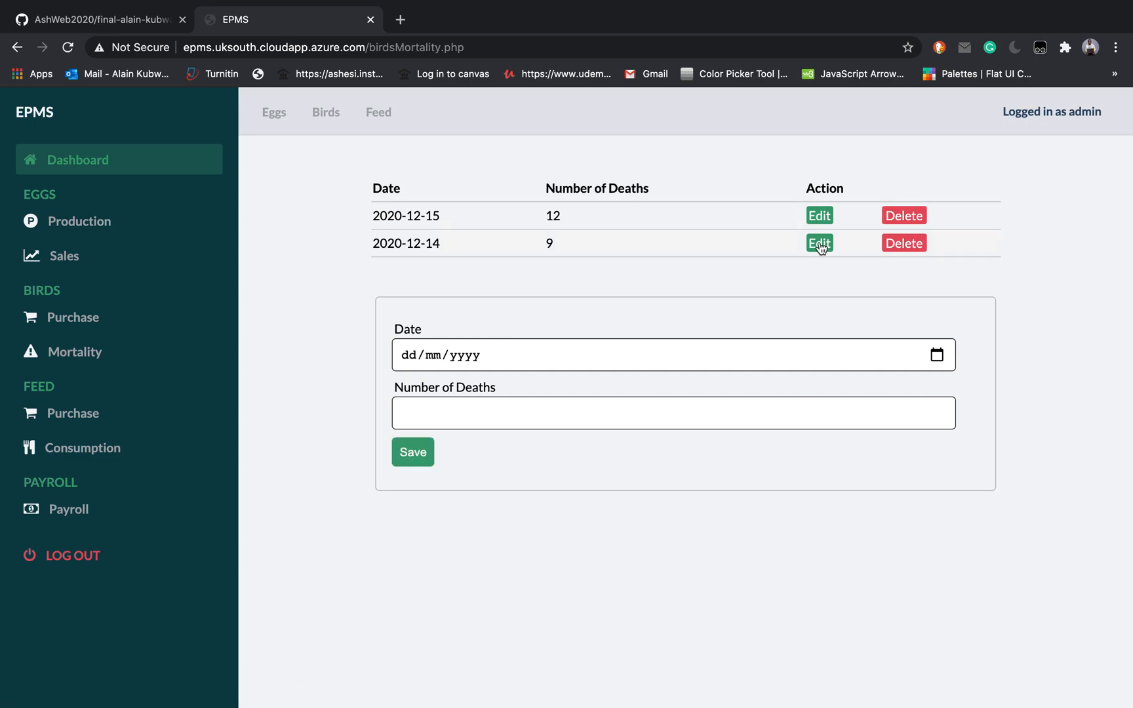
{"action": "left_click", "coordinate": [819, 242]}
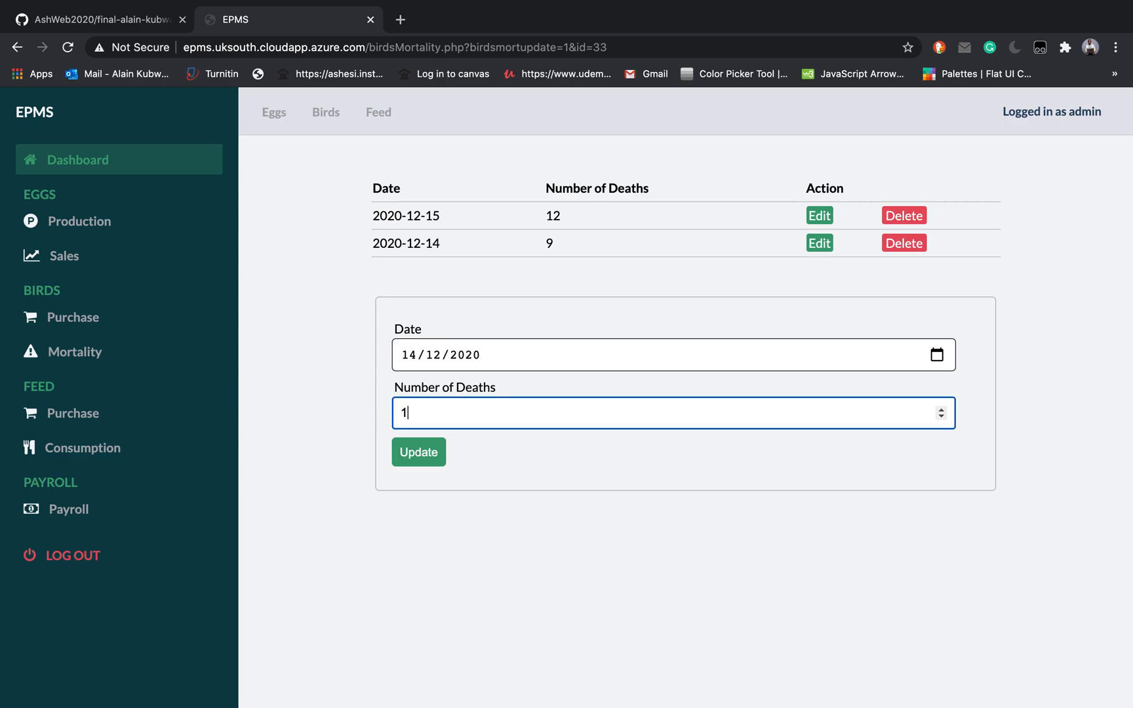
{"action": "left_click", "coordinate": [417, 451]}
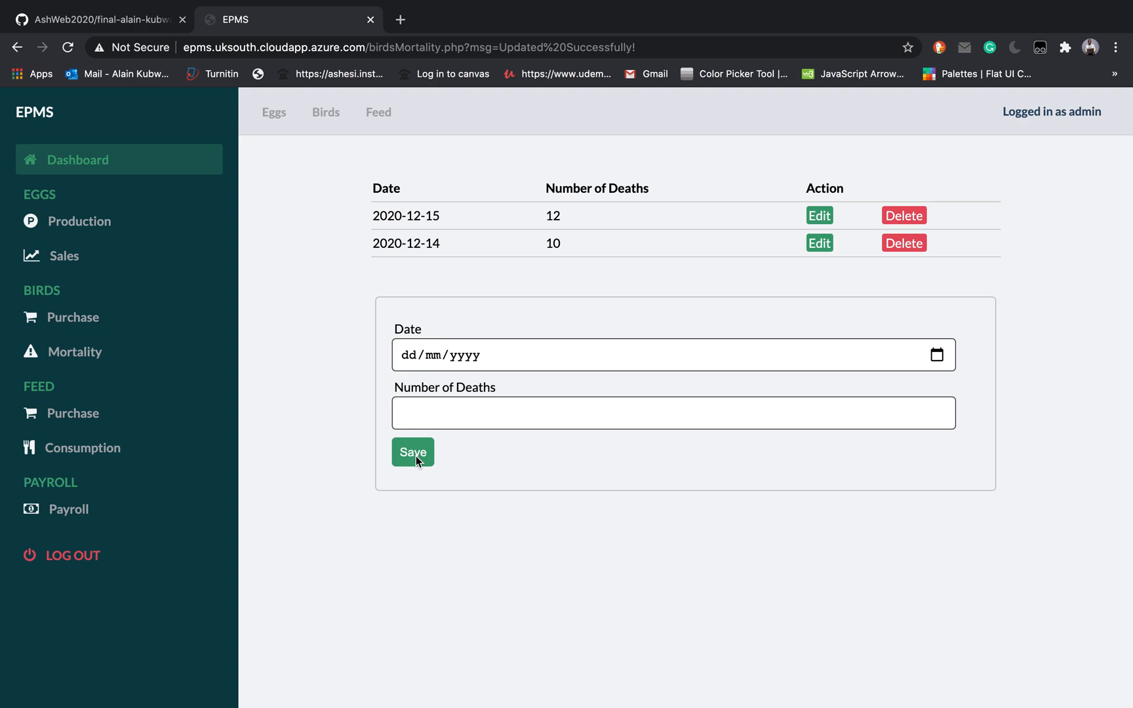
Step: Trigger the empty-entry error, then record 20 deaths on 15/12/2020
{"action": "left_click", "coordinate": [412, 451]}
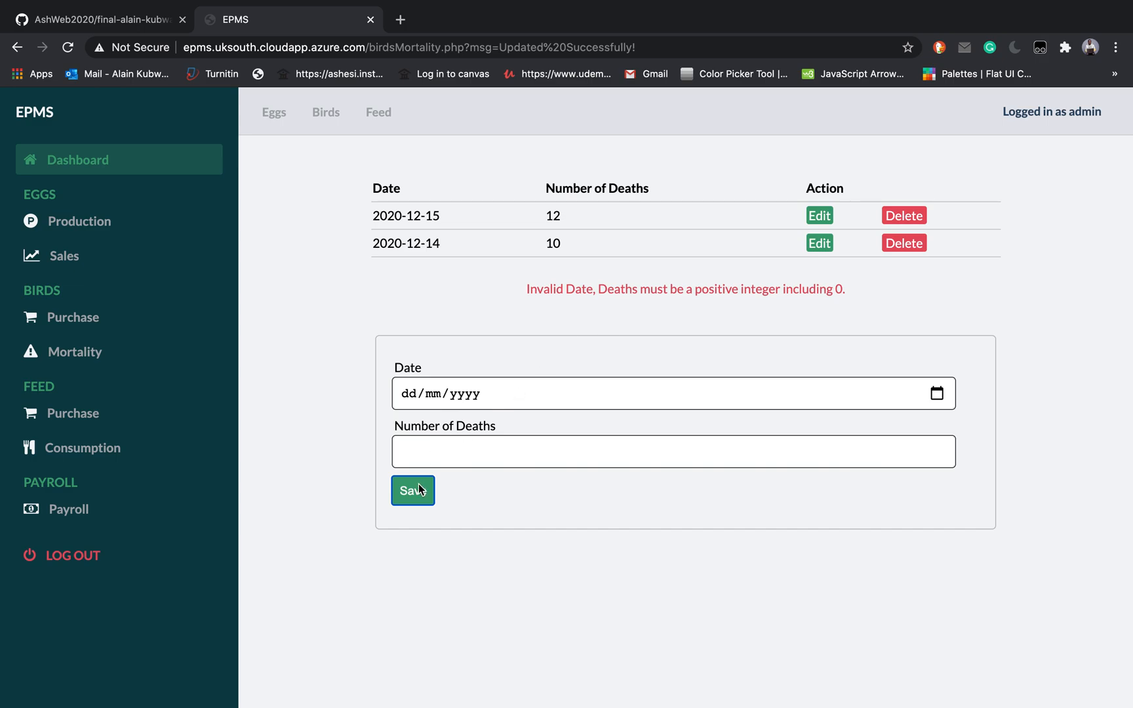
{"action": "mouse_move", "coordinate": [628, 359]}
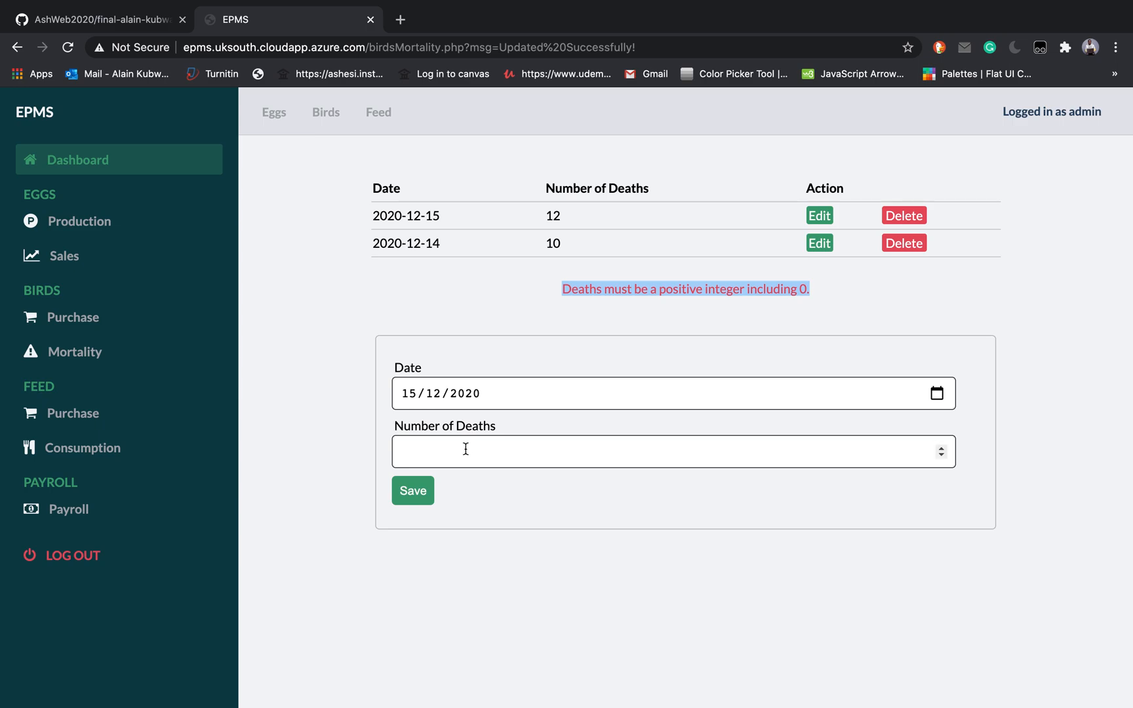
{"action": "left_click", "coordinate": [671, 451]}
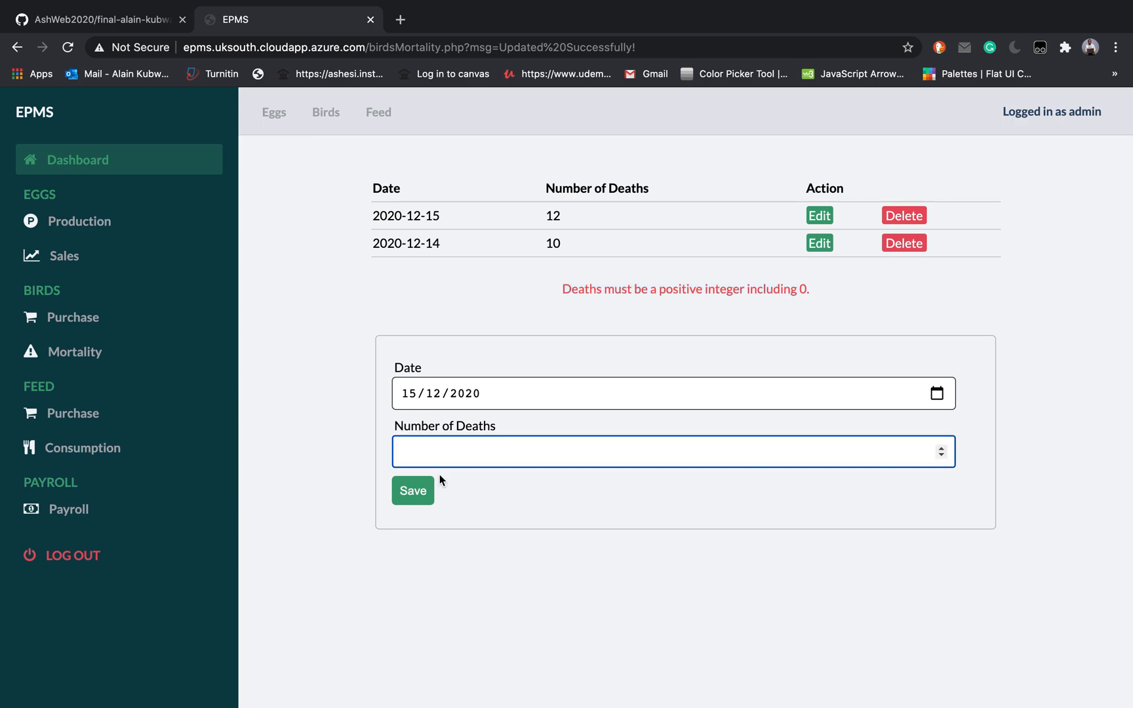
{"action": "left_click", "coordinate": [412, 490]}
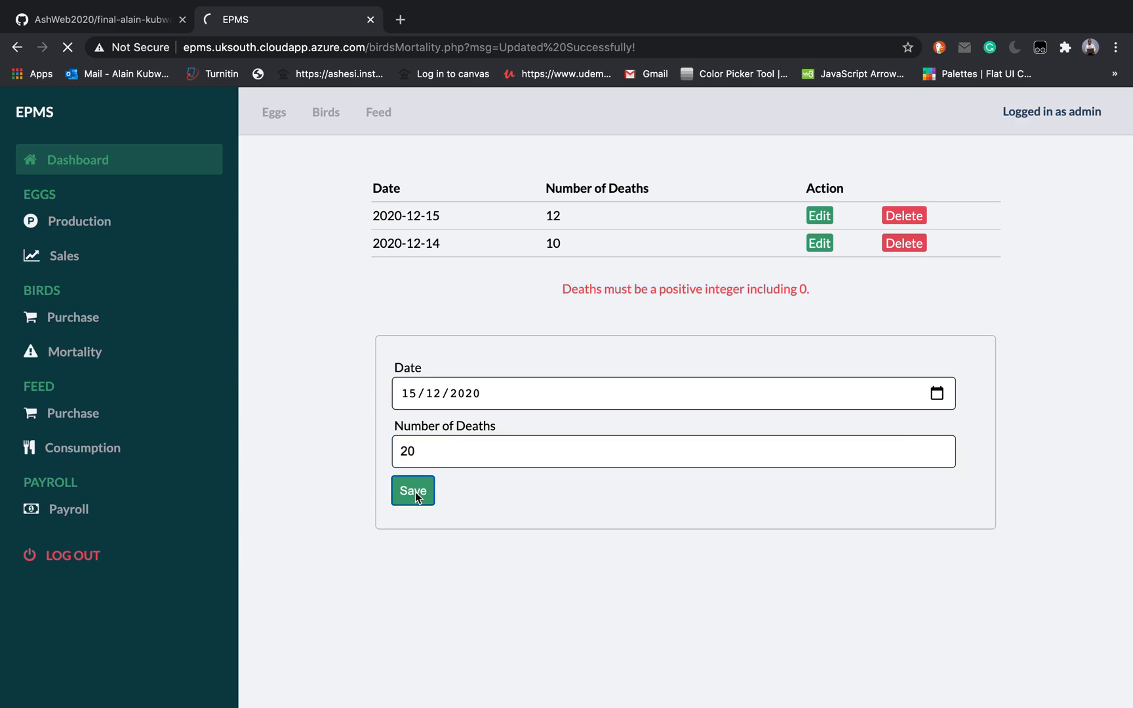
{"action": "left_click", "coordinate": [411, 490]}
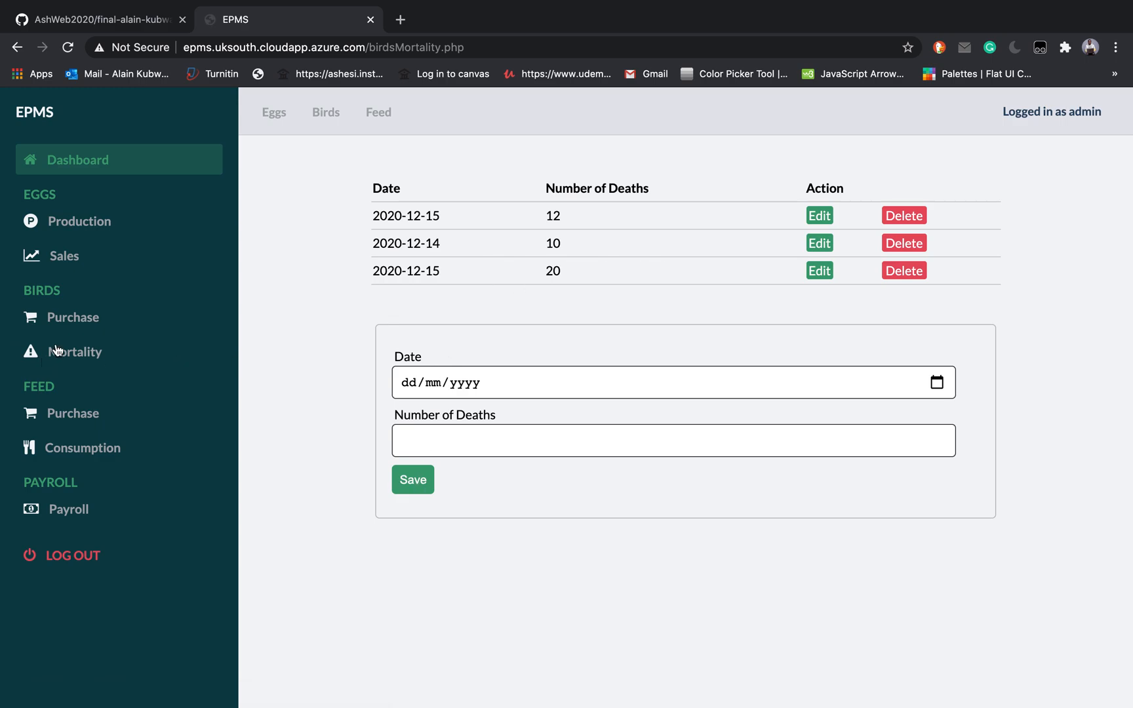
Step: Delete the 2020-12-15 feed purchase of 20 and change the 2020-12-18 purchase of 100's price to 30
{"action": "left_click", "coordinate": [72, 413]}
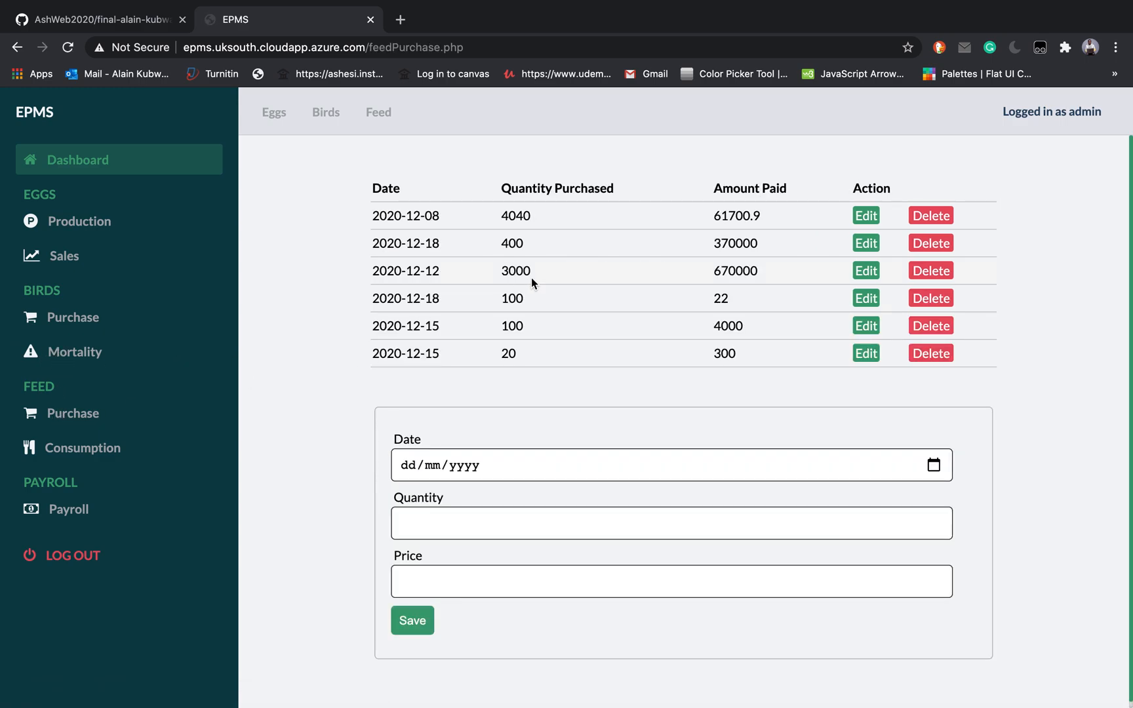
{"action": "left_click", "coordinate": [931, 353]}
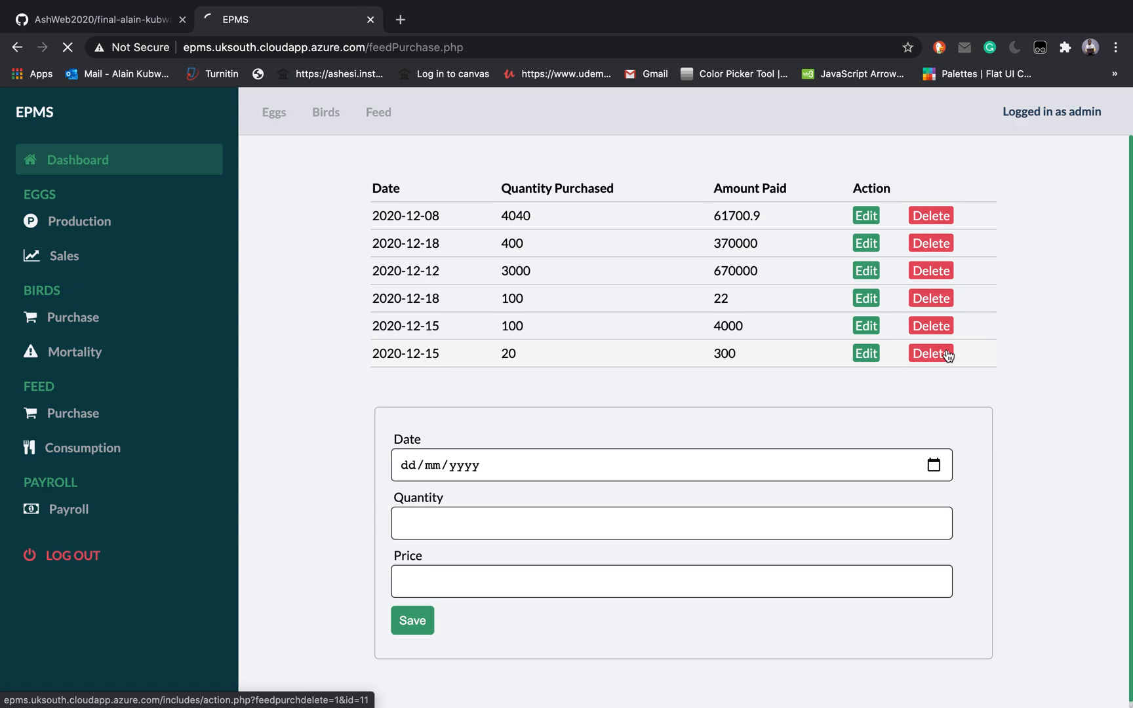
{"action": "left_click", "coordinate": [931, 353]}
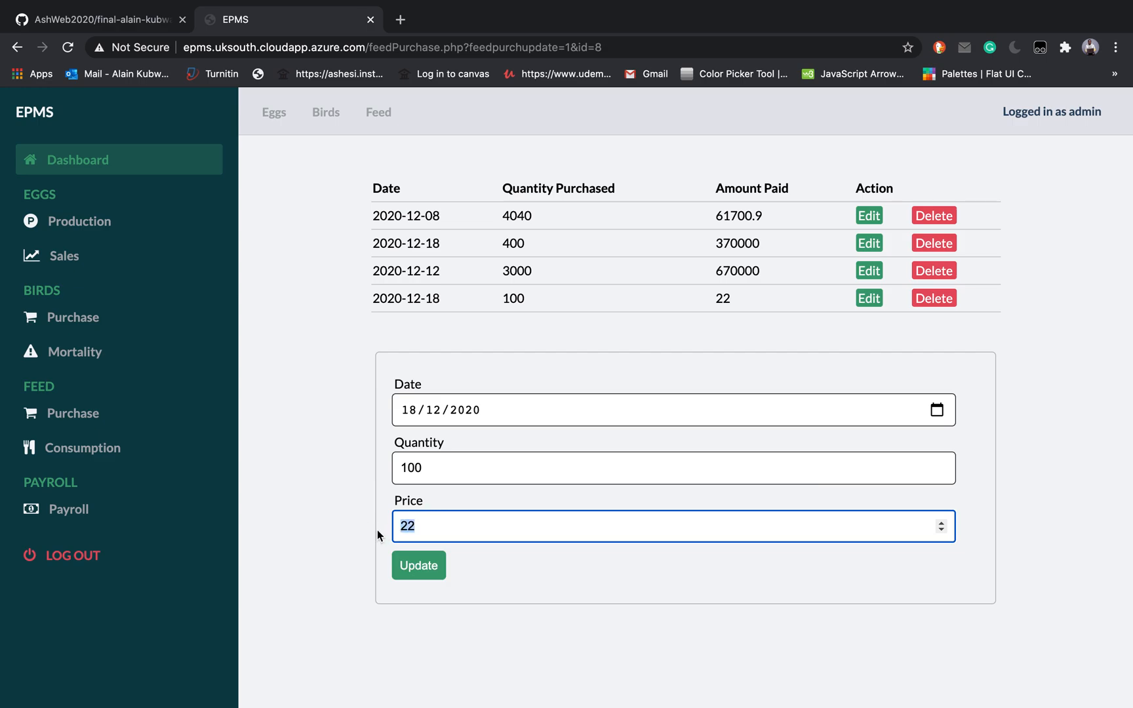
{"action": "type", "text": "30"}
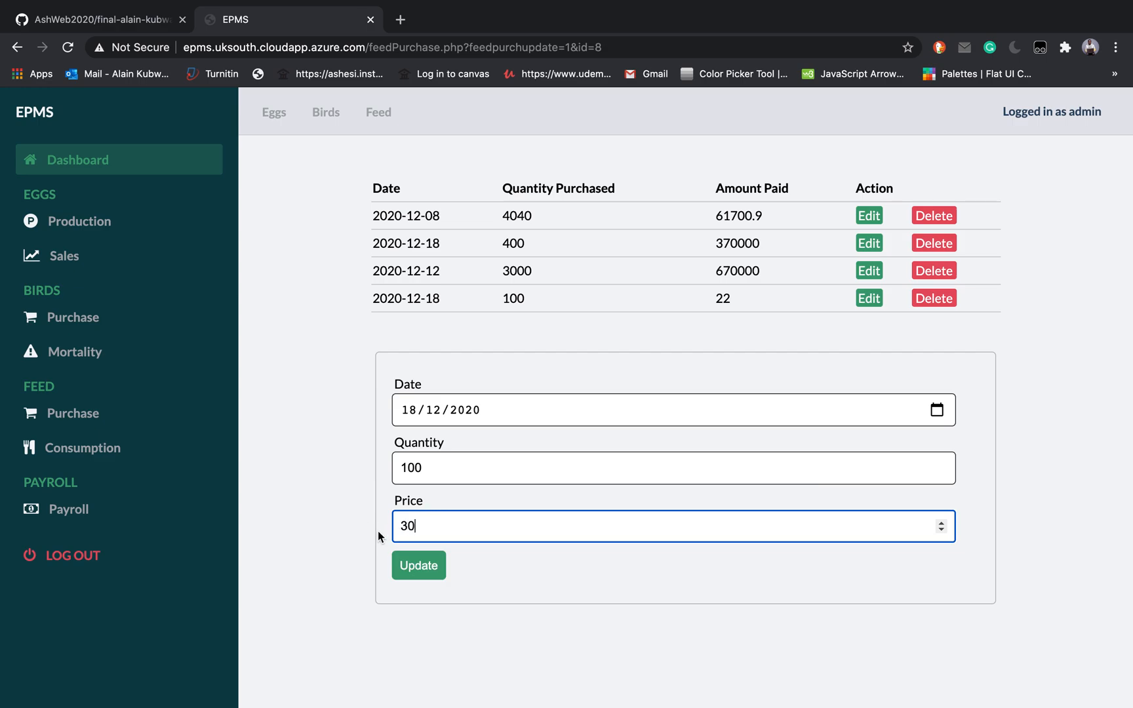
{"action": "left_click", "coordinate": [417, 566]}
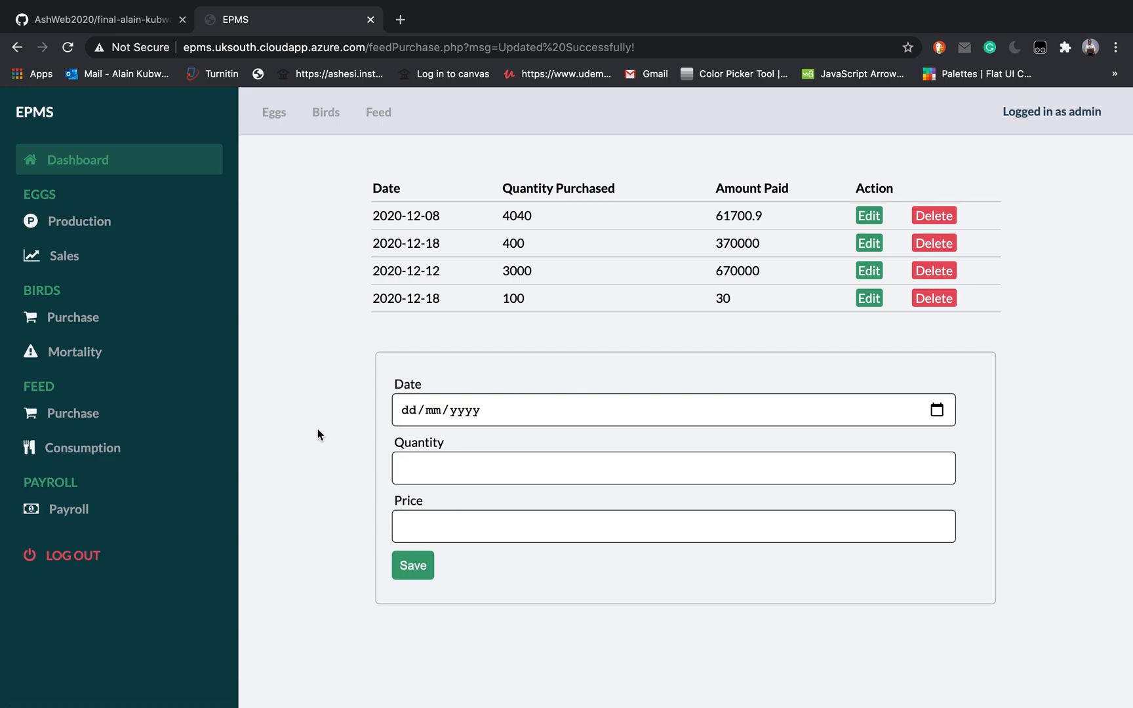
{"action": "mouse_move", "coordinate": [83, 447]}
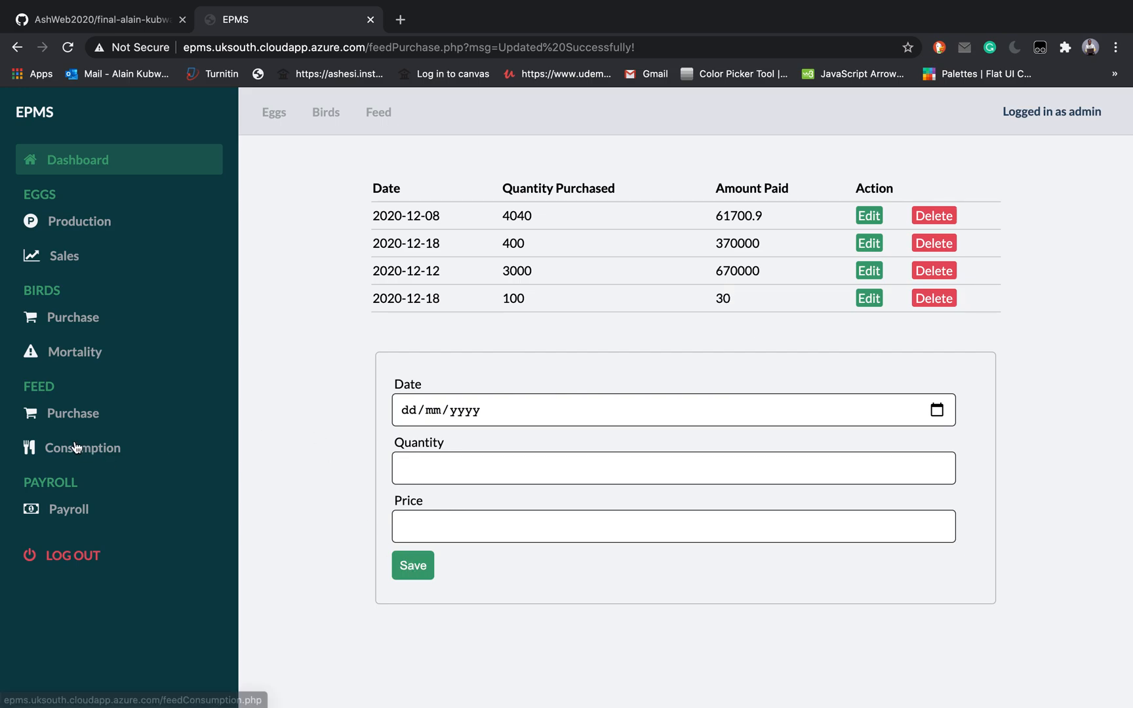
{"action": "left_click", "coordinate": [84, 447]}
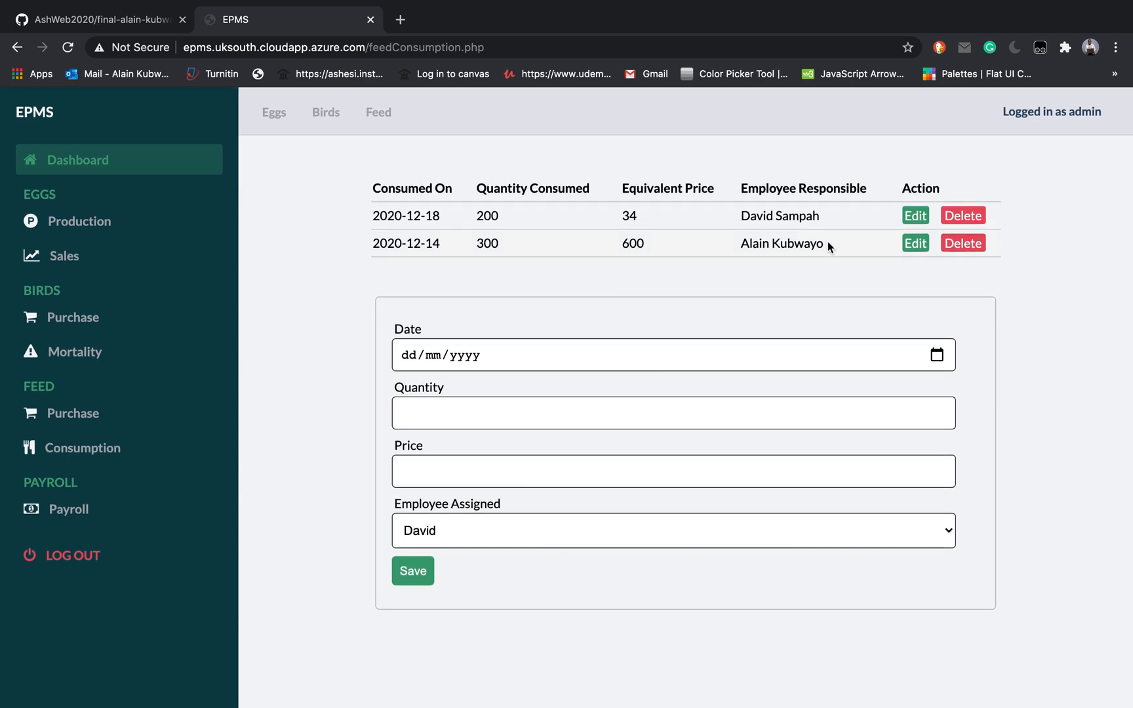
{"action": "left_click", "coordinate": [671, 530]}
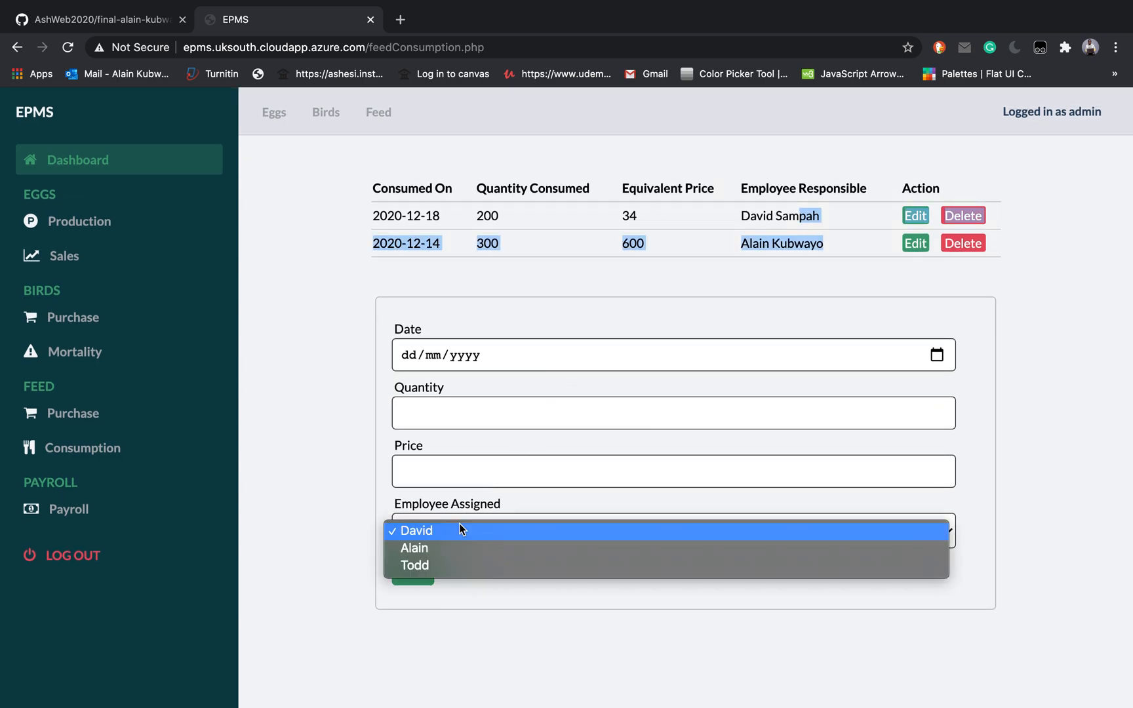
{"action": "mouse_move", "coordinate": [458, 311]}
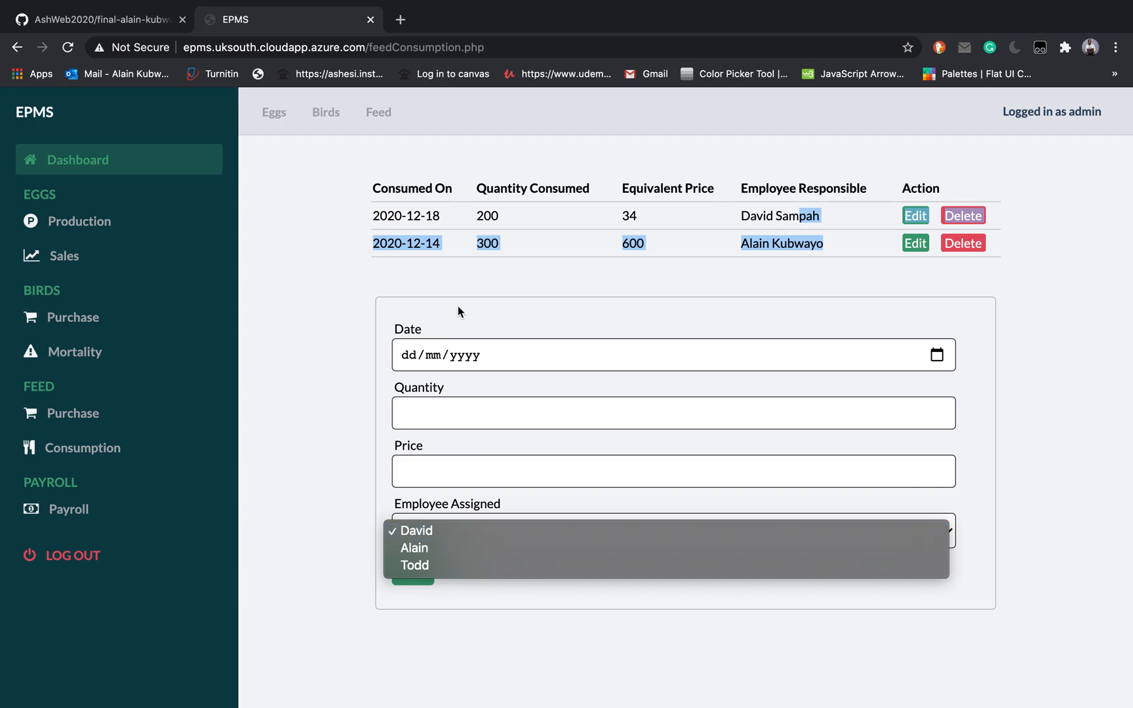
{"action": "left_click", "coordinate": [413, 529]}
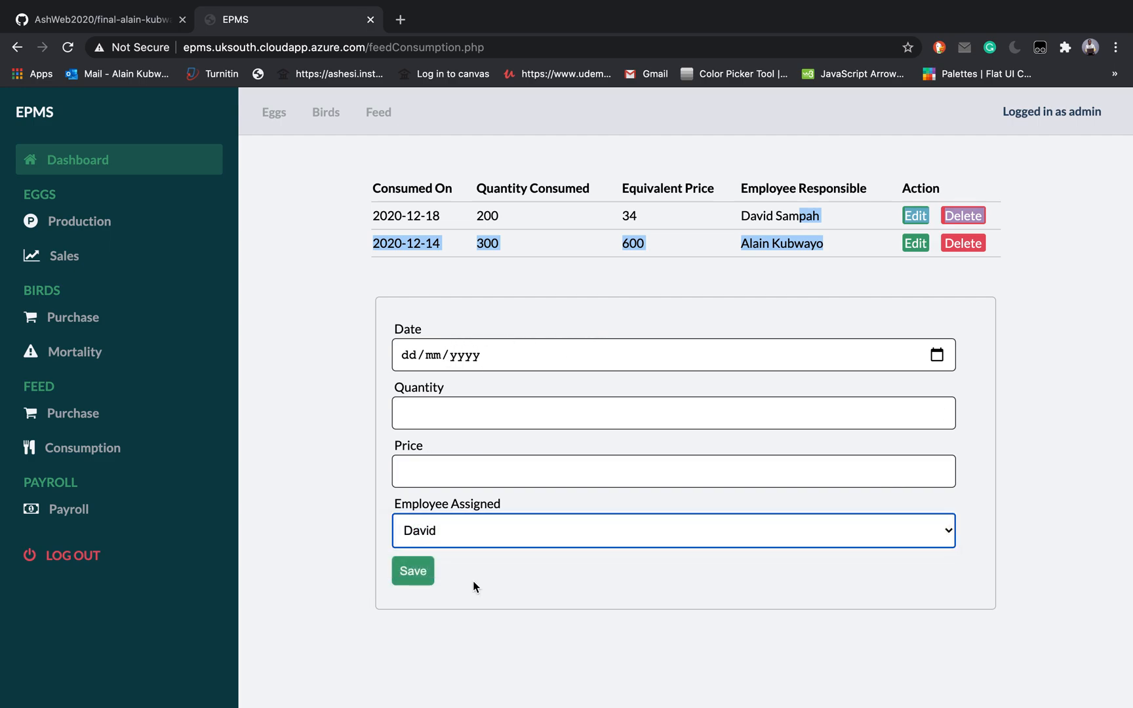
{"action": "left_click", "coordinate": [672, 530]}
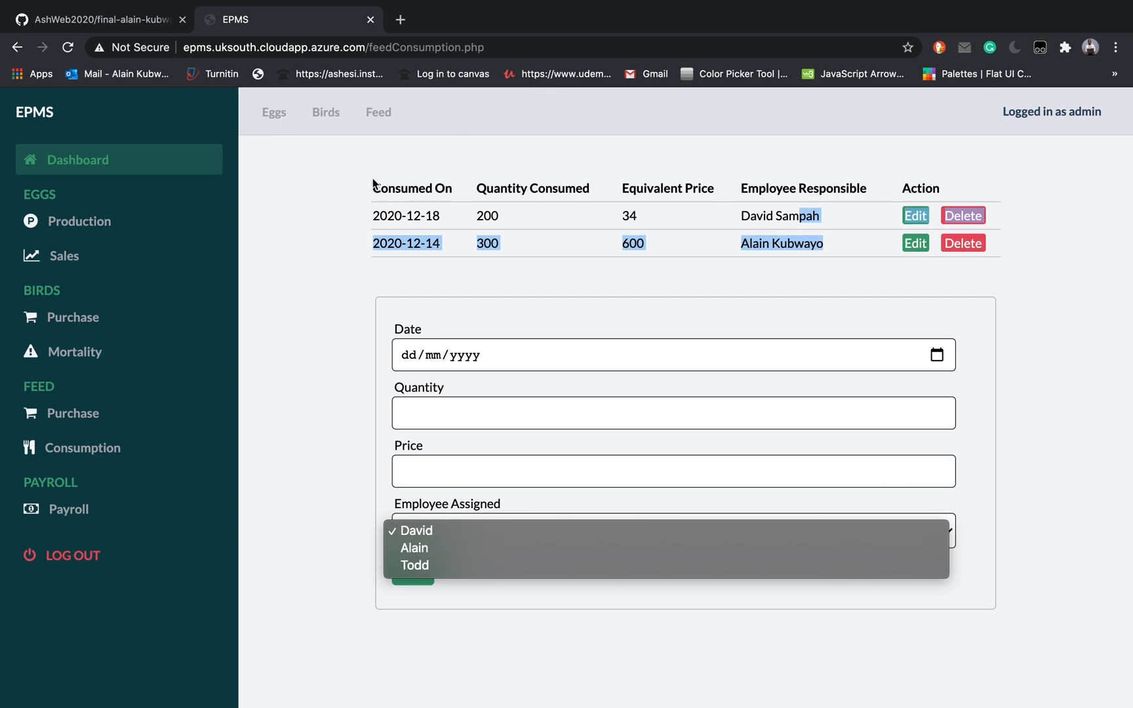
{"action": "left_click", "coordinate": [415, 529]}
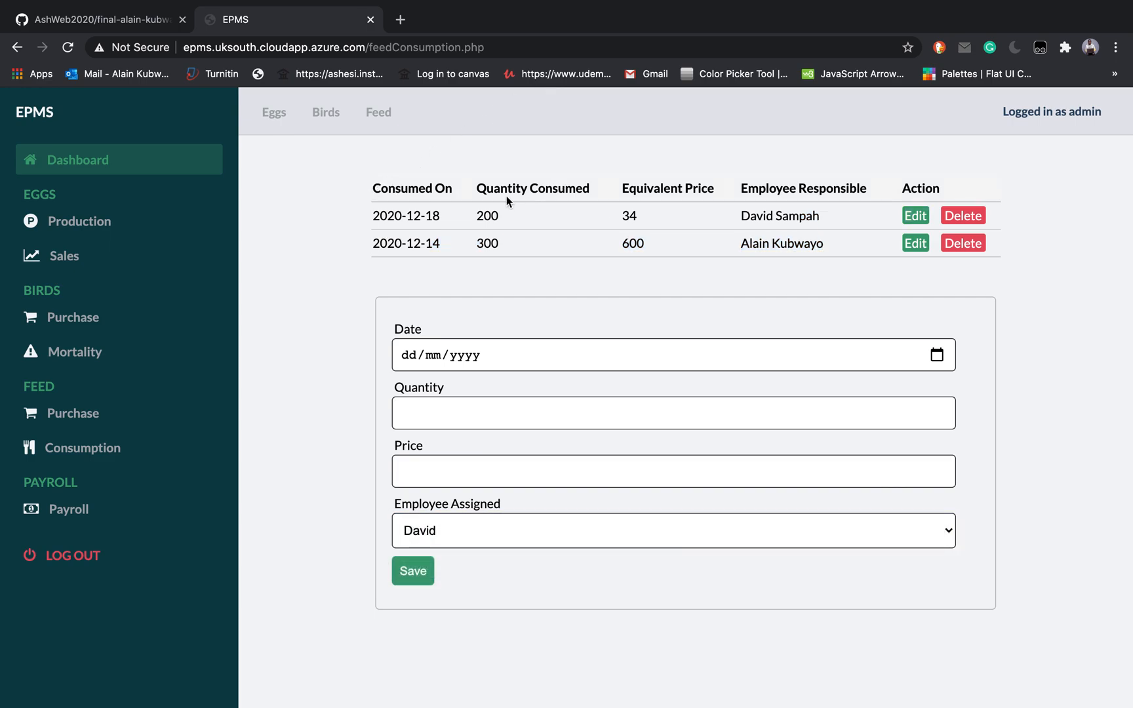
{"action": "mouse_move", "coordinate": [692, 284]}
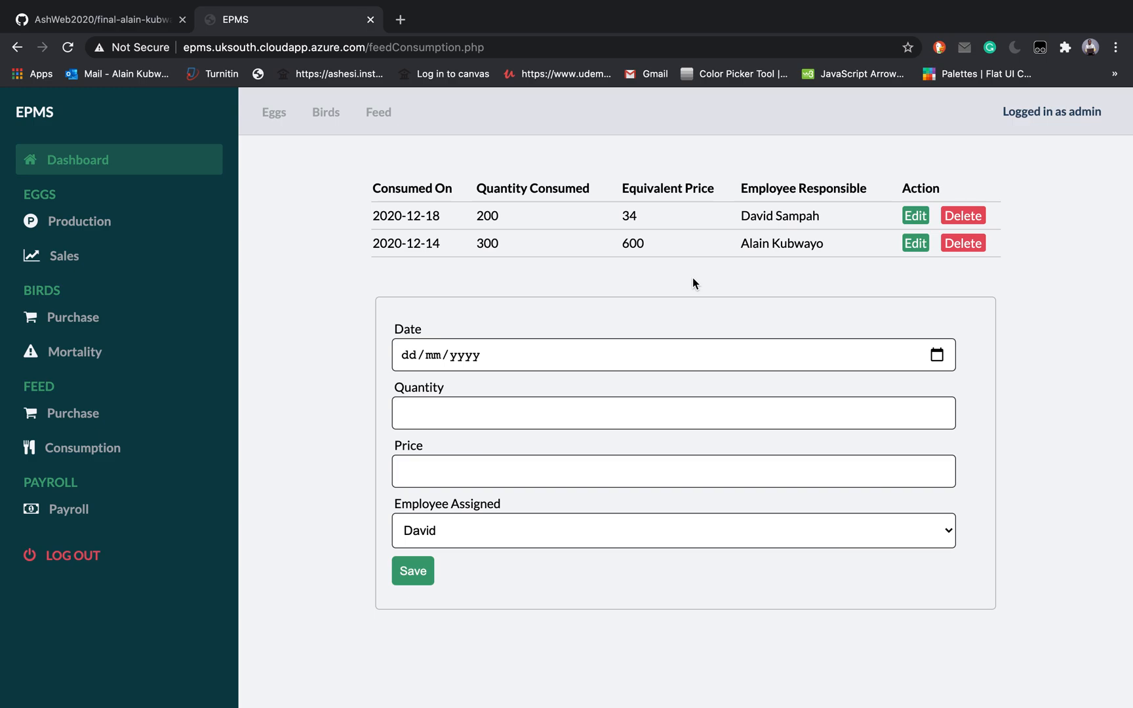
{"action": "double_click", "coordinate": [628, 215]}
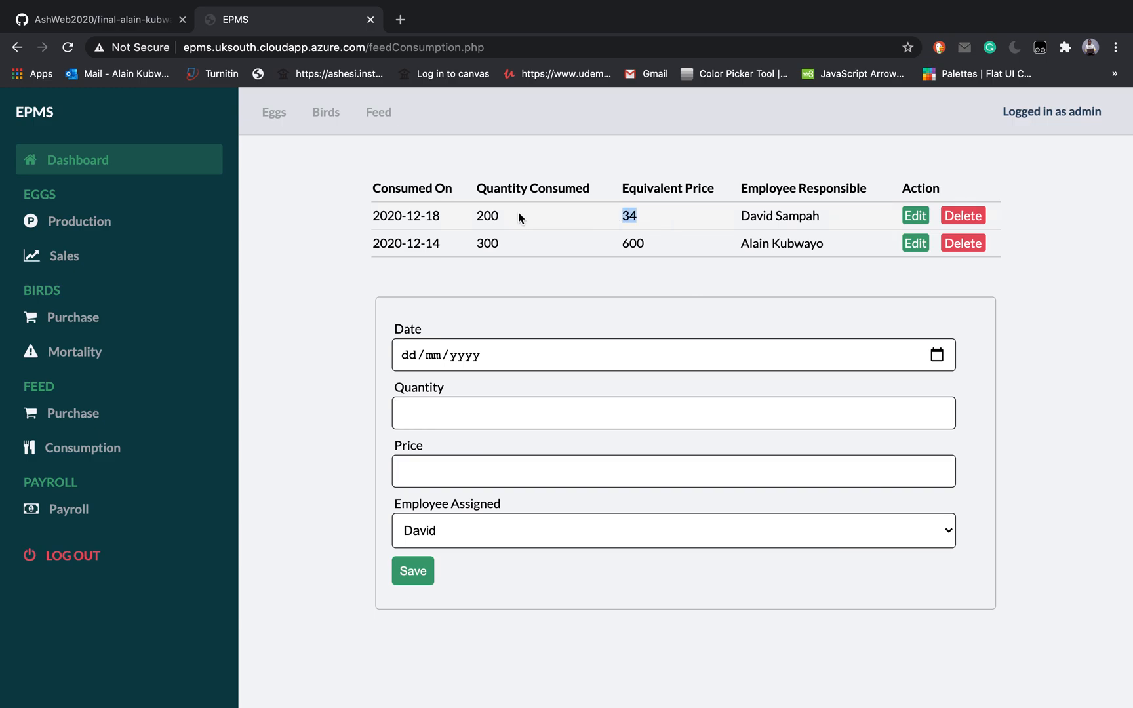
{"action": "left_click", "coordinate": [412, 570]}
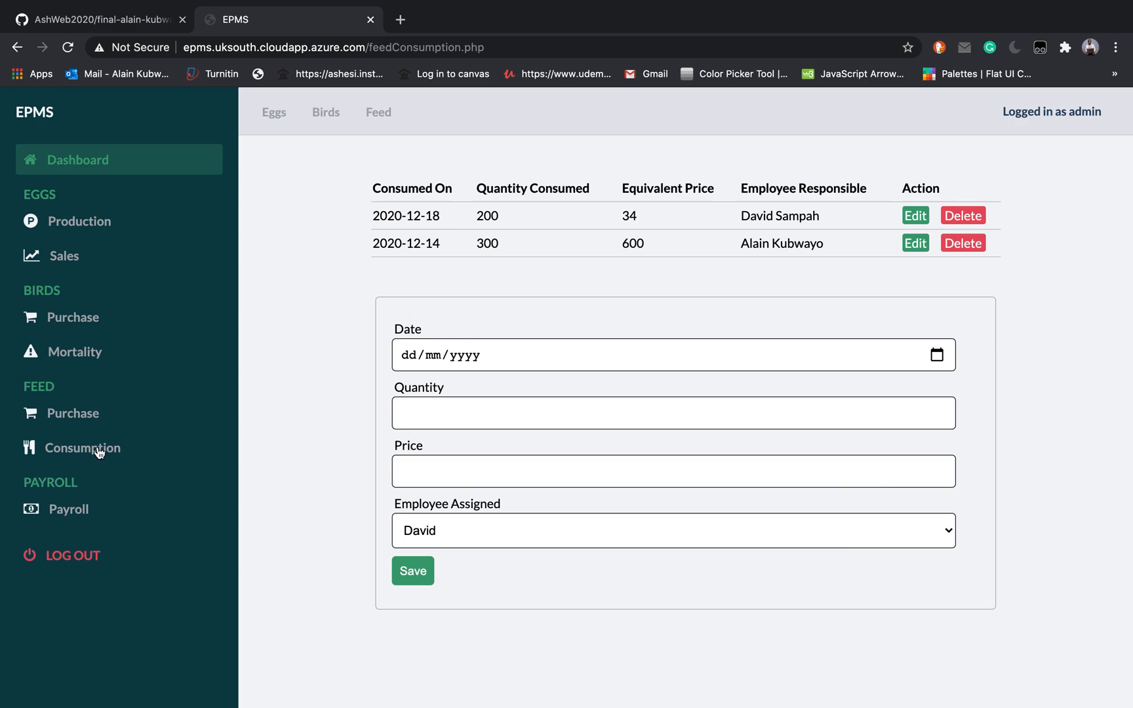
{"action": "left_click", "coordinate": [68, 508]}
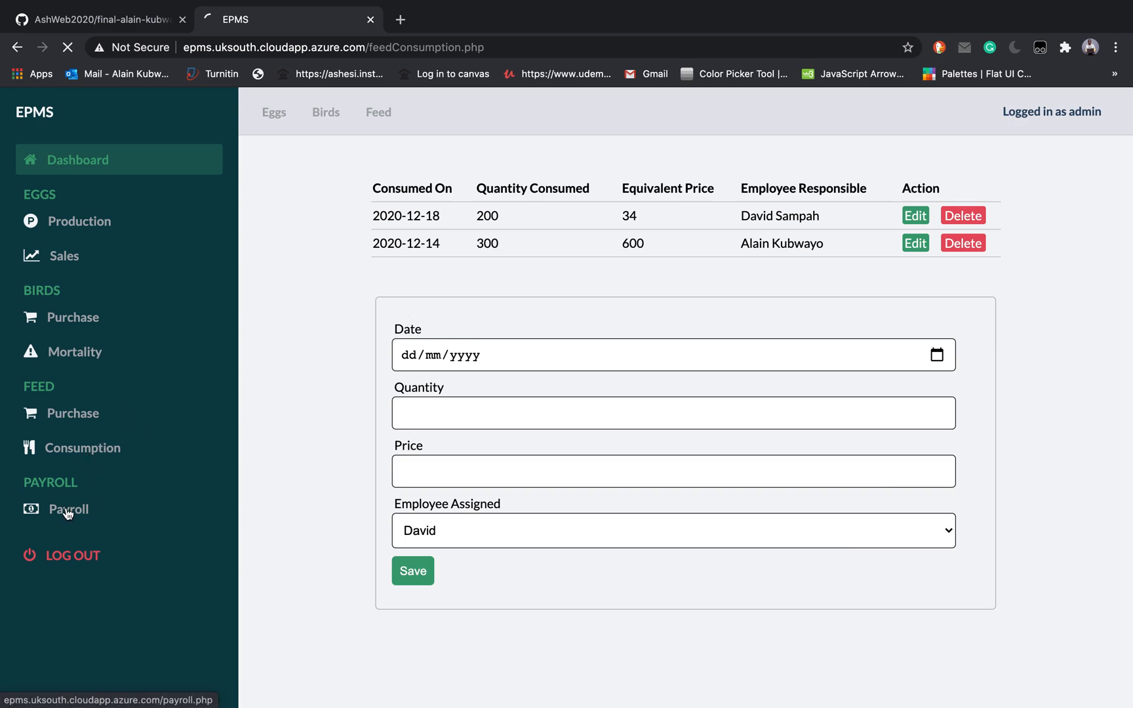
Step: On the Payroll page, save the empty employee form to show its validation errors
{"action": "left_click", "coordinate": [68, 509]}
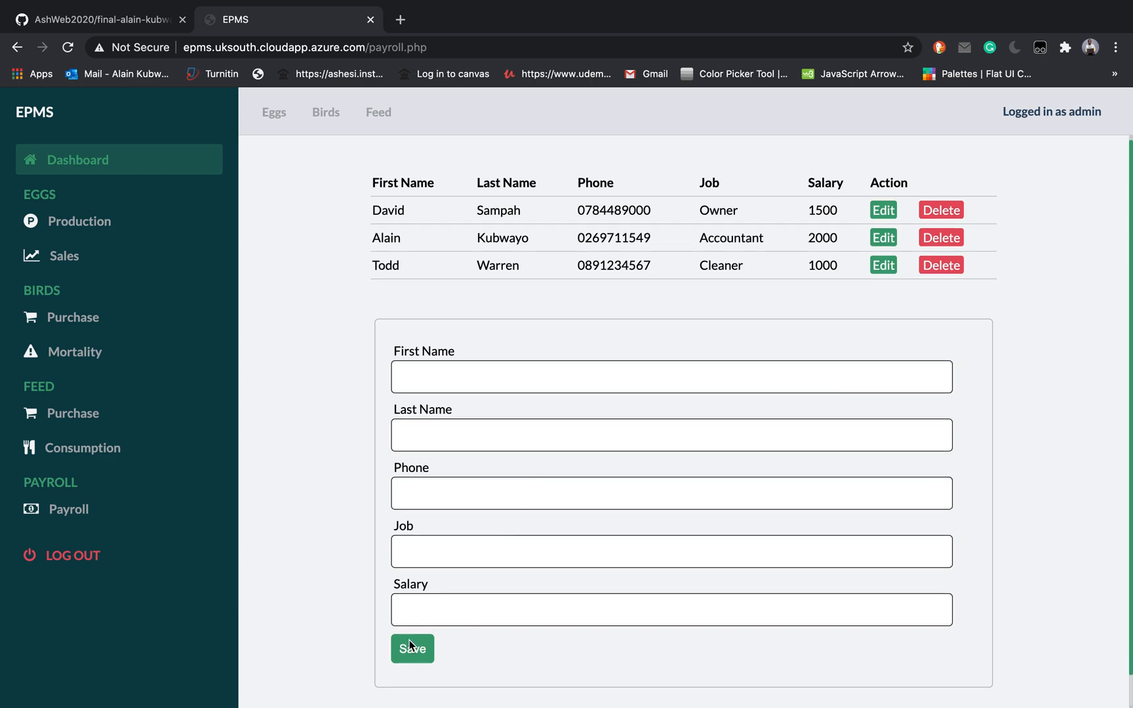
{"action": "left_click", "coordinate": [412, 647]}
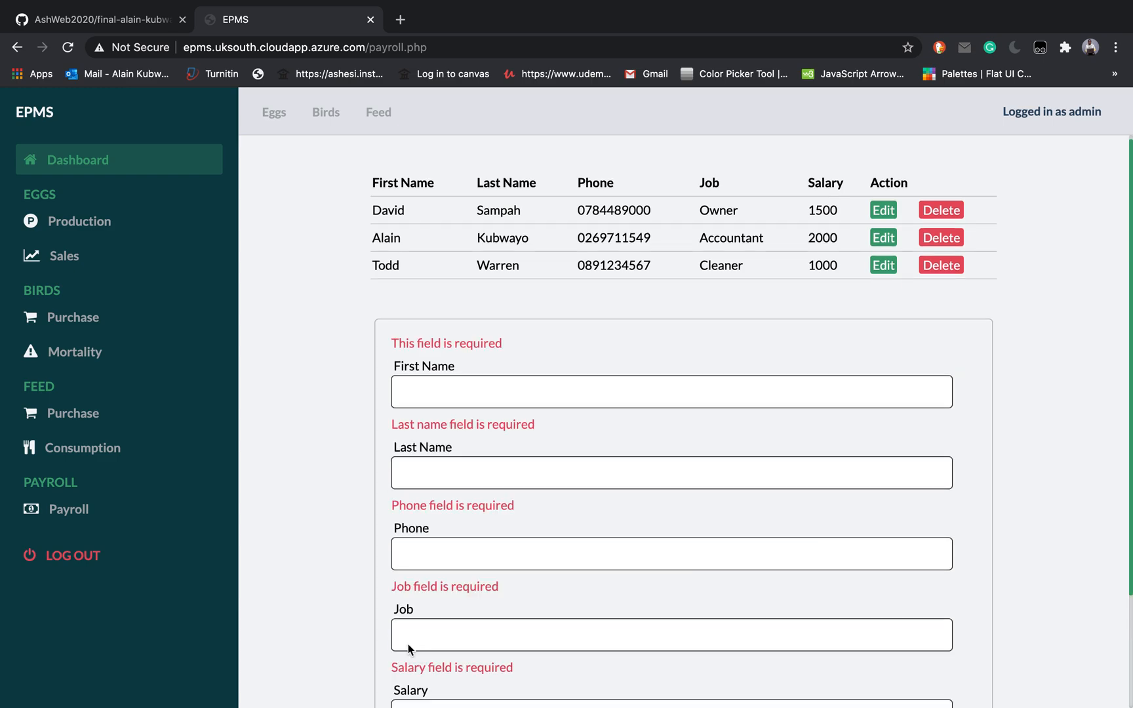
{"action": "scroll", "scroll_direction": "down", "scroll_amount": 3}
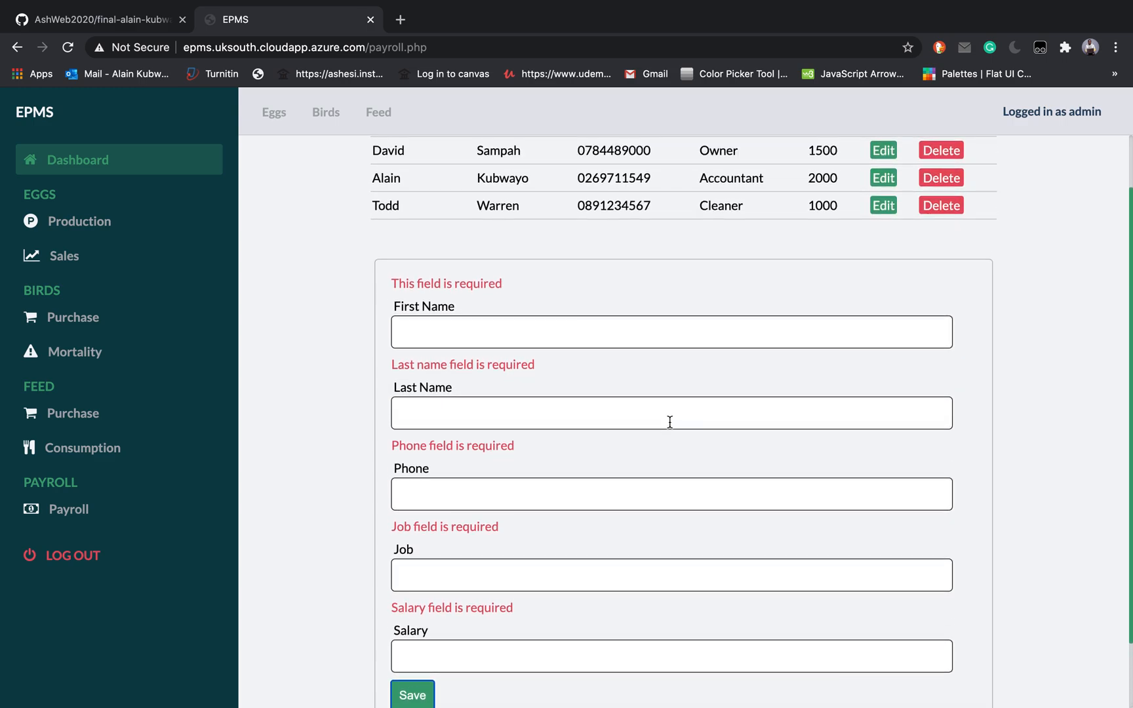
{"action": "left_click", "coordinate": [671, 332]}
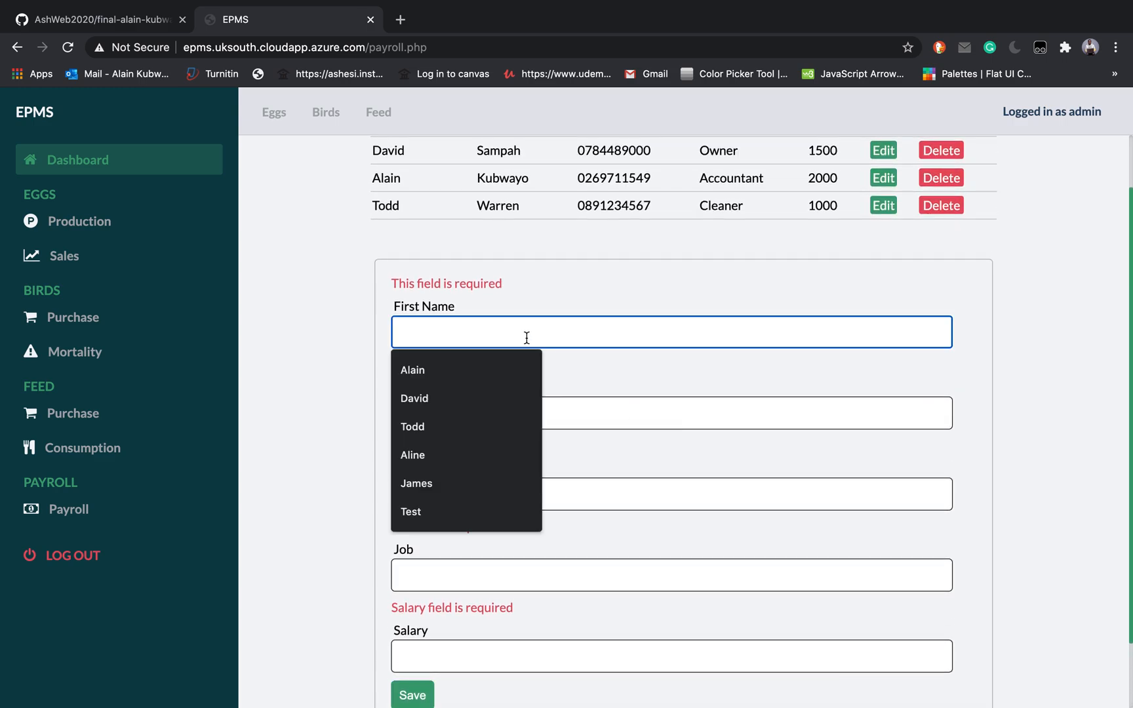
{"action": "left_click", "coordinate": [346, 402]}
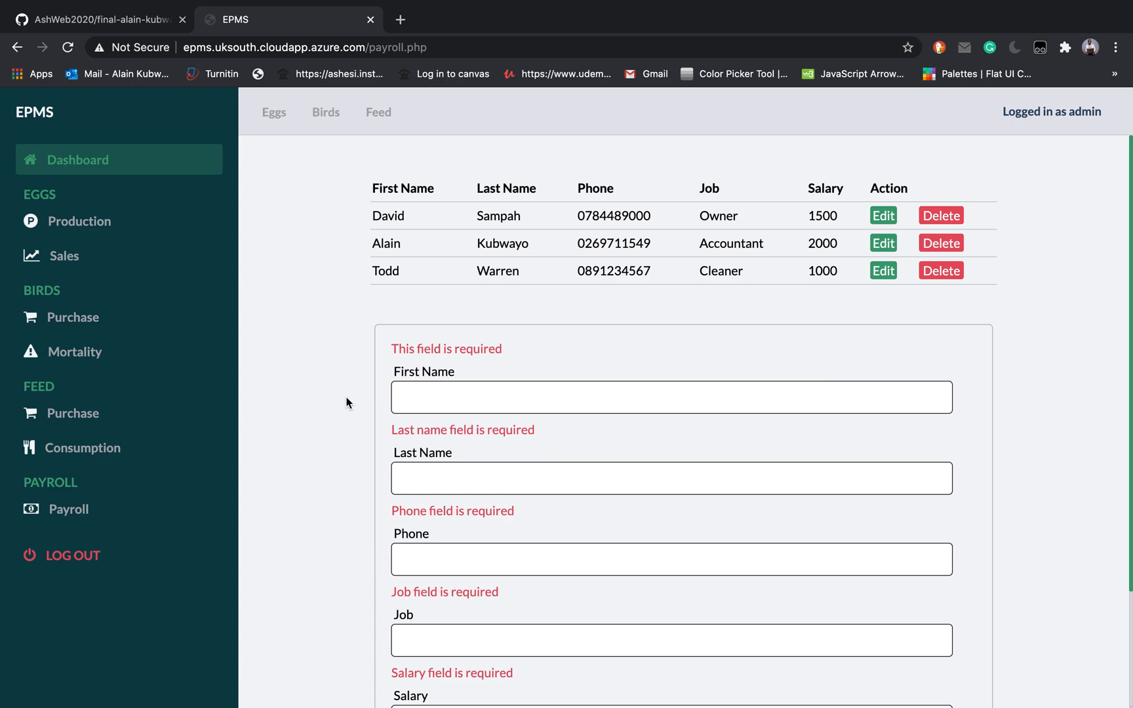
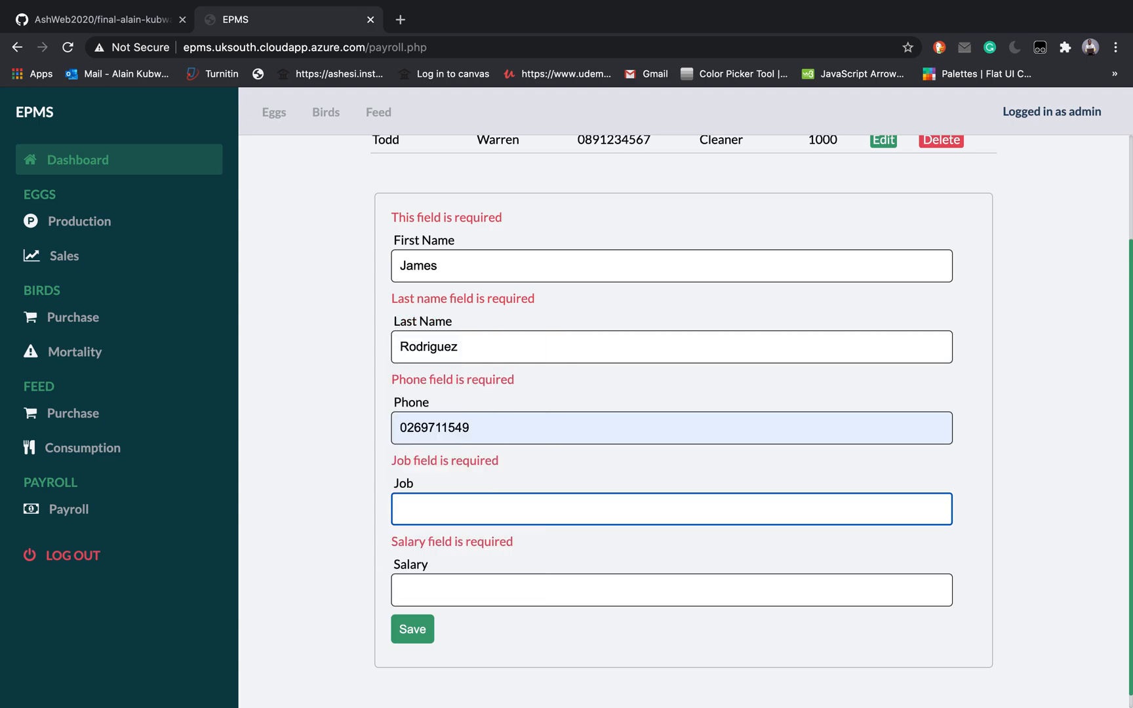
{"action": "type", "text": "Fee"}
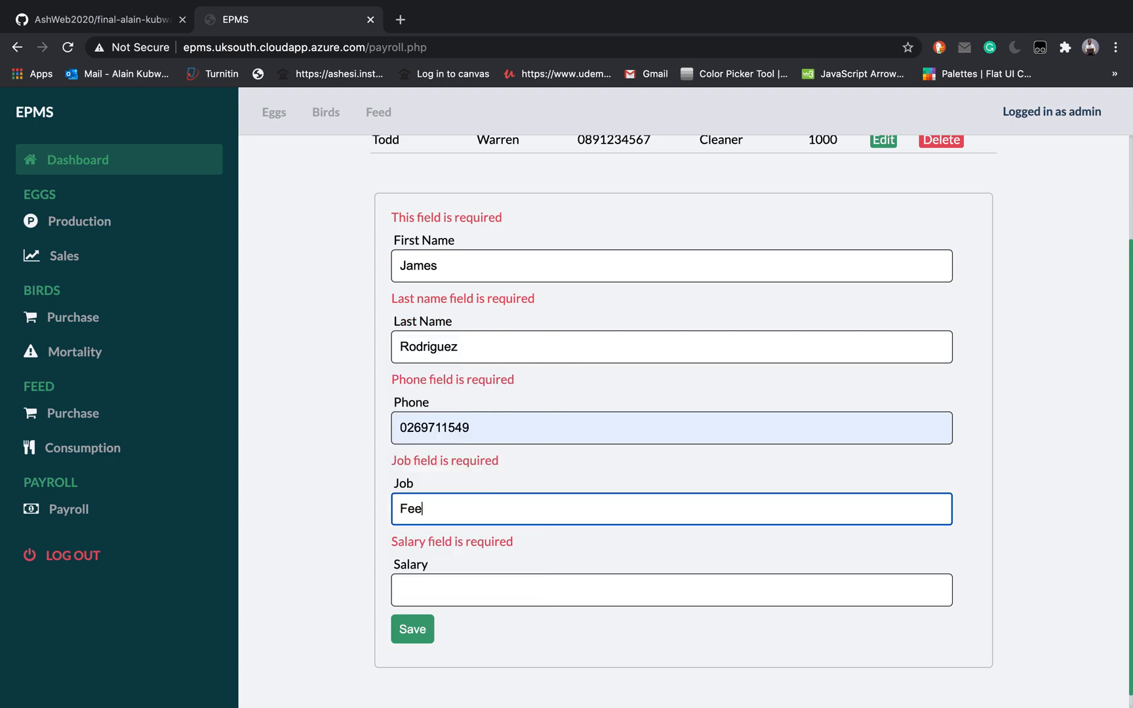
{"action": "type", "text": "C"}
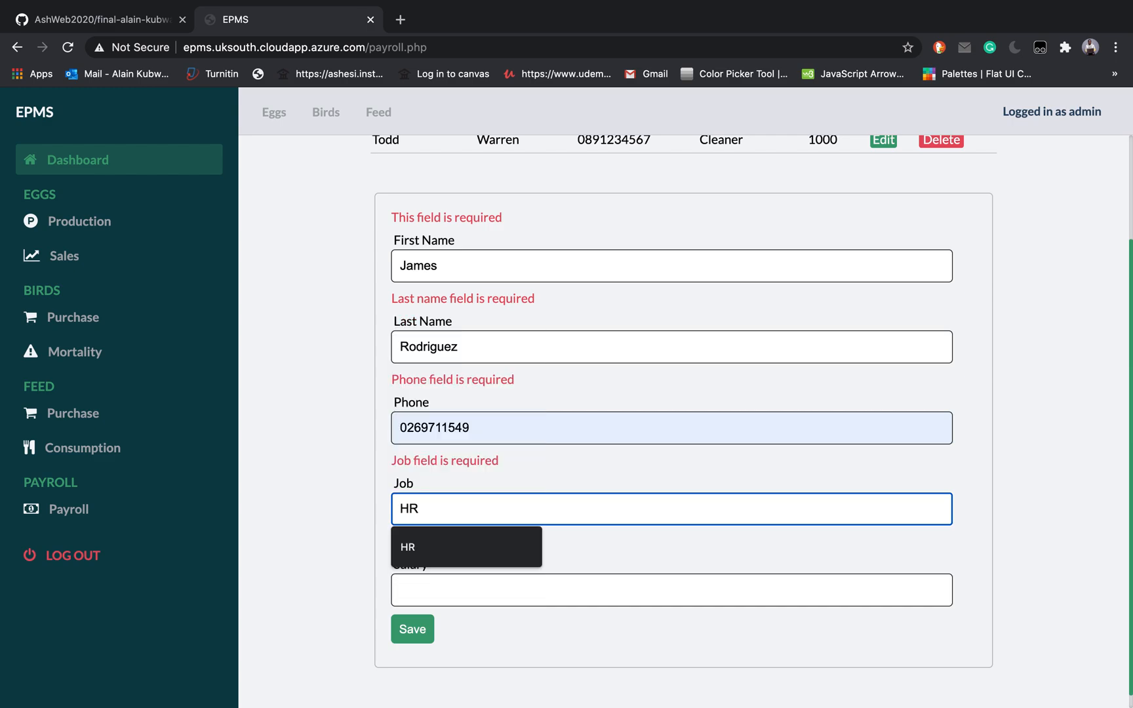
{"action": "left_click", "coordinate": [670, 590]}
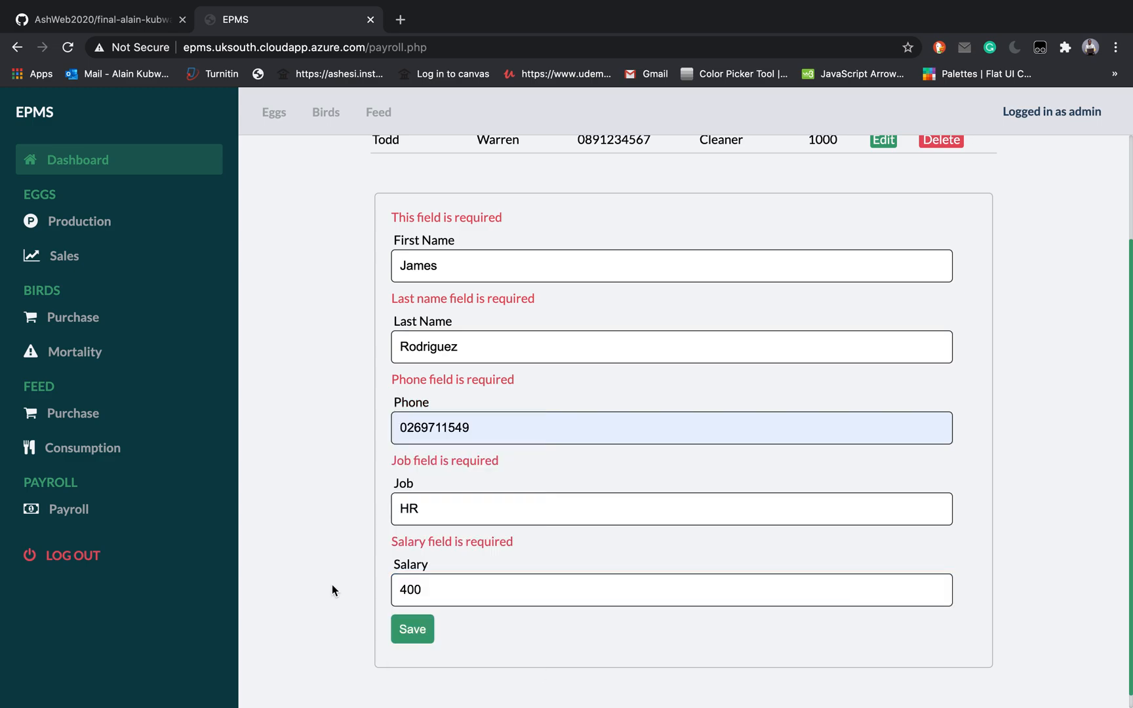
{"action": "left_click", "coordinate": [412, 628]}
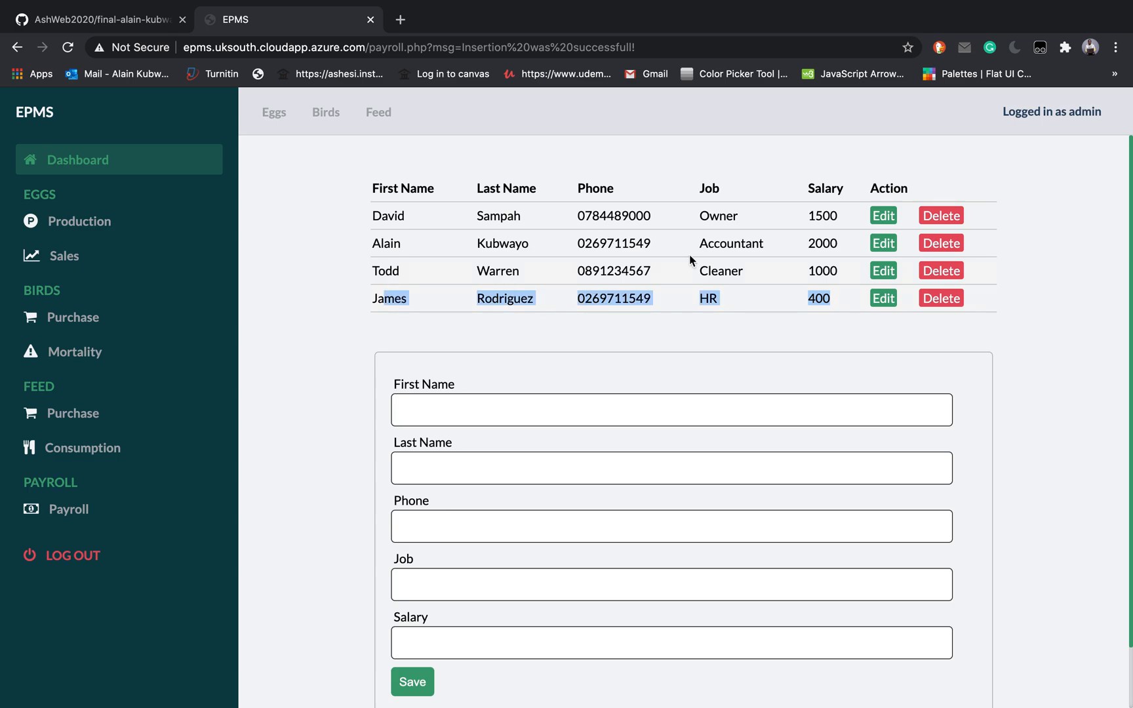
{"action": "left_click", "coordinate": [941, 297]}
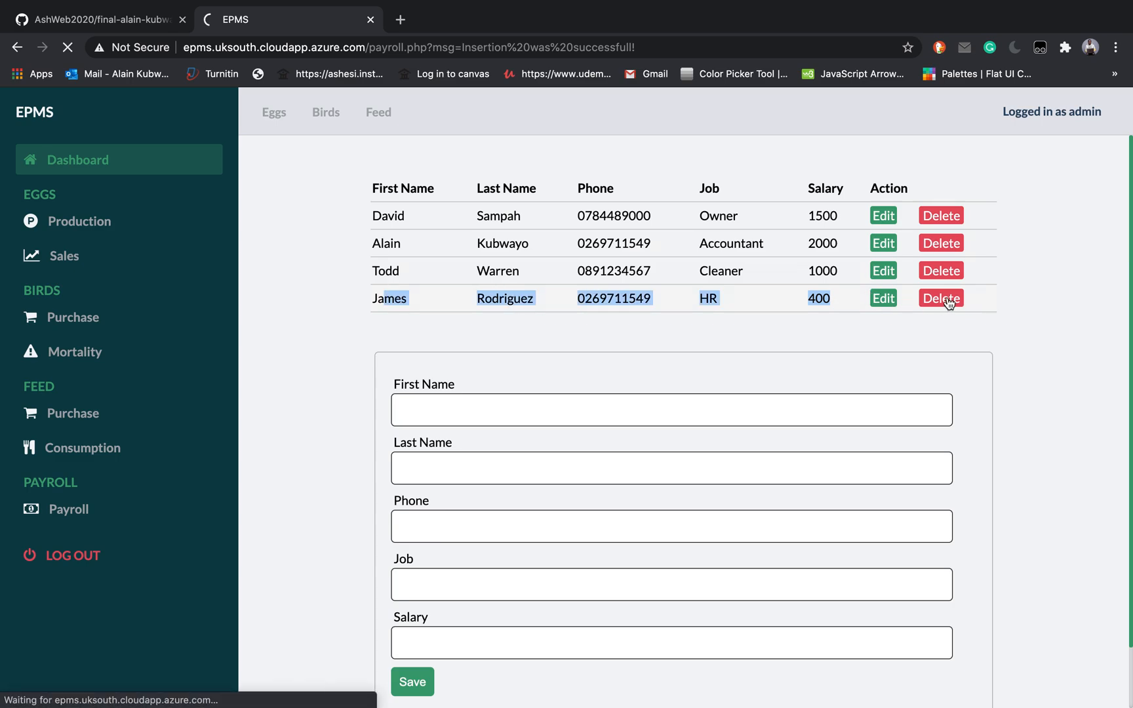
{"action": "left_click", "coordinate": [940, 298]}
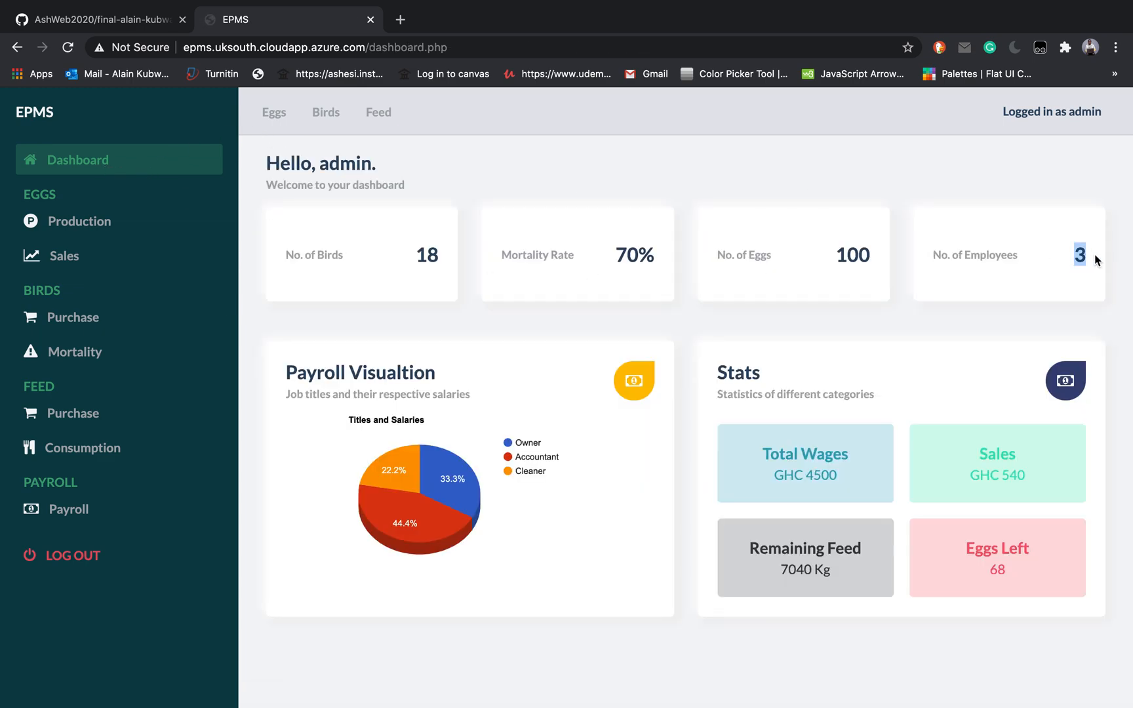
{"action": "left_click", "coordinate": [68, 509]}
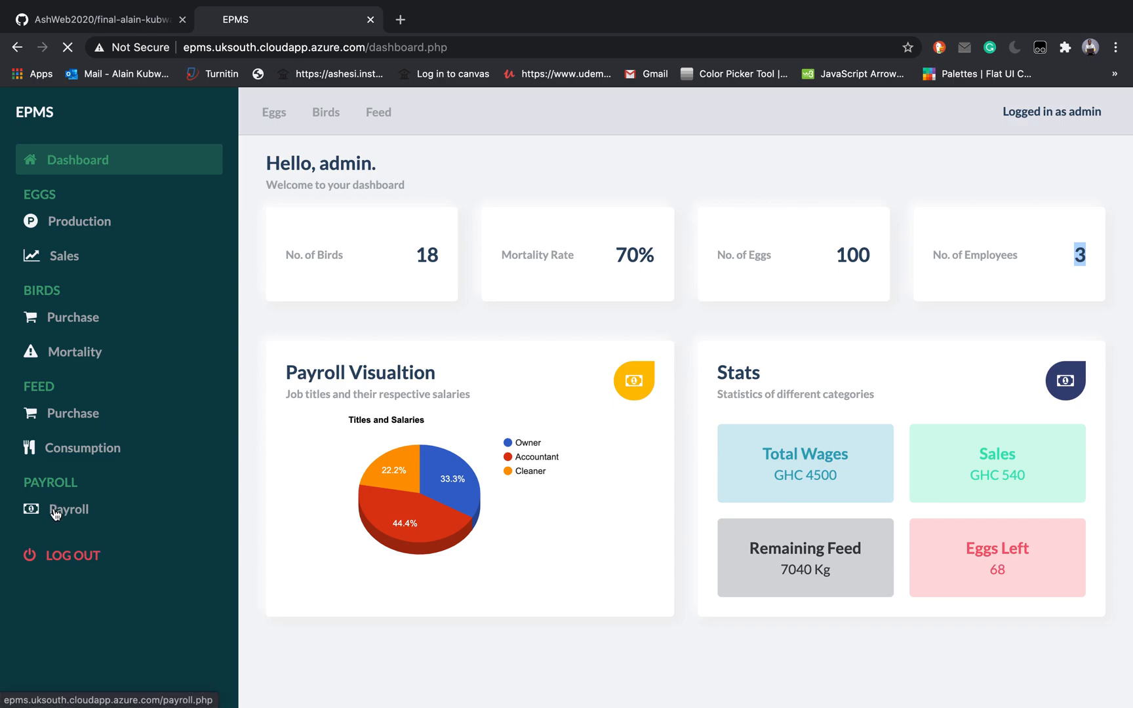
{"action": "left_click", "coordinate": [68, 509]}
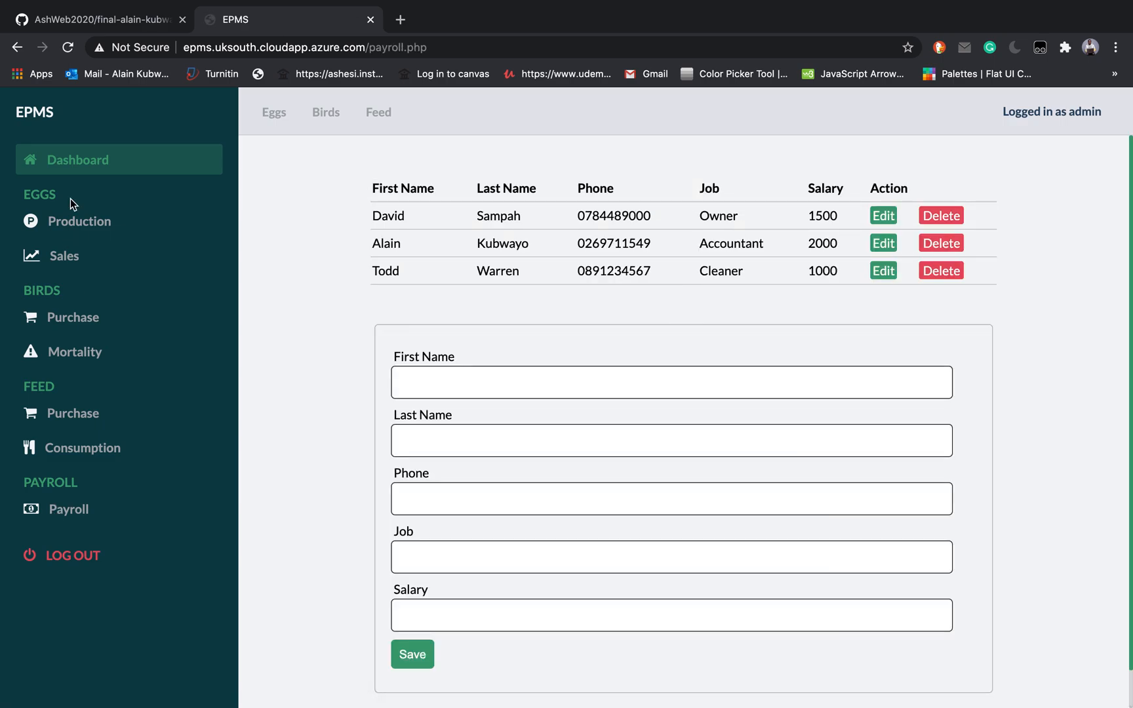
Step: Return to the dashboard showing 3 employees, 38 birds, 36.7% mortality and the payroll chart
{"action": "left_click", "coordinate": [77, 160]}
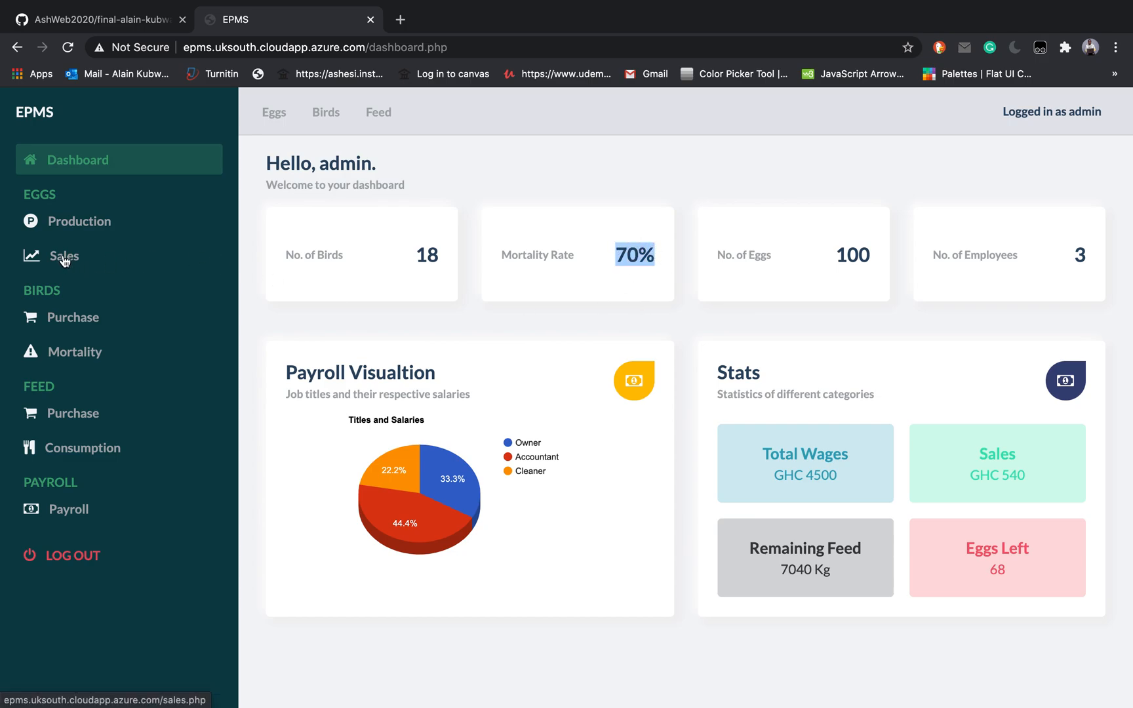
{"action": "mouse_move", "coordinate": [74, 352]}
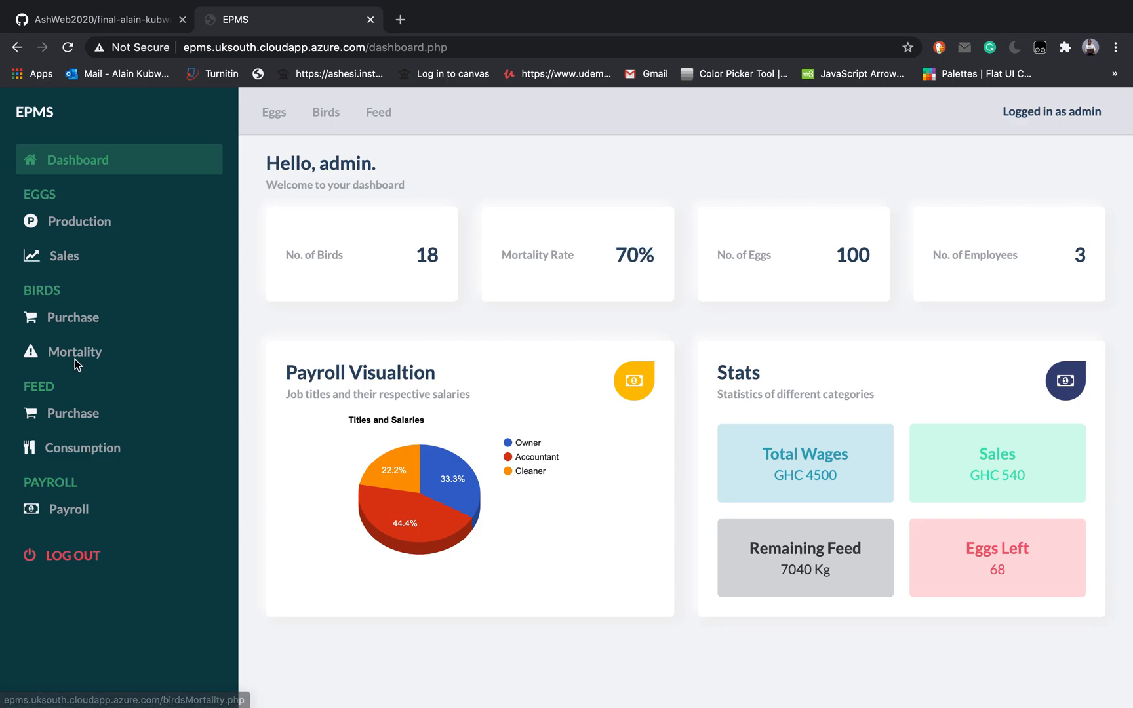
{"action": "left_click", "coordinate": [76, 352]}
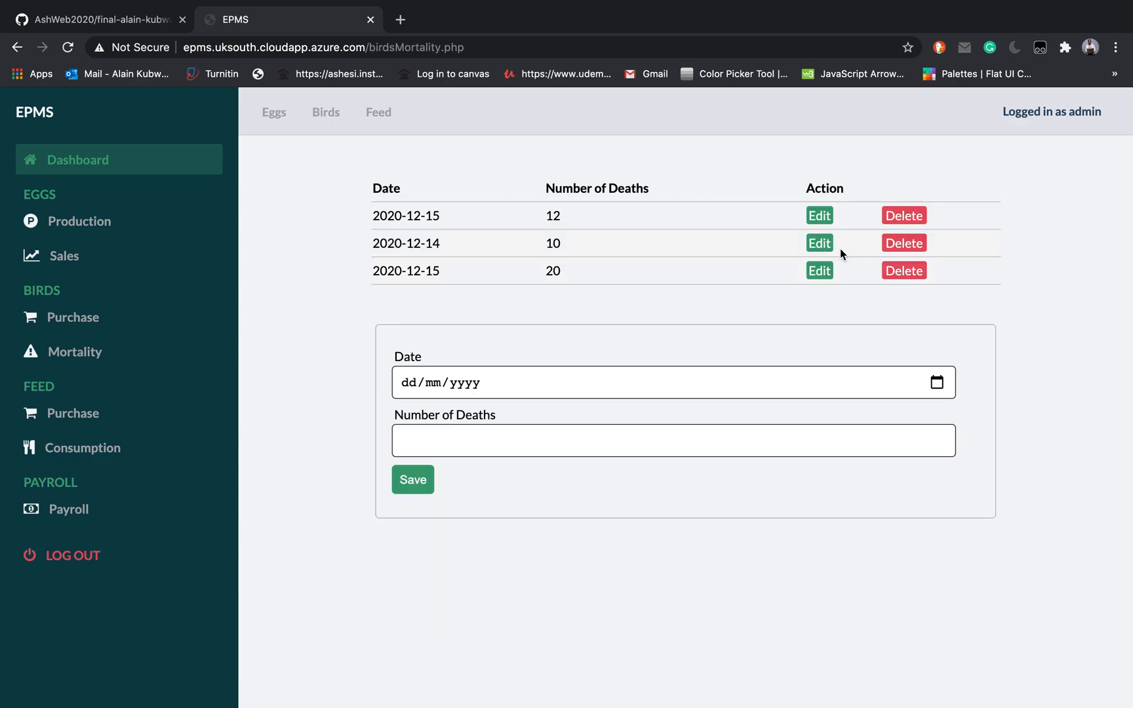
{"action": "left_click", "coordinate": [902, 270]}
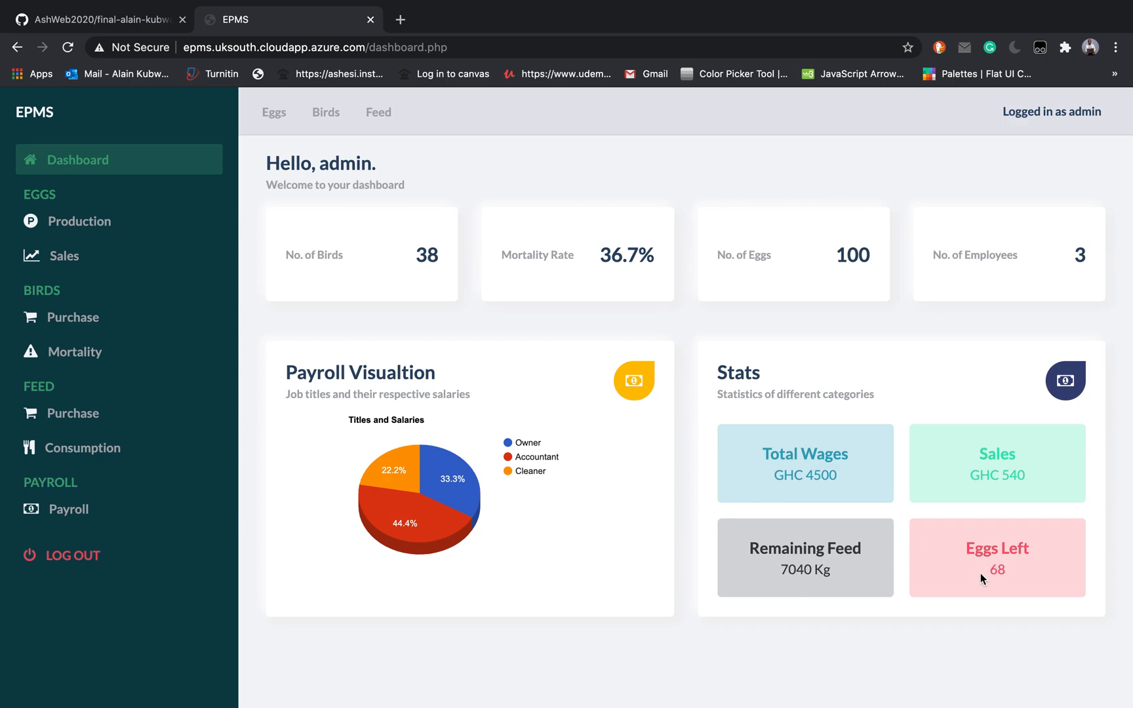
{"action": "mouse_move", "coordinate": [464, 323]}
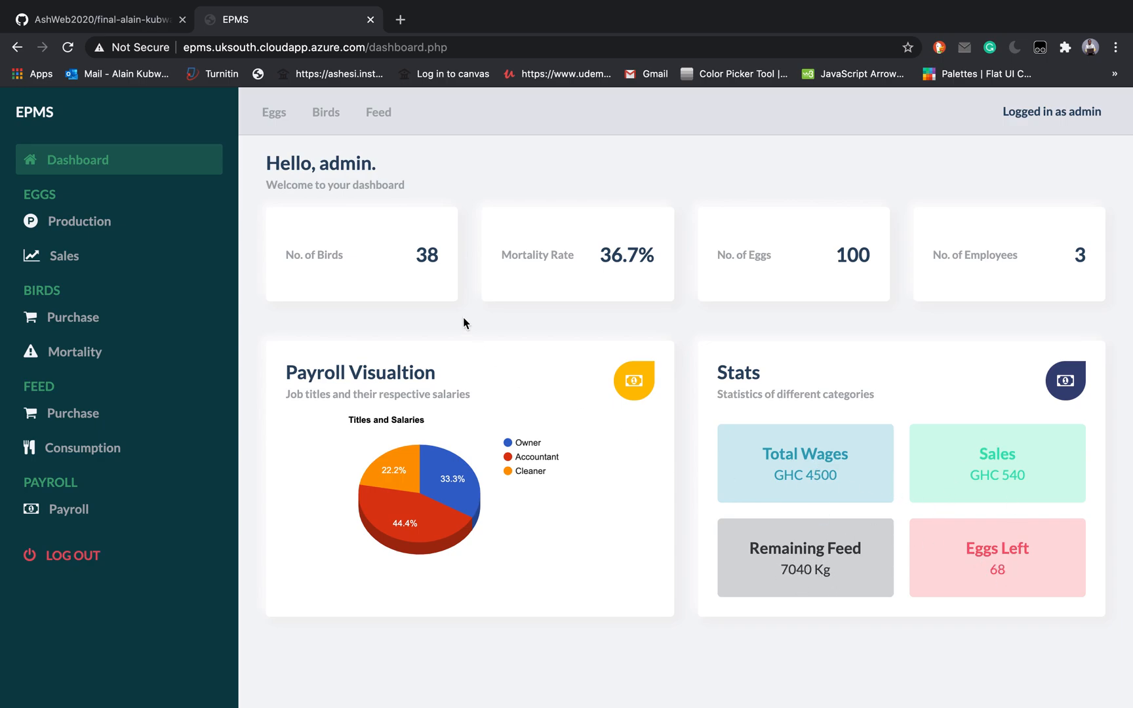
{"action": "mouse_move", "coordinate": [84, 379]}
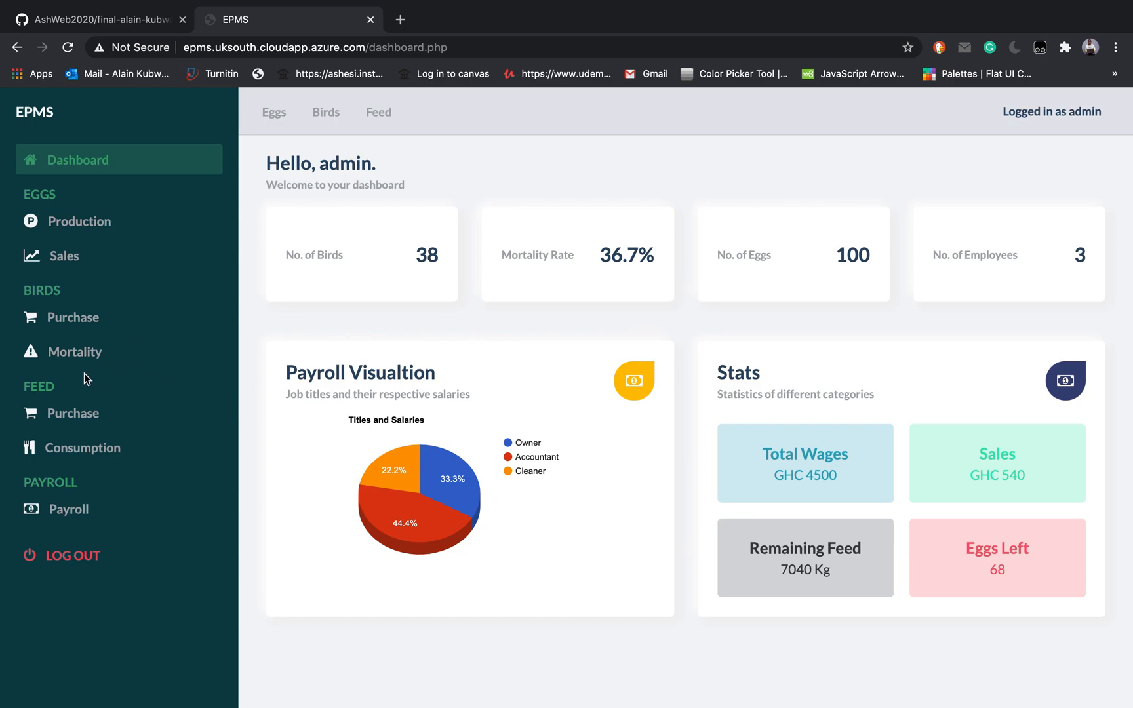
{"action": "mouse_move", "coordinate": [68, 508]}
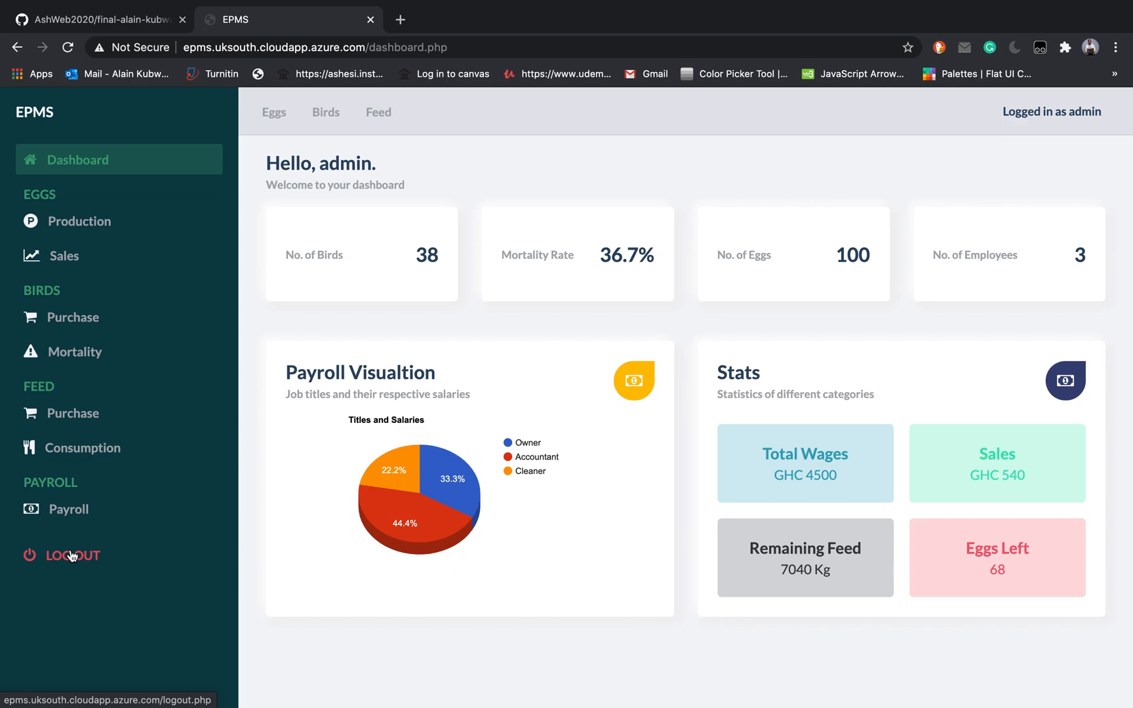
Step: Log out of the admin account and request dashboard.php directly from the address bar
{"action": "left_click", "coordinate": [72, 555]}
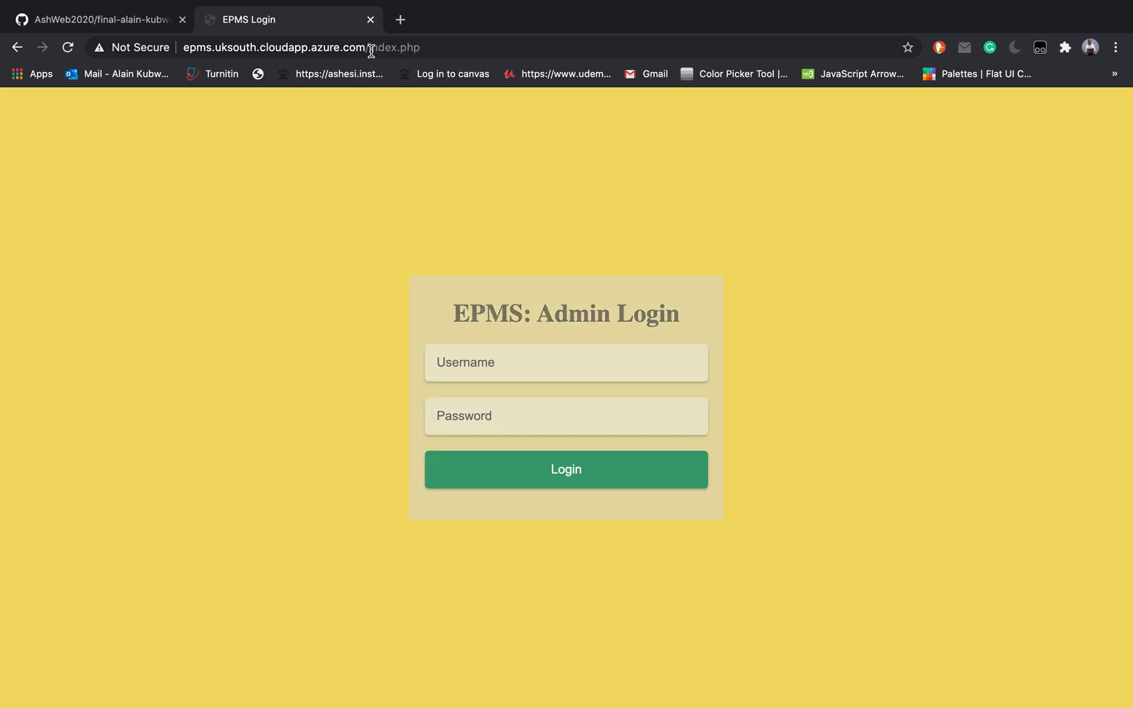
{"action": "left_click", "coordinate": [274, 47]}
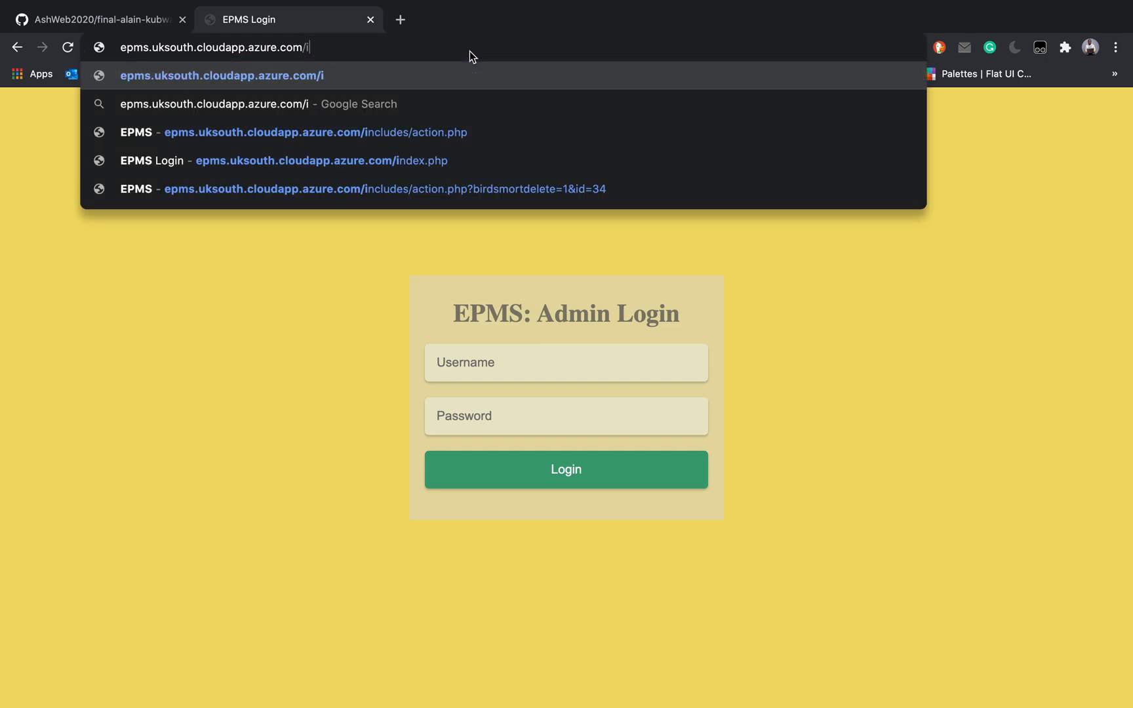
{"action": "type", "text": "dashboard.php"}
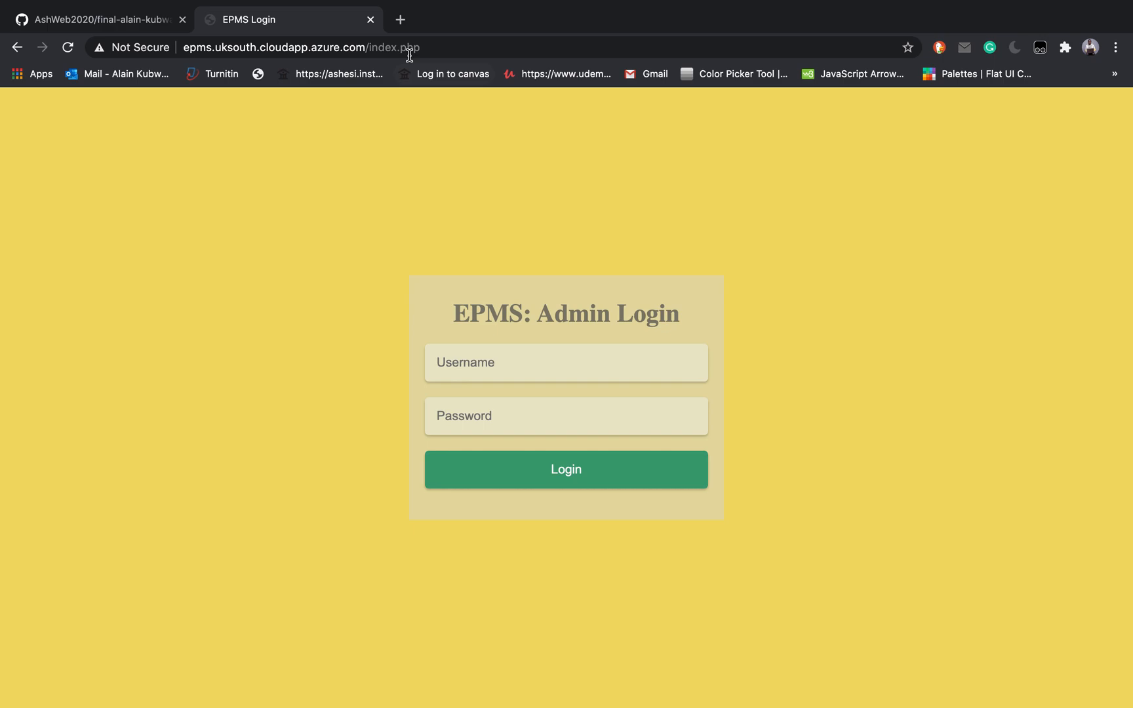
Step: Submit the empty login form to get the 'Password is required!' error
{"action": "left_click", "coordinate": [565, 470]}
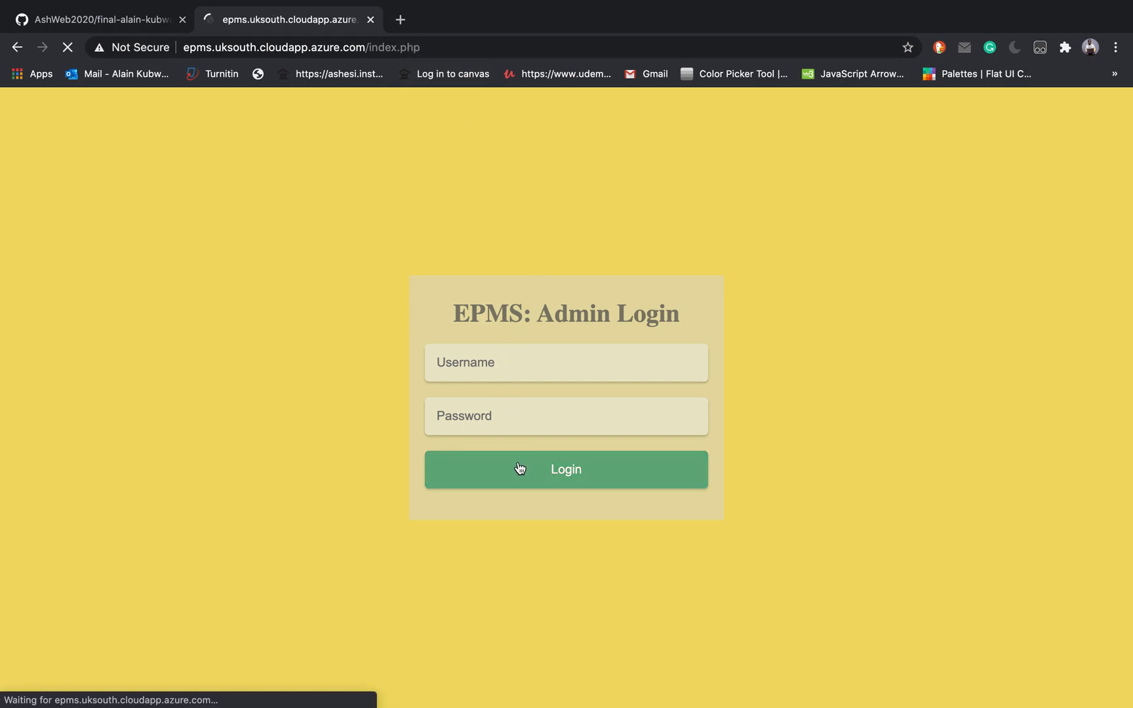
{"action": "left_click", "coordinate": [565, 469]}
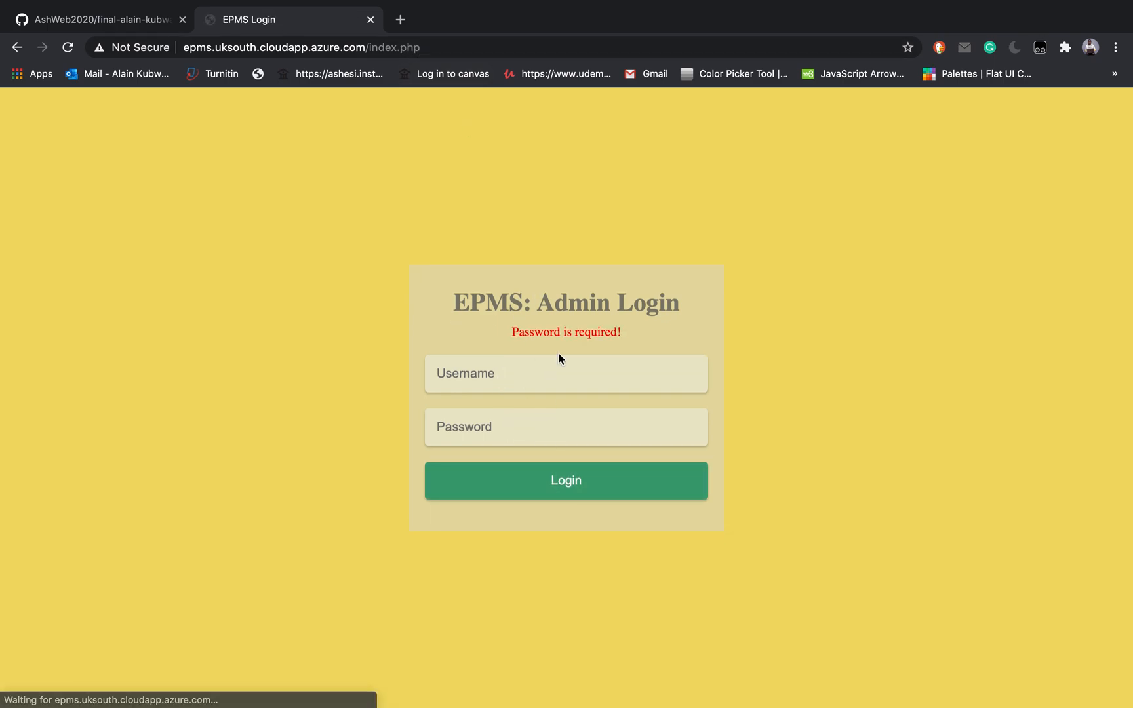
{"action": "mouse_move", "coordinate": [438, 344]}
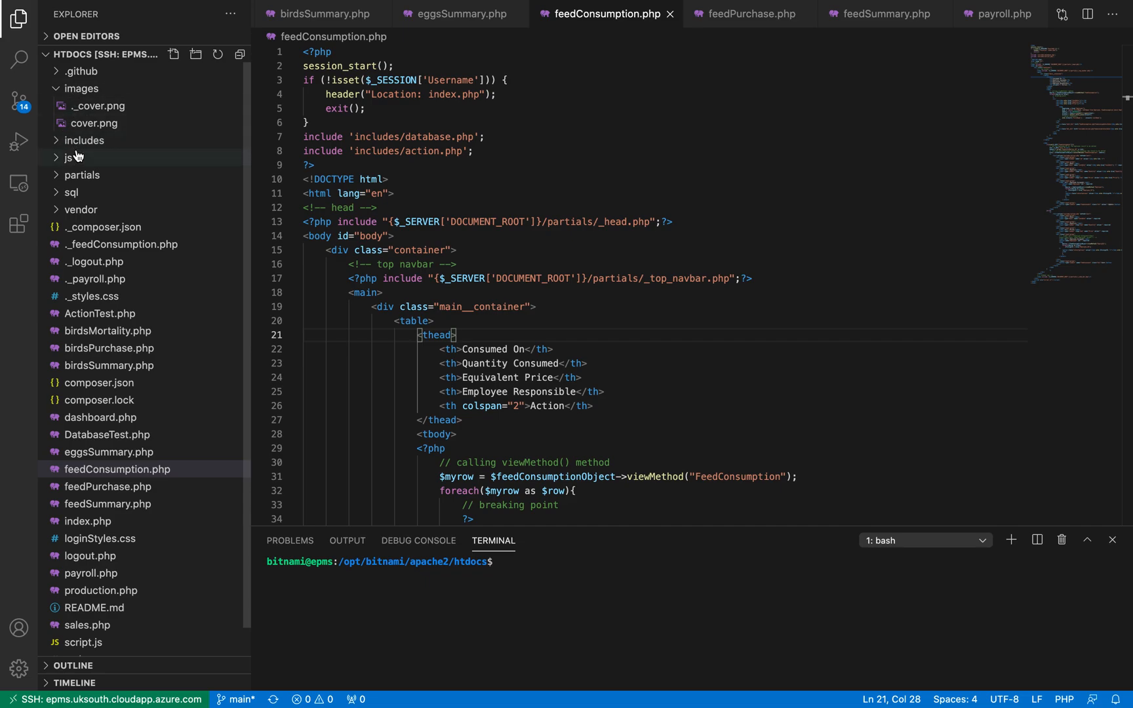
Step: Review the CRUD database class in includes/action.php
{"action": "left_click", "coordinate": [84, 140]}
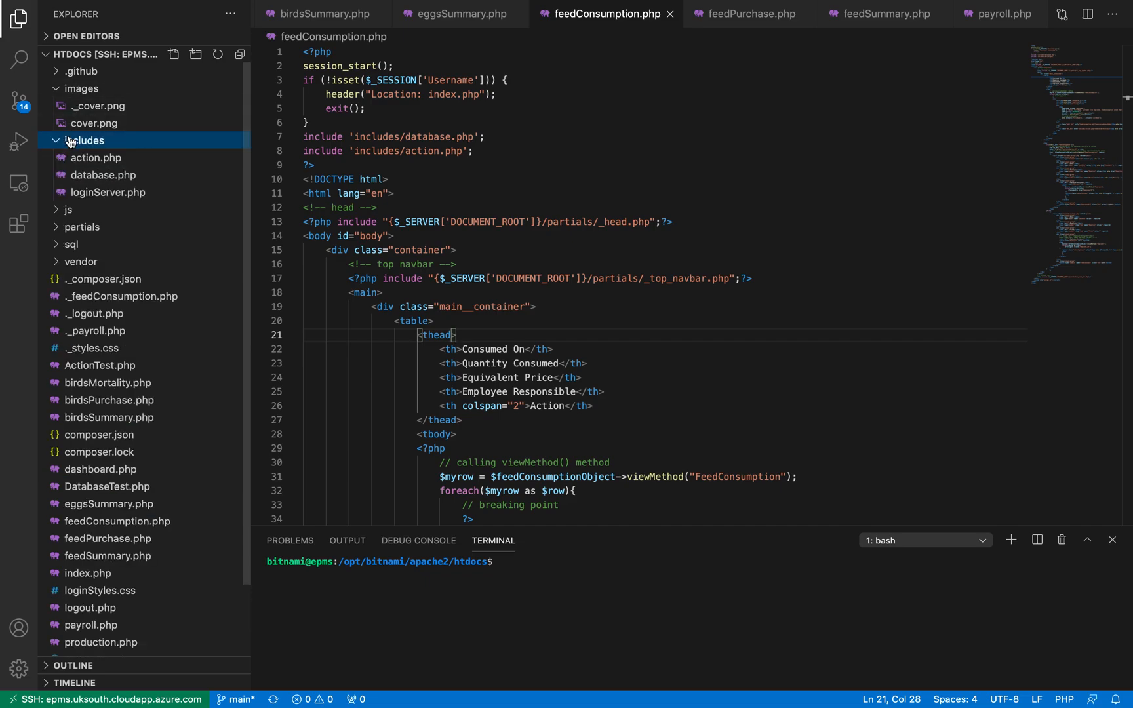
{"action": "left_click", "coordinate": [95, 157]}
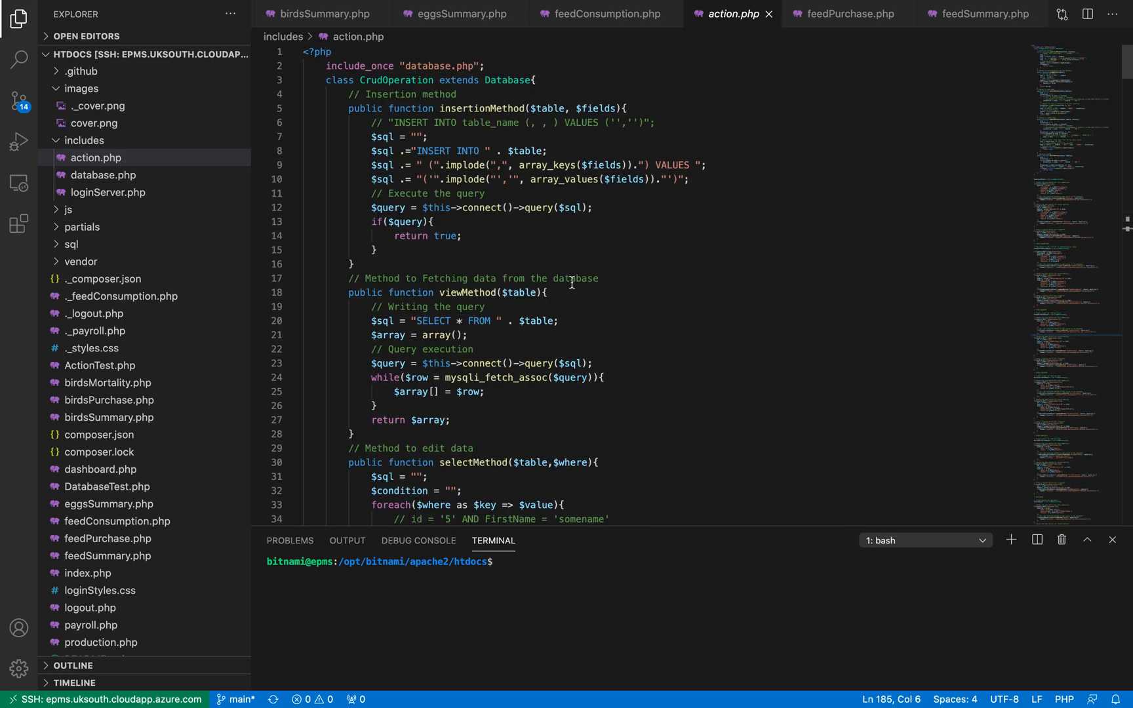
{"action": "mouse_move", "coordinate": [443, 346]}
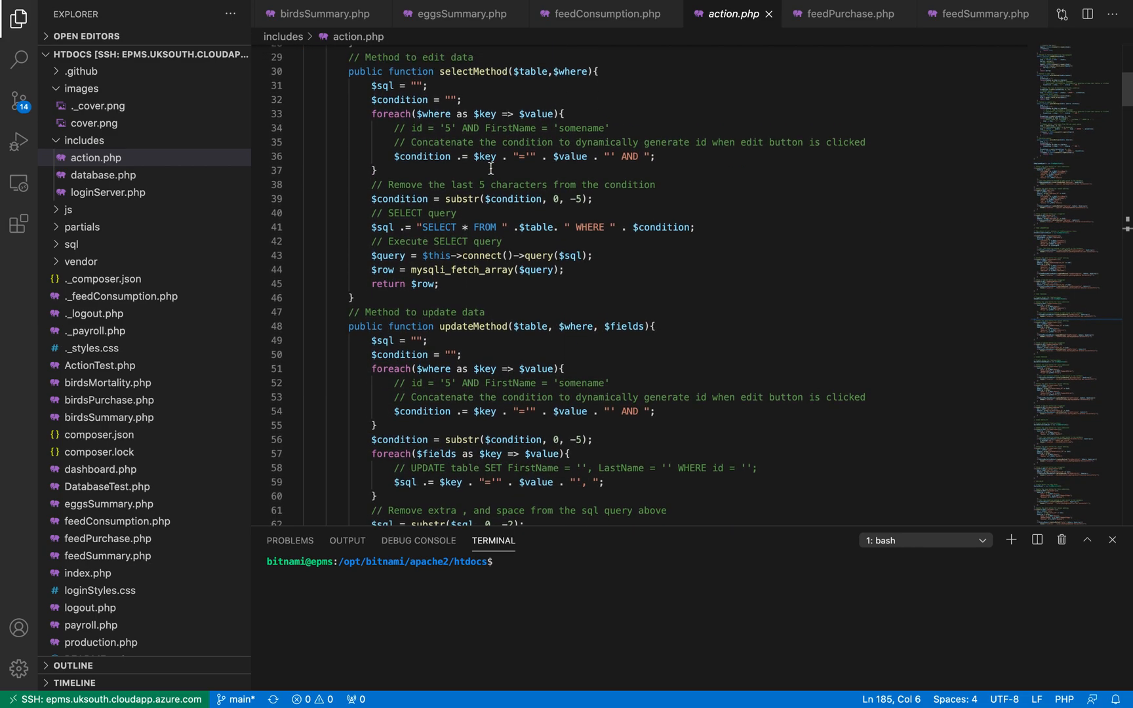
{"action": "scroll", "scroll_direction": "down", "scroll_amount": 3}
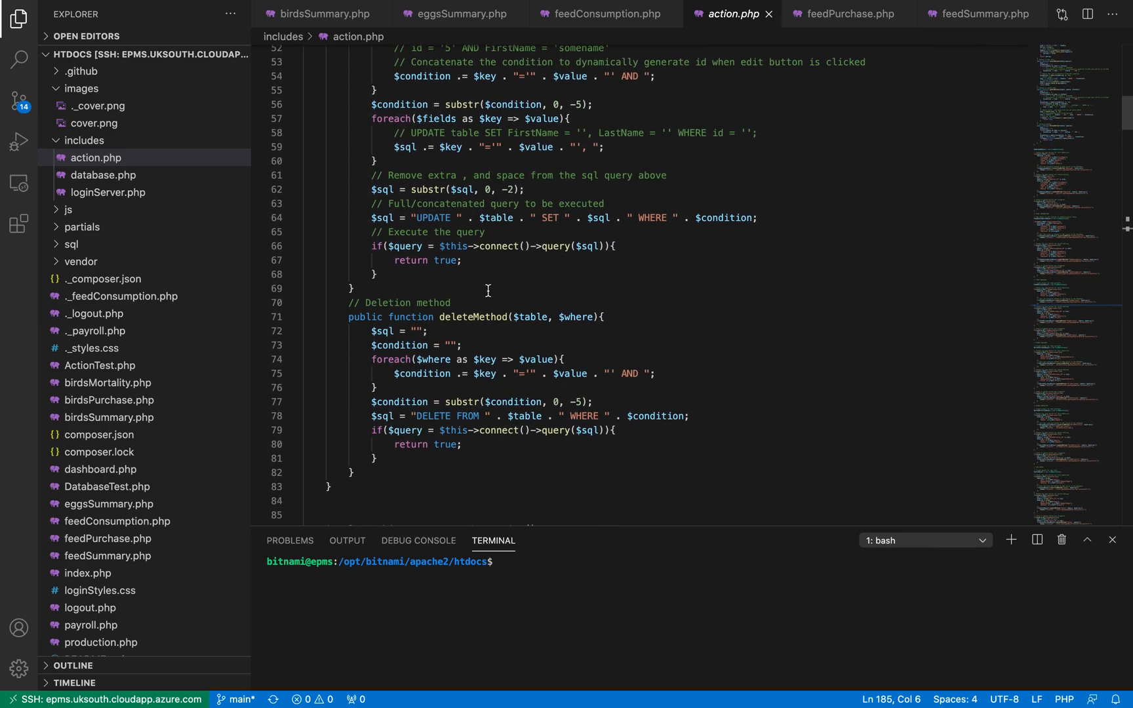
{"action": "scroll", "scroll_direction": "down", "scroll_amount": 3}
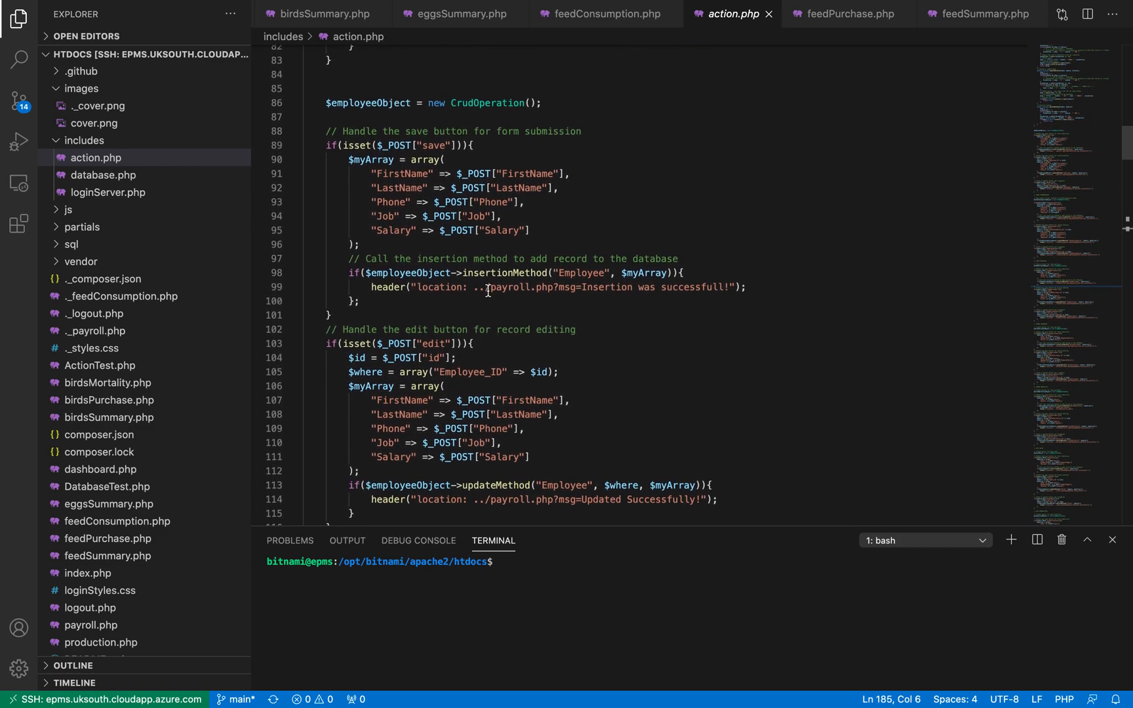
{"action": "scroll", "scroll_direction": "down", "scroll_amount": 3}
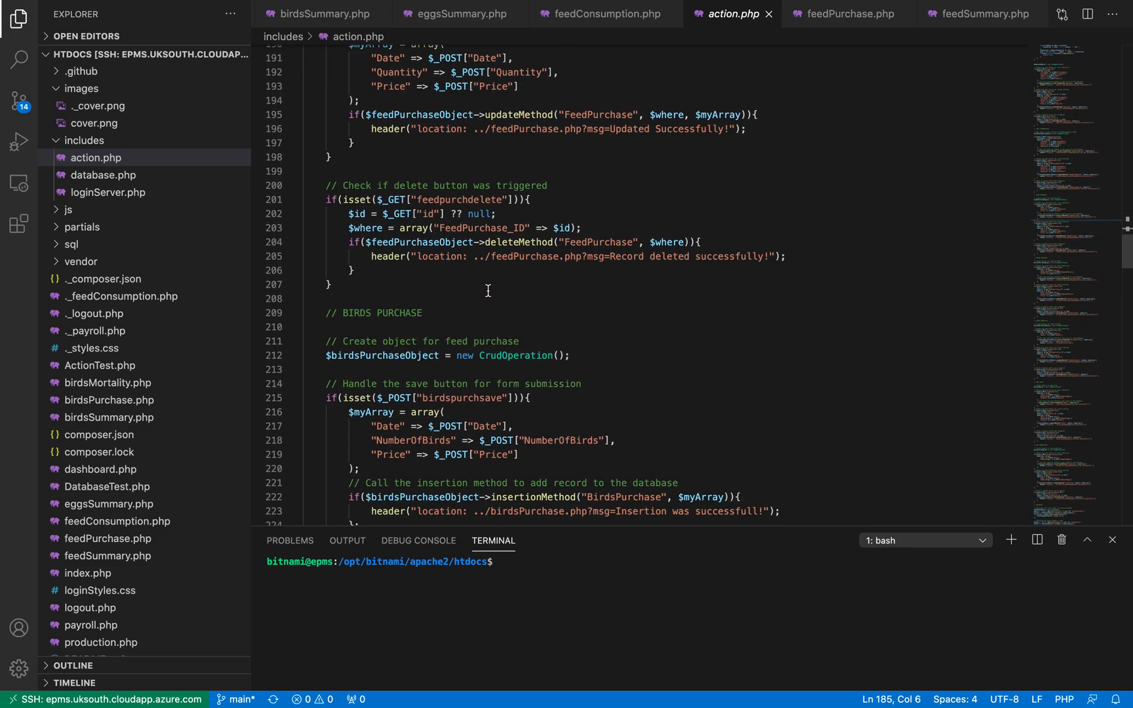
Step: View the sidebar and form-validation code in js/script.js
{"action": "left_click", "coordinate": [68, 210]}
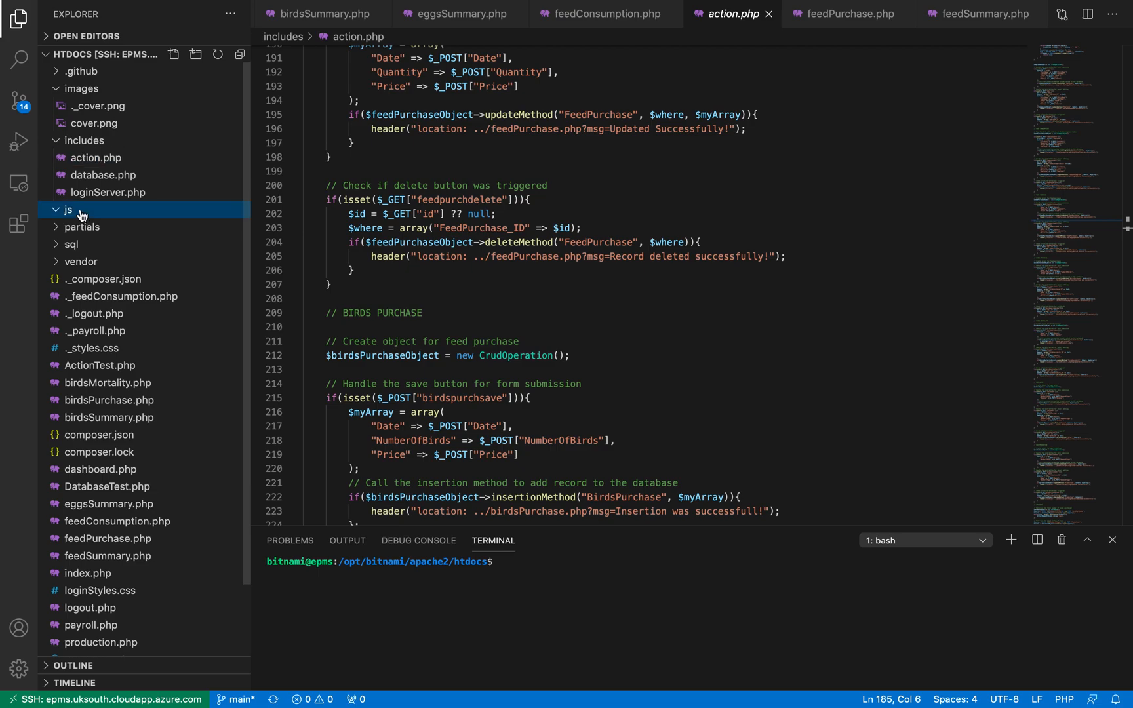
{"action": "left_click", "coordinate": [68, 210]}
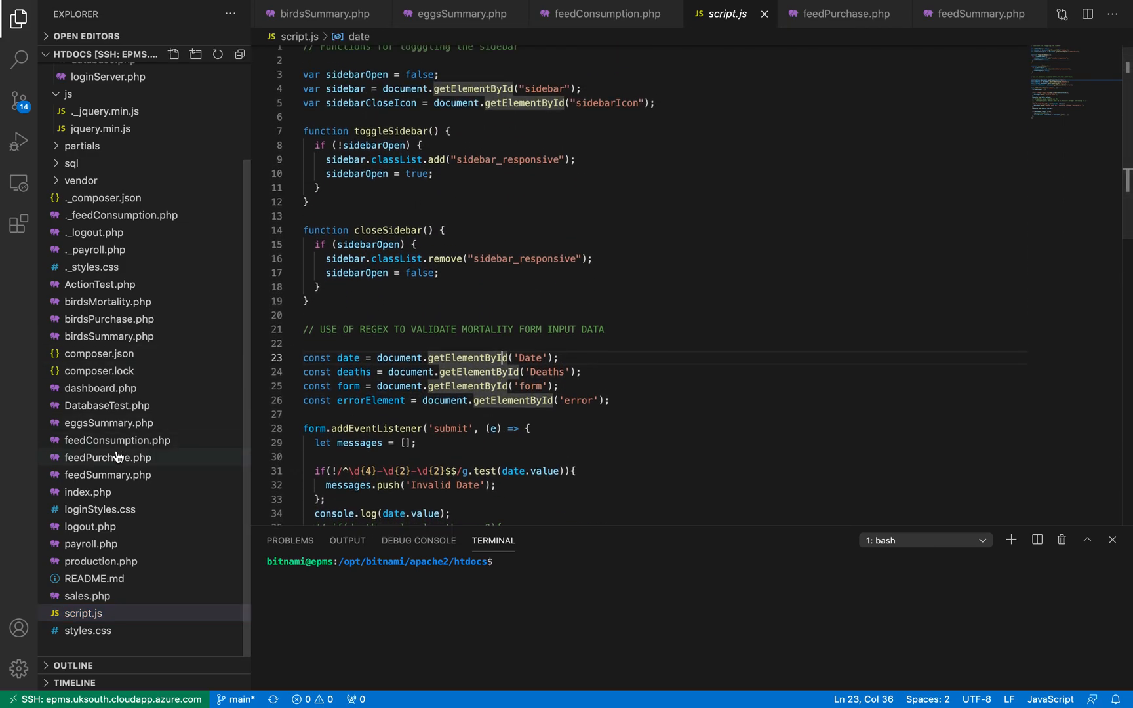
Step: Review index.php, dashboard.php and birdsMortality.php, ending on the ActionTest.php PHPUnit tests
{"action": "left_click", "coordinate": [91, 542]}
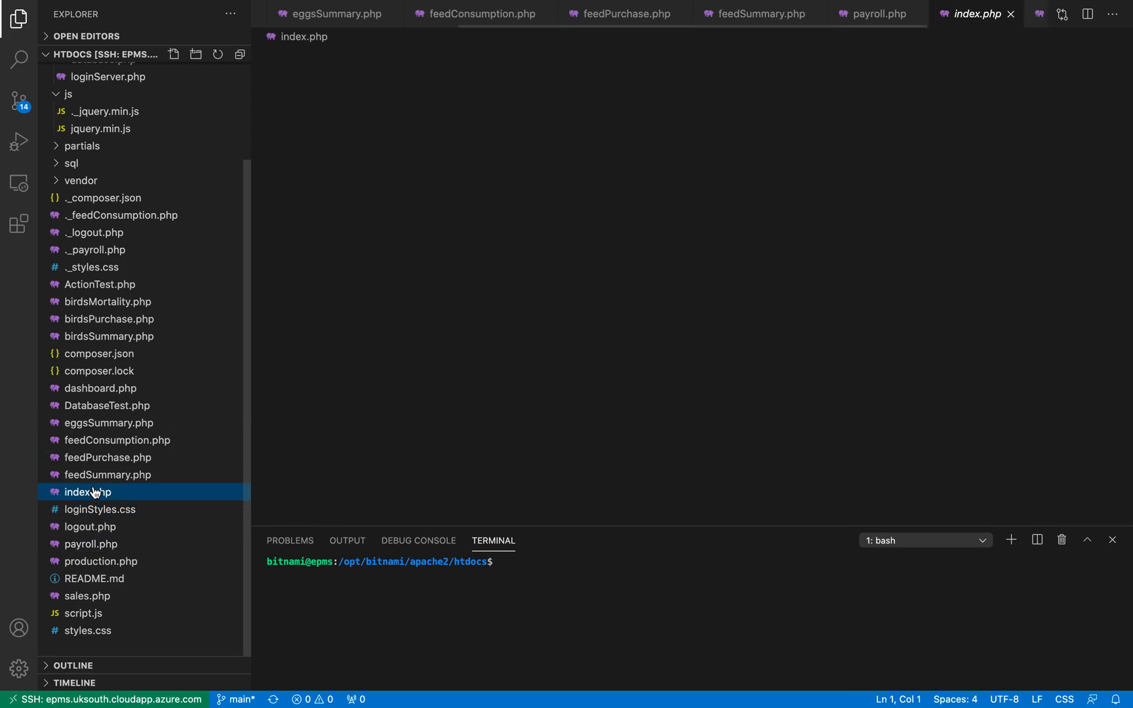
{"action": "left_click", "coordinate": [105, 405]}
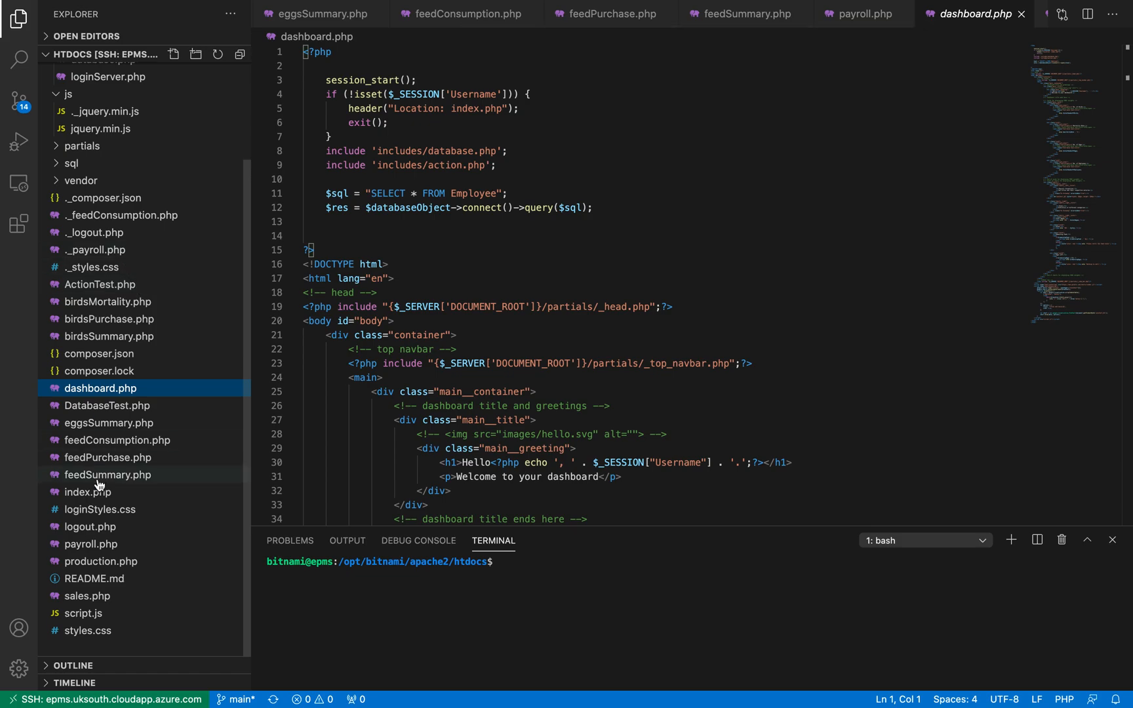
{"action": "left_click", "coordinate": [88, 491]}
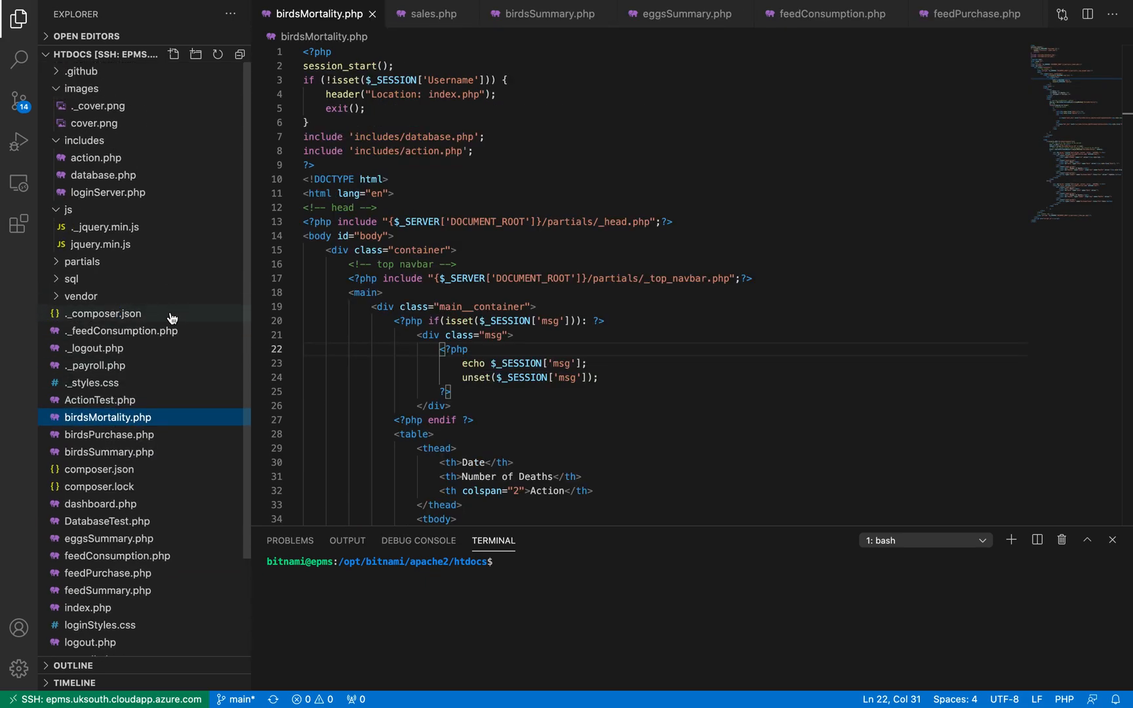
{"action": "left_click", "coordinate": [100, 400]}
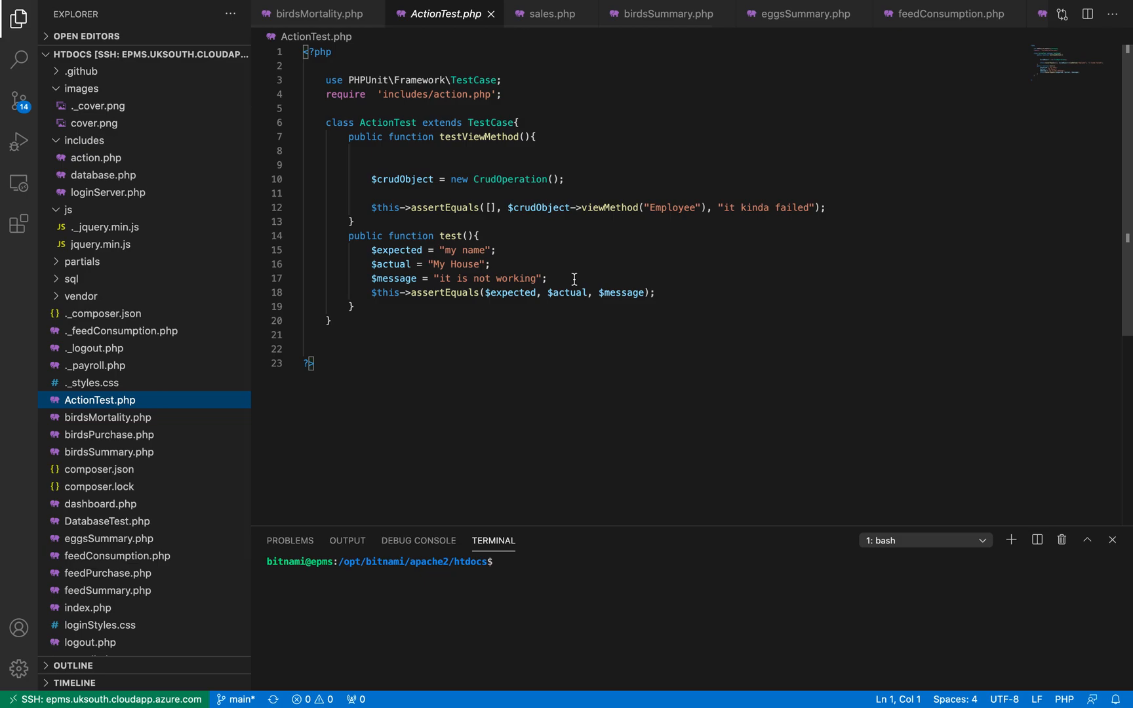